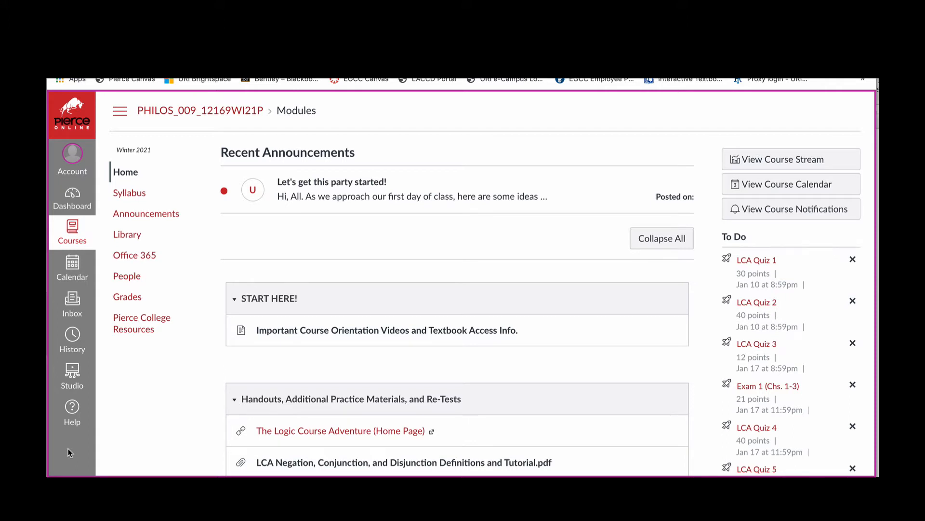
{"action": "mouse_move", "coordinate": [198, 168]}
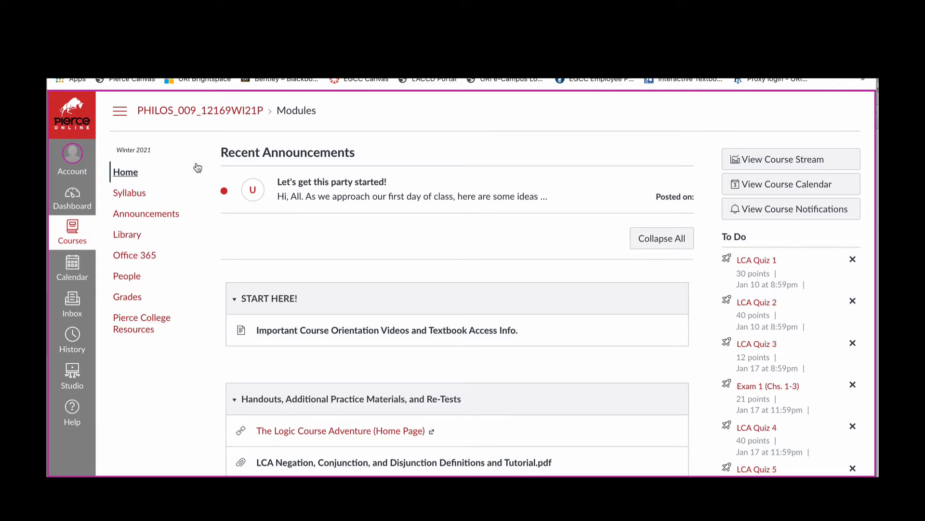
{"action": "mouse_move", "coordinate": [181, 298]}
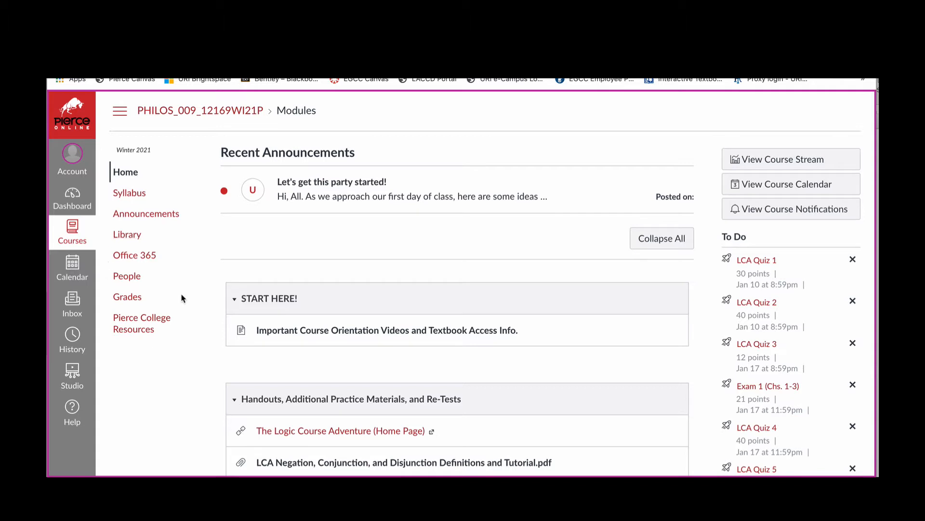
{"action": "mouse_move", "coordinate": [182, 353]}
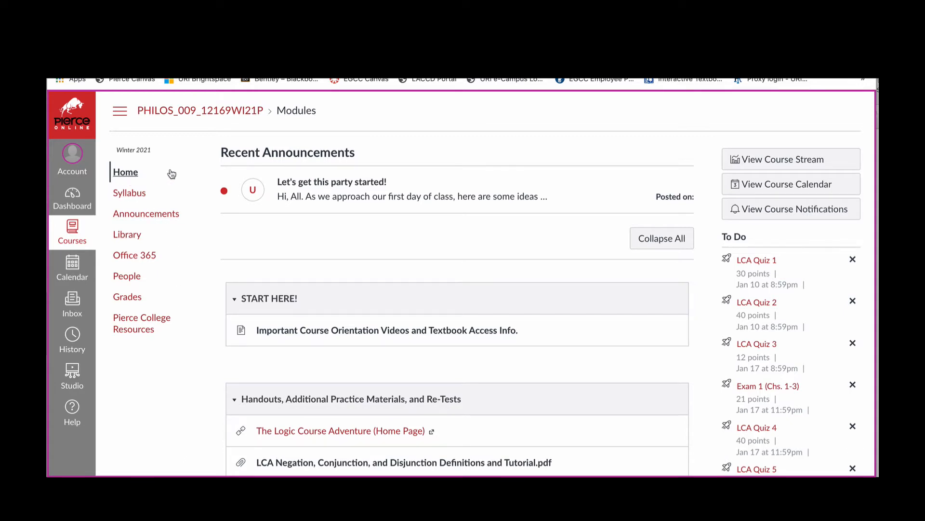
{"action": "mouse_move", "coordinate": [187, 184]}
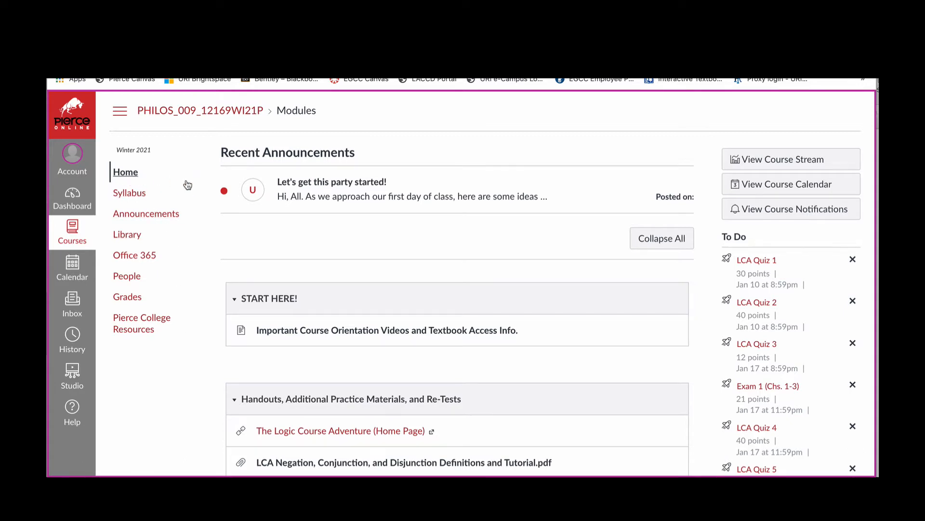
{"action": "mouse_move", "coordinate": [127, 234]}
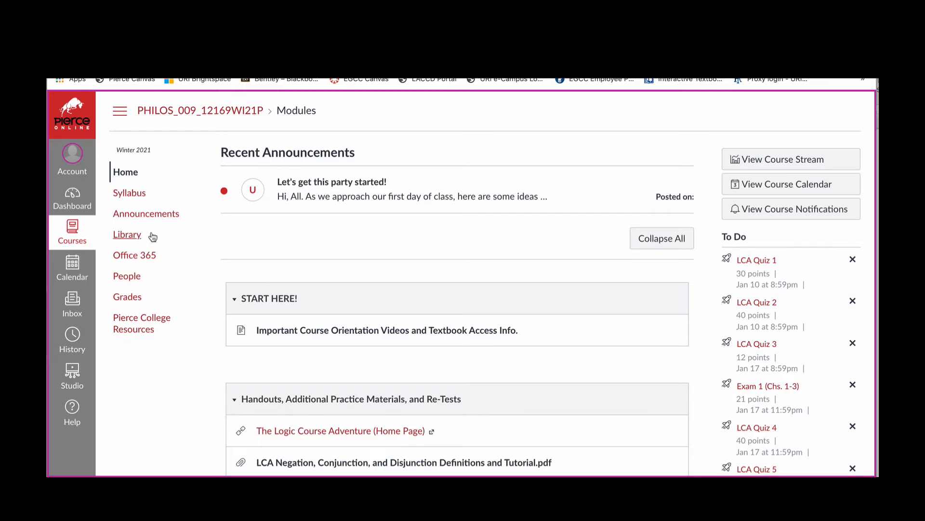
{"action": "mouse_move", "coordinate": [188, 255]}
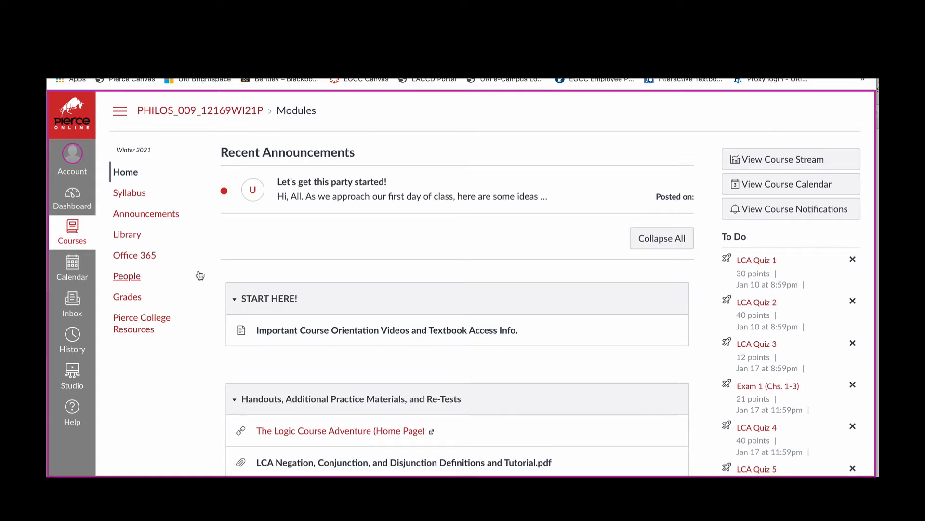
{"action": "mouse_move", "coordinate": [205, 294]}
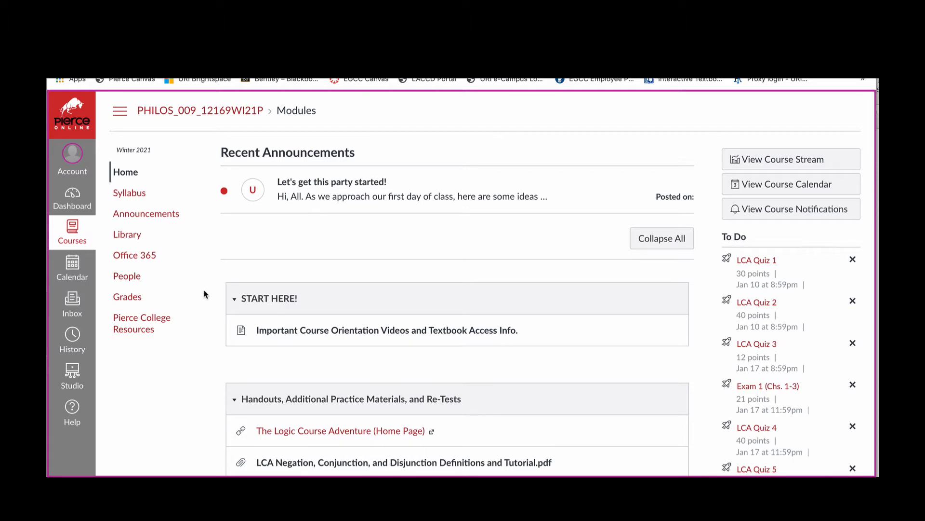
{"action": "mouse_move", "coordinate": [137, 317]}
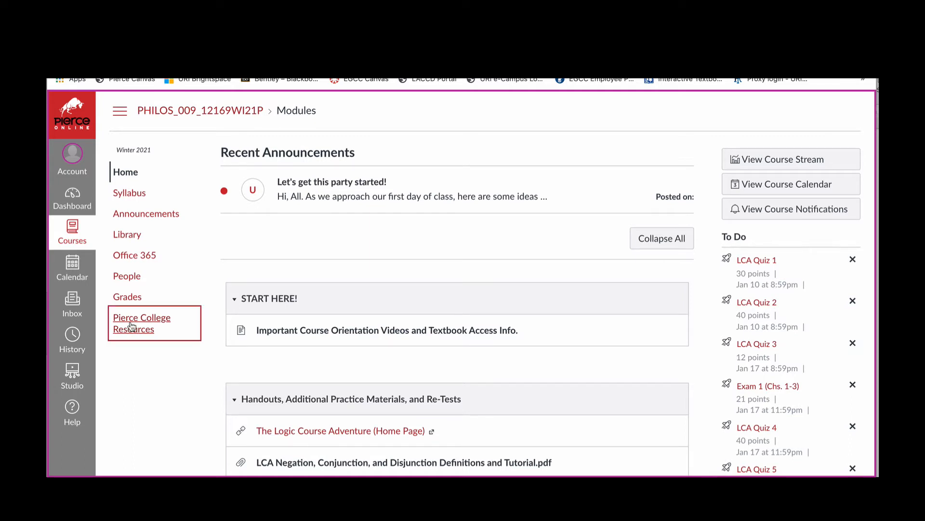
Open the Pierce College Resources page from the course navigation menu.
{"action": "left_click", "coordinate": [141, 323]}
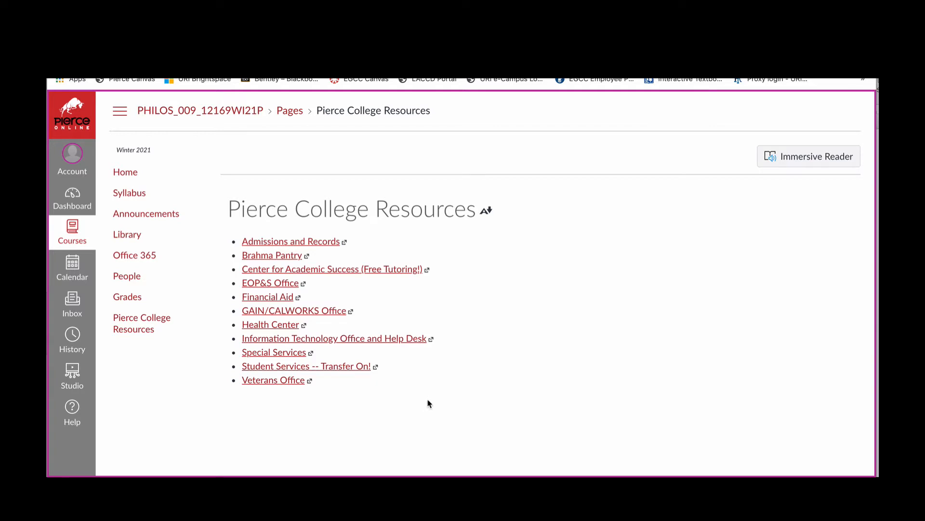
{"action": "mouse_move", "coordinate": [476, 250]}
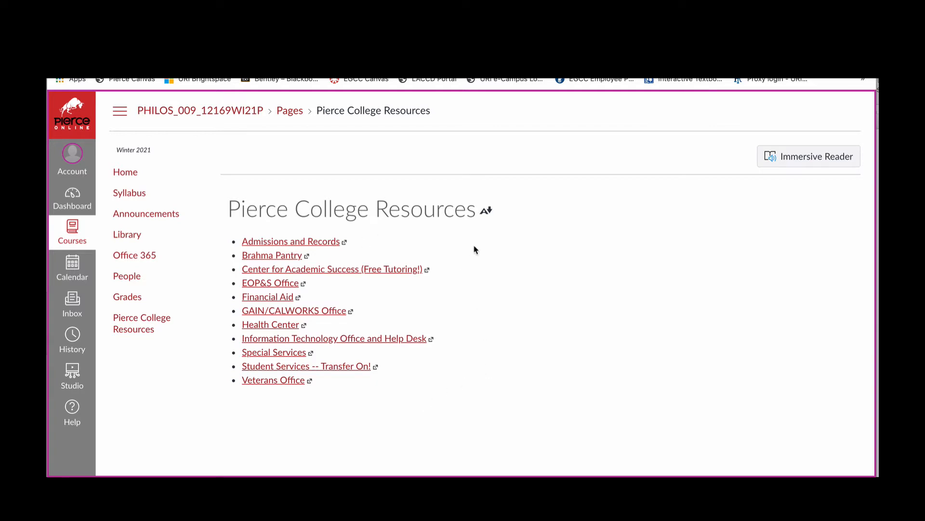
{"action": "mouse_move", "coordinate": [481, 297]}
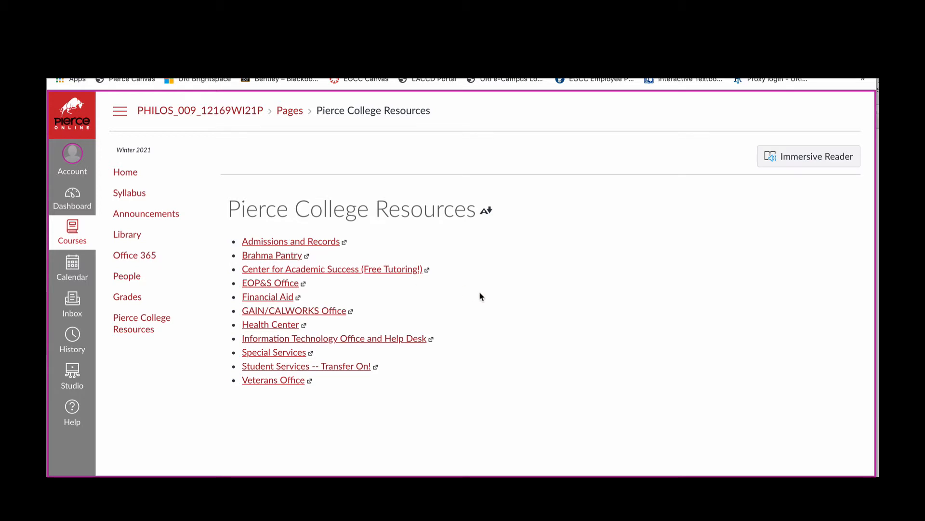
{"action": "mouse_move", "coordinate": [352, 289]}
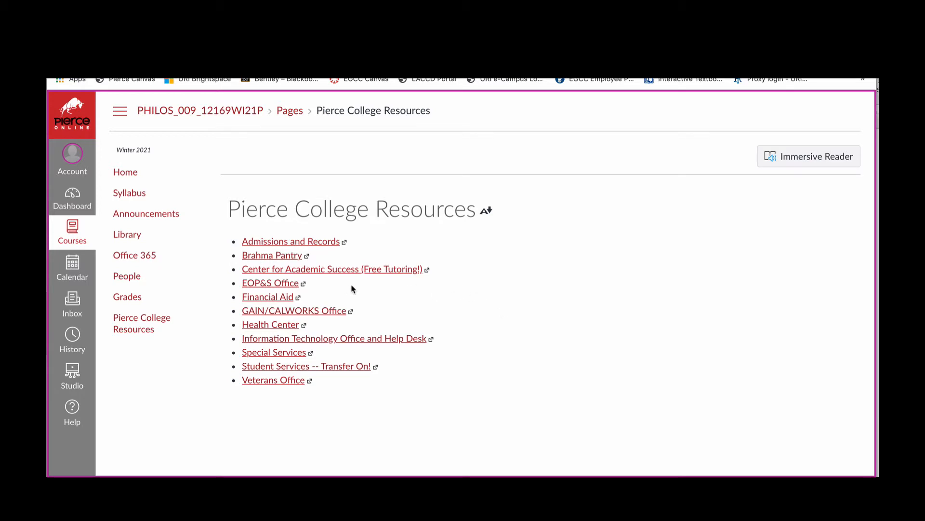
{"action": "mouse_move", "coordinate": [446, 287]}
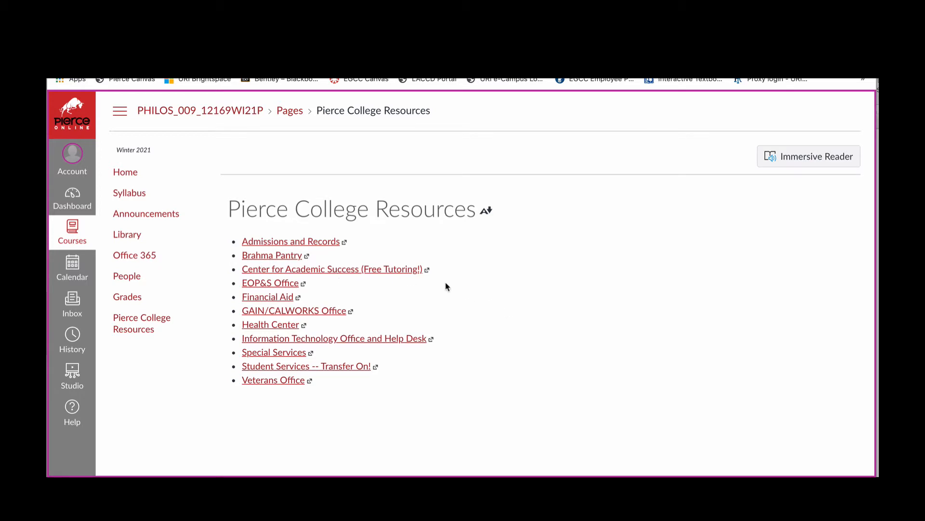
{"action": "mouse_move", "coordinate": [570, 274]}
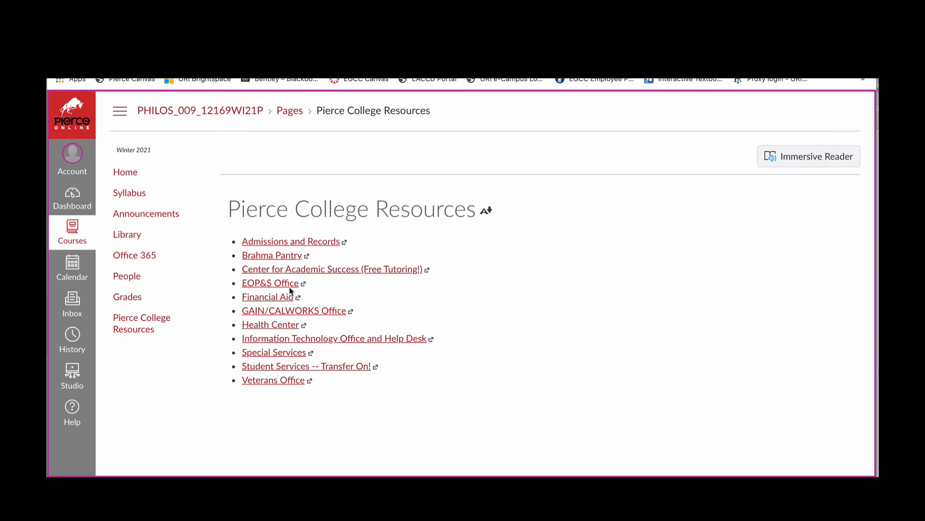
{"action": "mouse_move", "coordinate": [311, 297]}
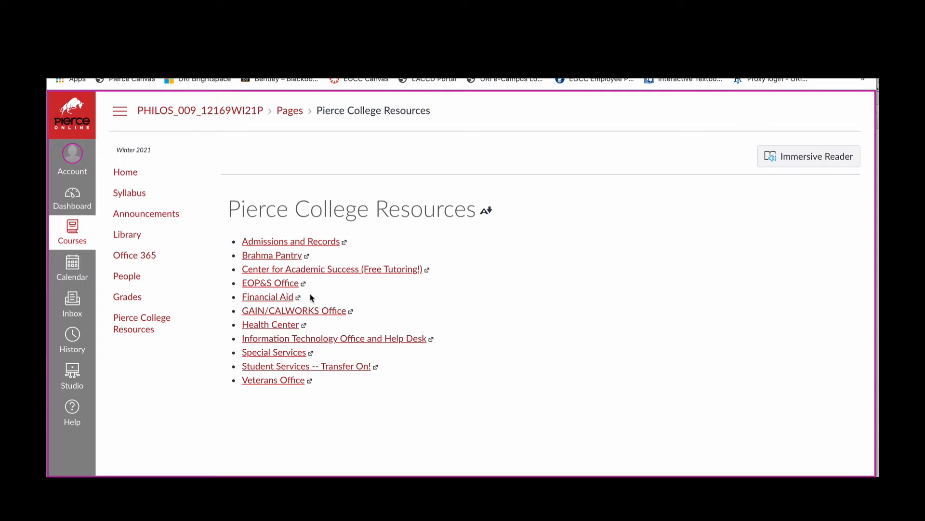
{"action": "mouse_move", "coordinate": [353, 289]}
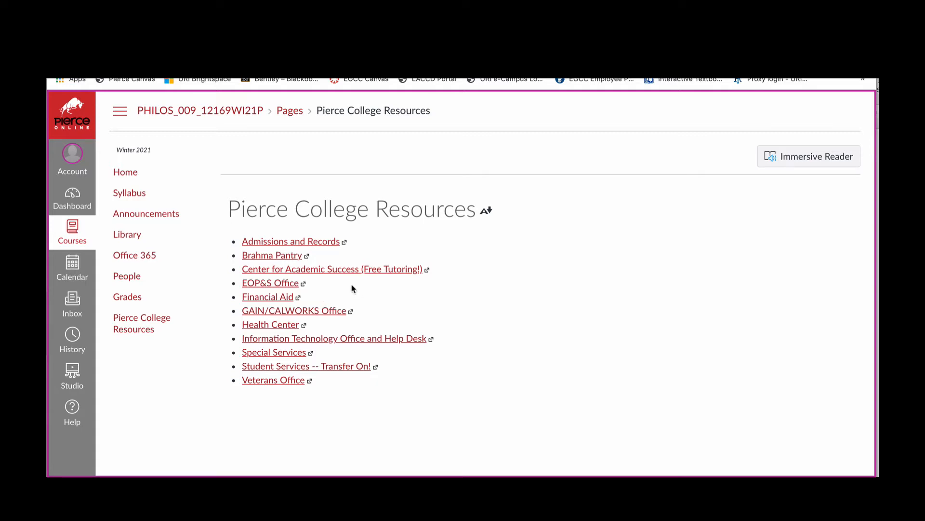
{"action": "mouse_move", "coordinate": [400, 393]}
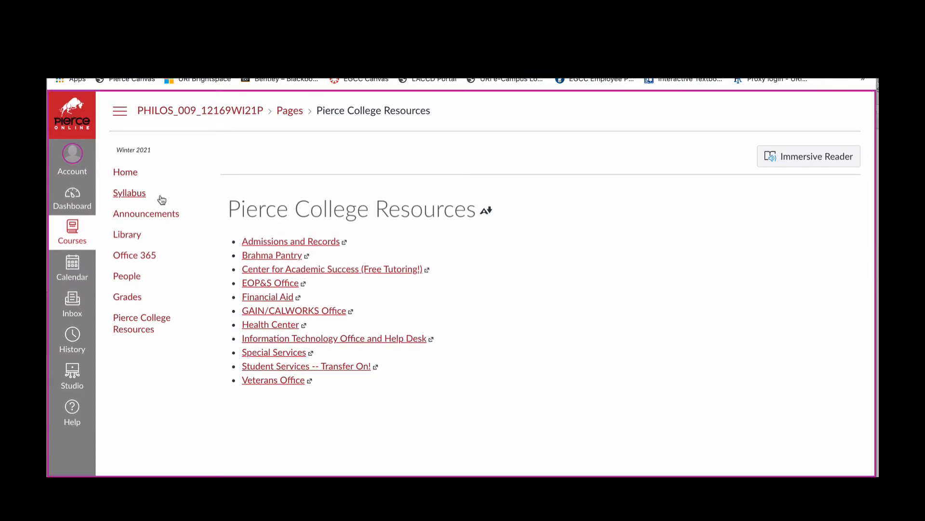
{"action": "left_click", "coordinate": [125, 172]}
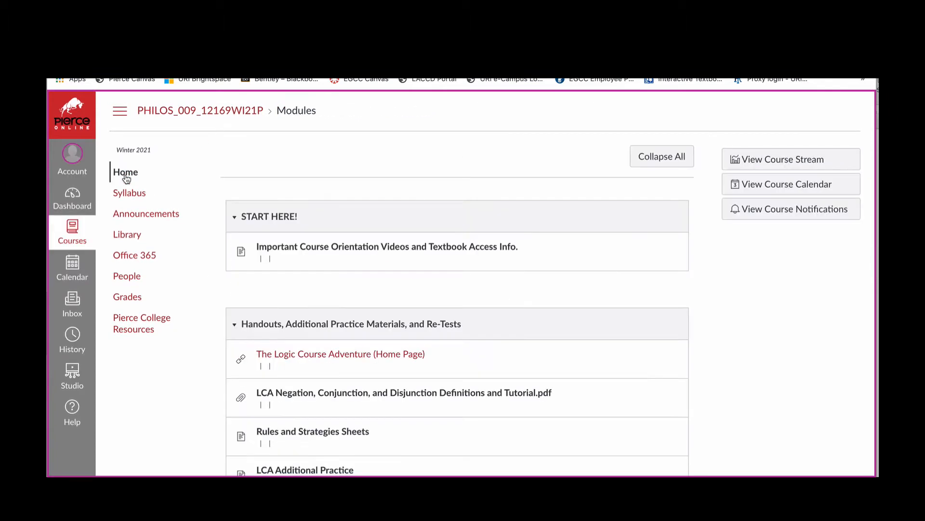
{"action": "left_click", "coordinate": [125, 172]}
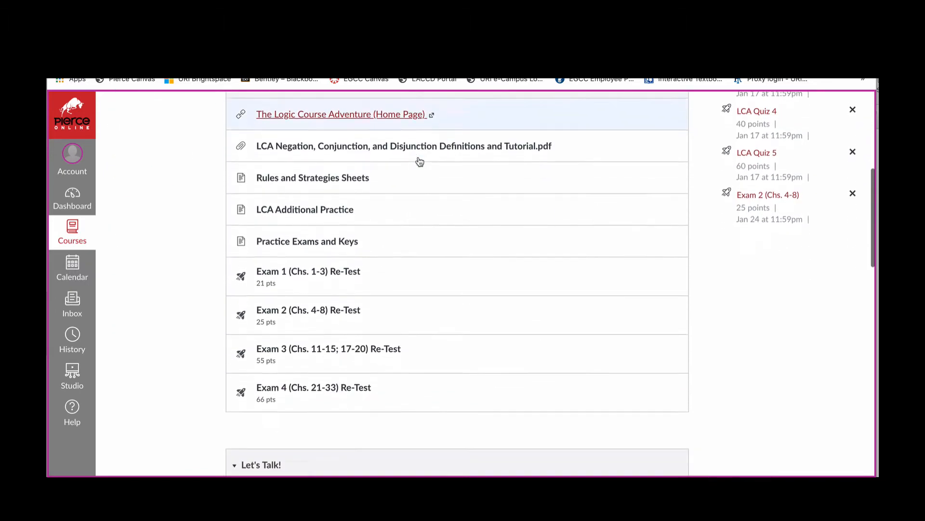
{"action": "scroll", "scroll_direction": "down", "scroll_amount": 3}
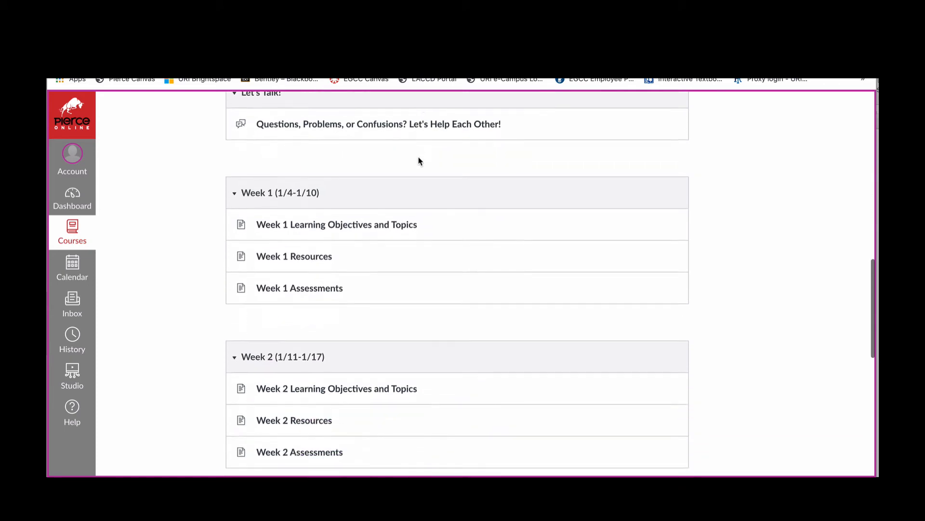
{"action": "scroll", "scroll_direction": "down", "scroll_amount": 3}
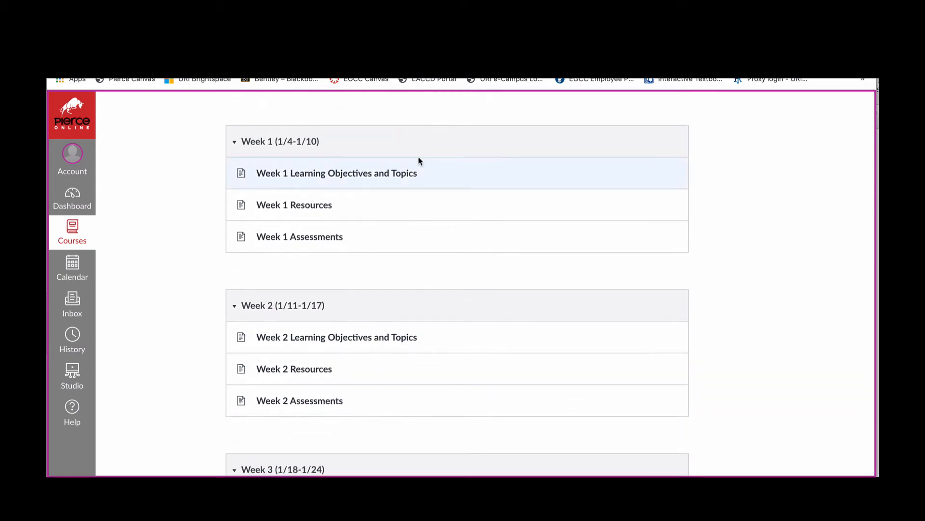
{"action": "scroll", "scroll_direction": "down", "scroll_amount": 3}
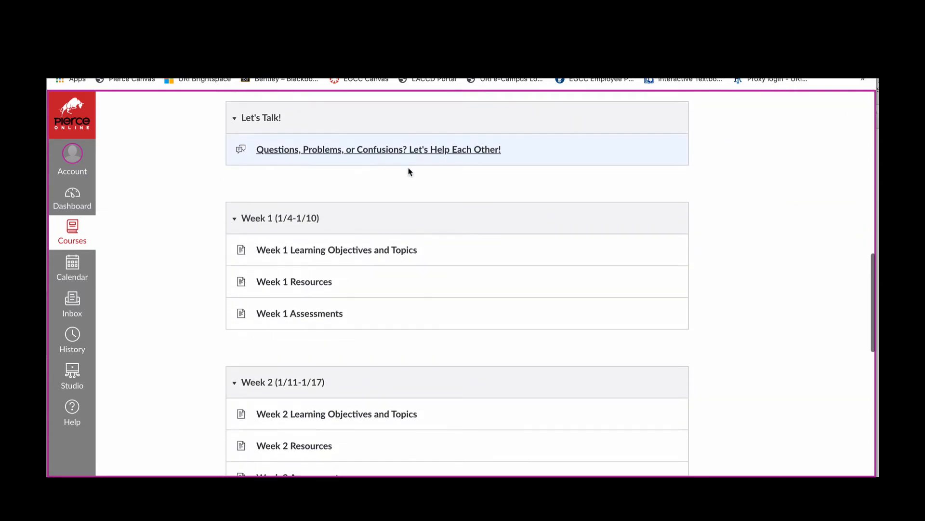
{"action": "scroll", "scroll_direction": "down", "scroll_amount": 3}
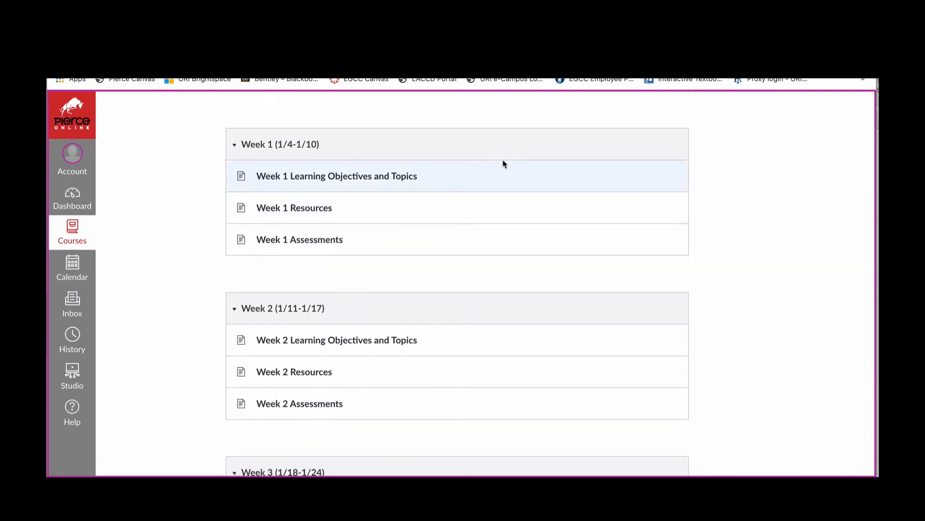
{"action": "scroll", "scroll_direction": "down", "scroll_amount": 3}
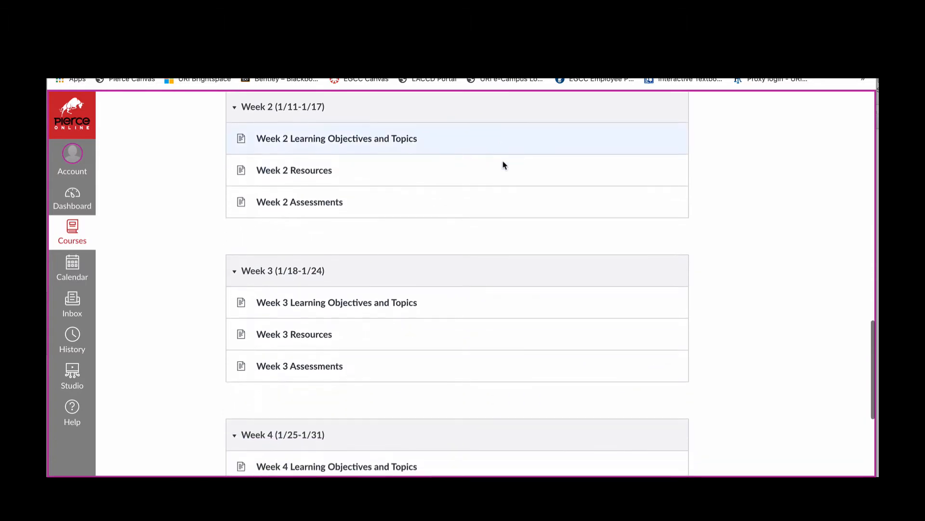
{"action": "scroll", "scroll_direction": "down", "scroll_amount": 3}
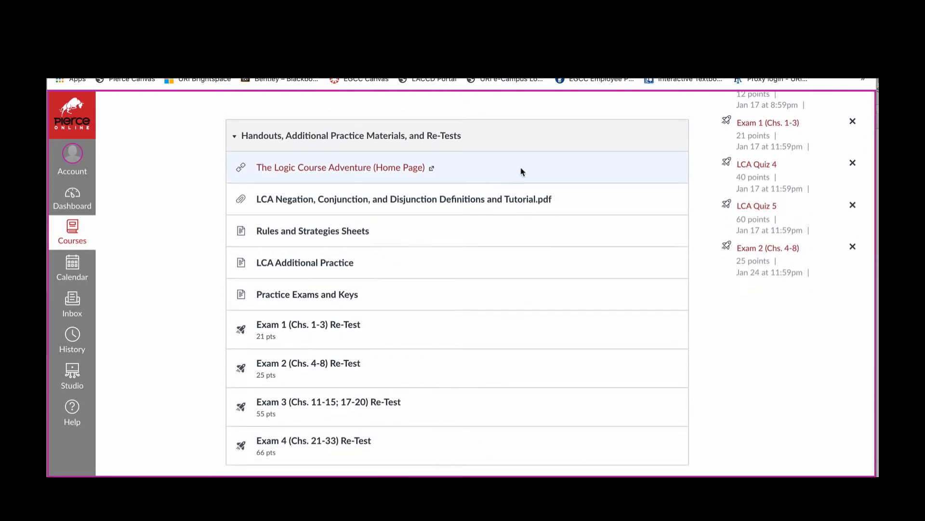
{"action": "mouse_move", "coordinate": [224, 325]}
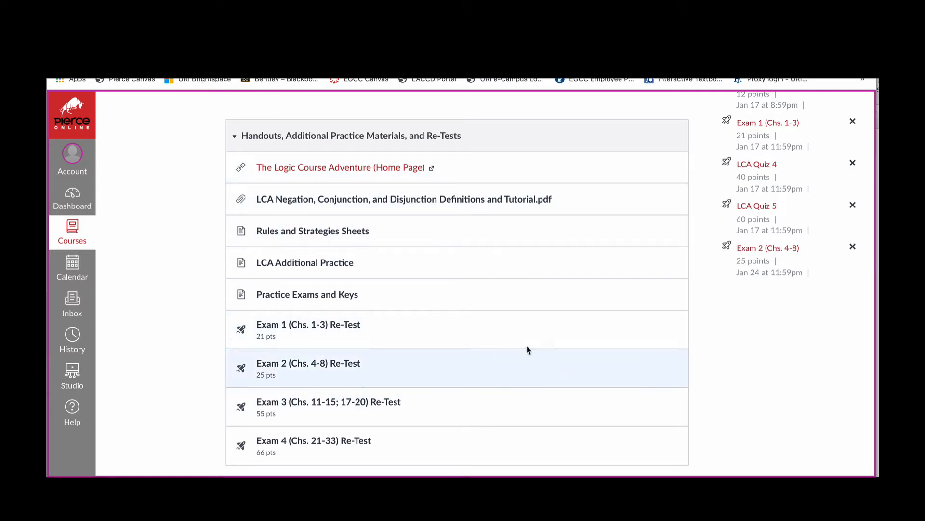
{"action": "mouse_move", "coordinate": [560, 334]}
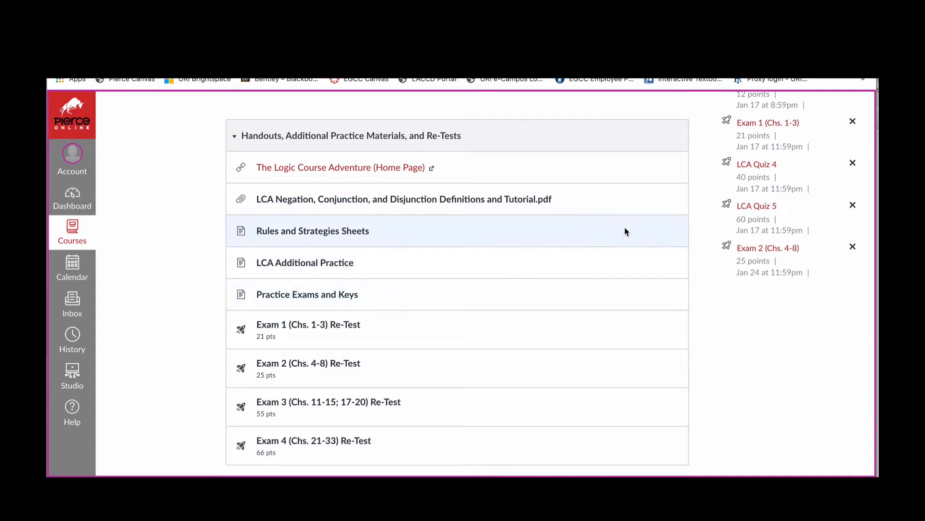
{"action": "mouse_move", "coordinate": [407, 168]}
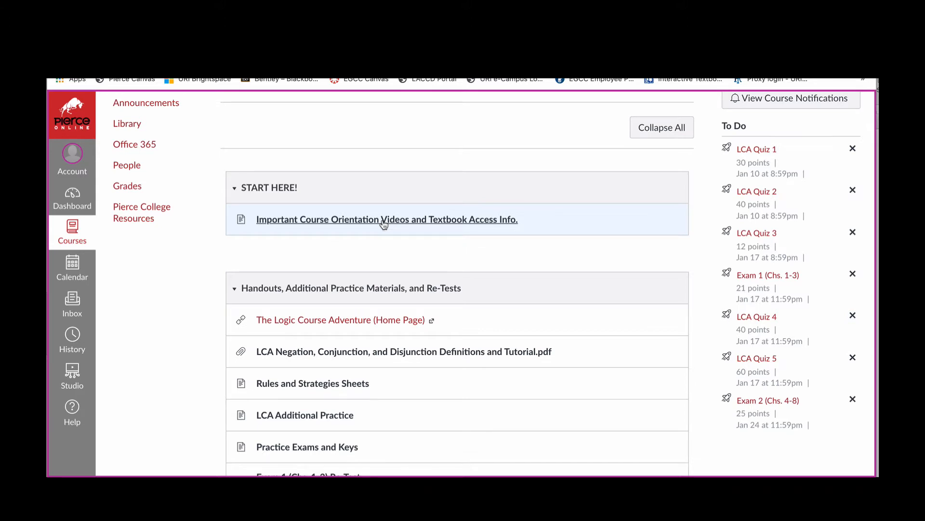
Open 'Important Course Orientation Videos and Textbook Access Info.' under the Start Here module.
{"action": "left_click", "coordinate": [387, 219]}
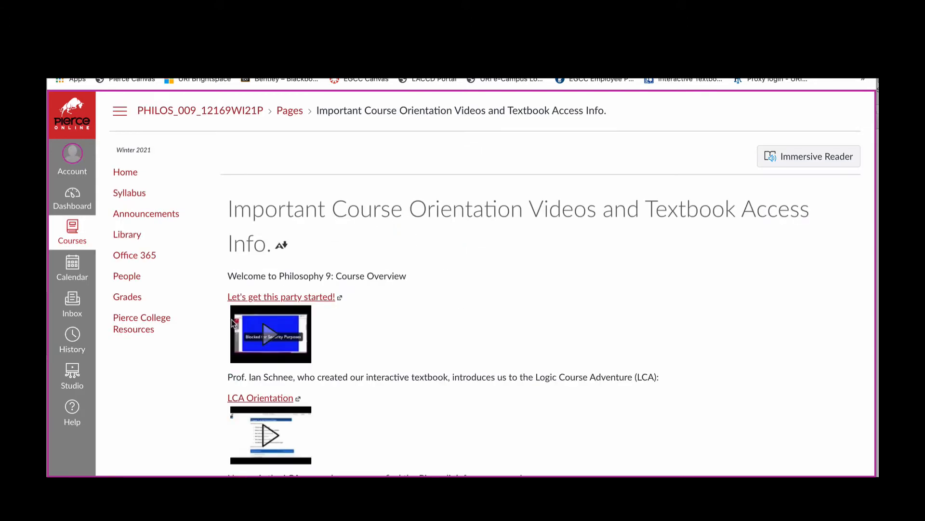
{"action": "mouse_move", "coordinate": [517, 302]}
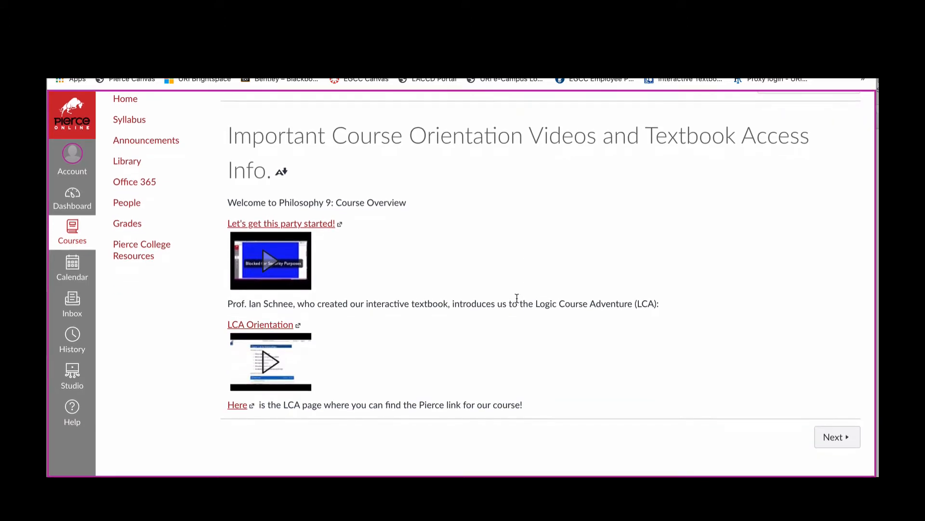
{"action": "mouse_move", "coordinate": [529, 327]}
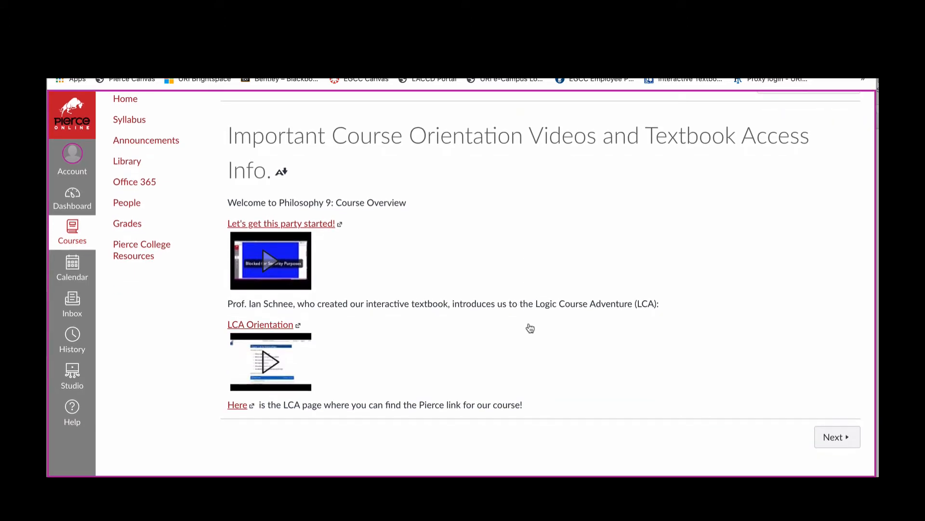
{"action": "mouse_move", "coordinate": [440, 335]}
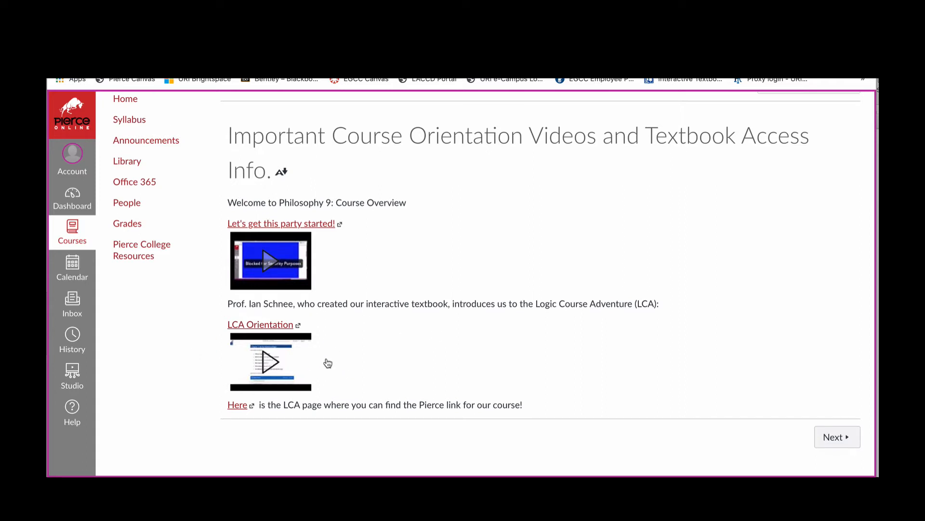
{"action": "mouse_move", "coordinate": [416, 375]}
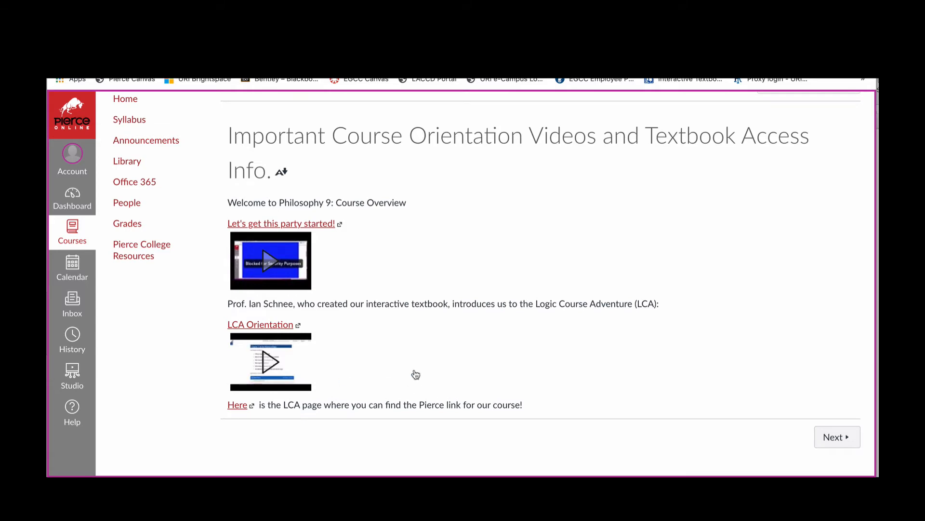
{"action": "mouse_move", "coordinate": [439, 426]}
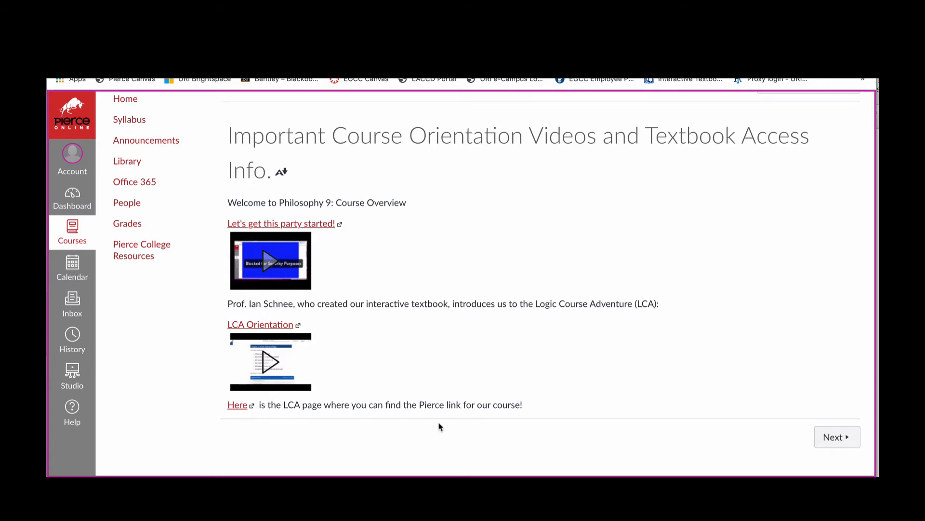
{"action": "mouse_move", "coordinate": [208, 187]}
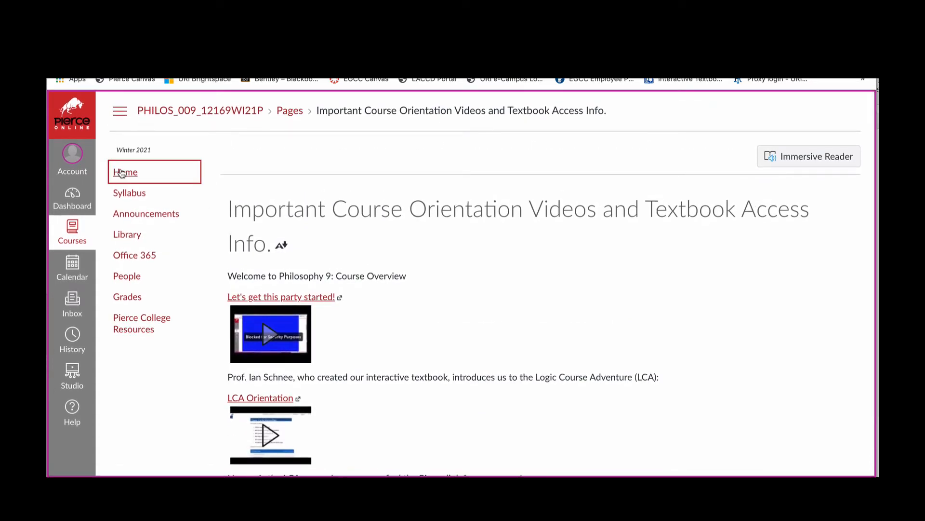
Go to Home and scroll over the Start Here and Handouts modules and To Do list.
{"action": "left_click", "coordinate": [125, 171]}
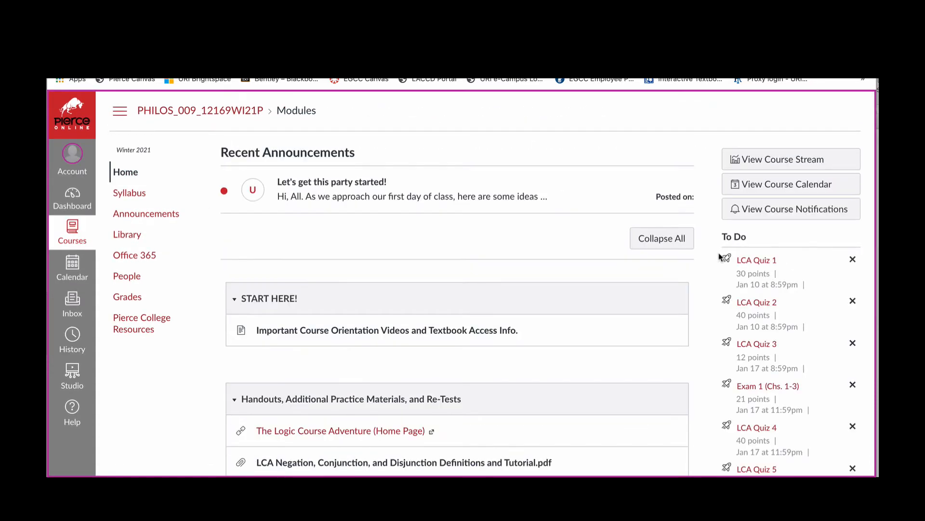
{"action": "scroll", "scroll_direction": "down", "scroll_amount": 3}
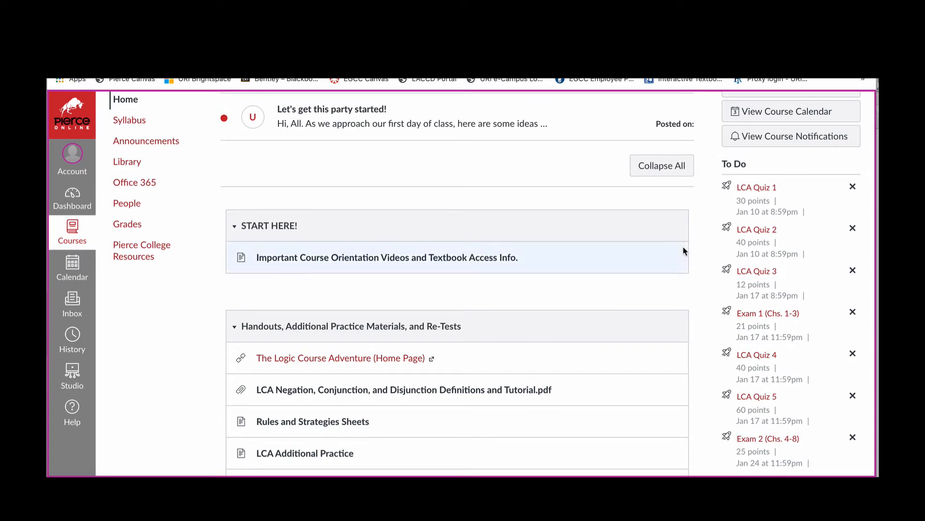
{"action": "scroll", "scroll_direction": "down", "scroll_amount": 3}
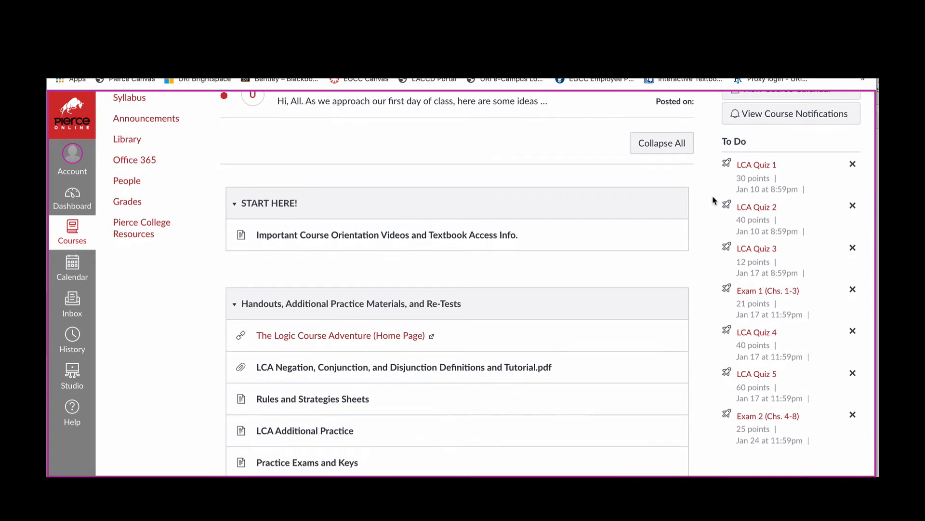
{"action": "mouse_move", "coordinate": [714, 199]}
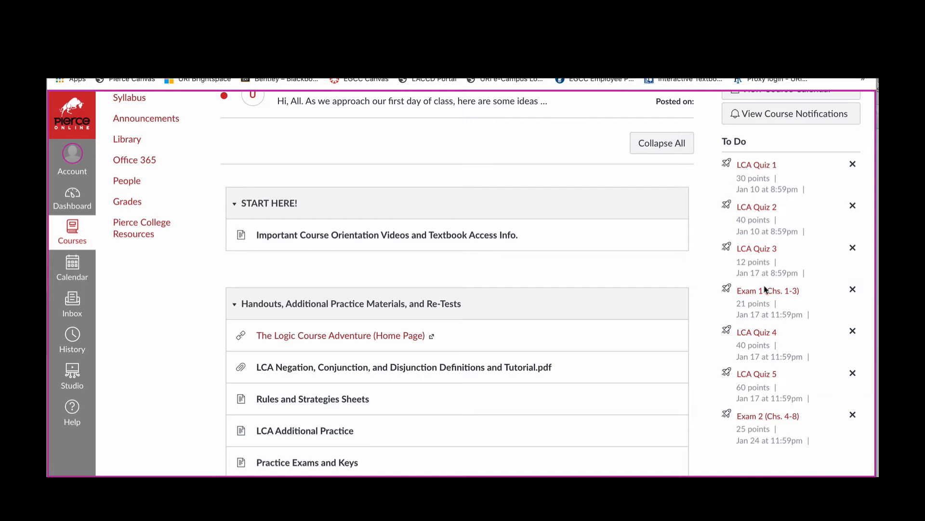
{"action": "mouse_move", "coordinate": [804, 443]}
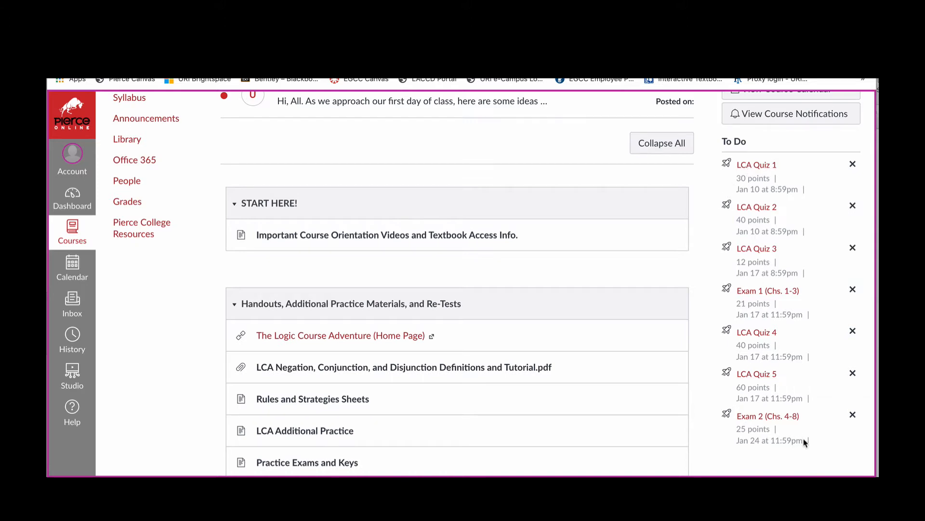
{"action": "mouse_move", "coordinate": [849, 275]}
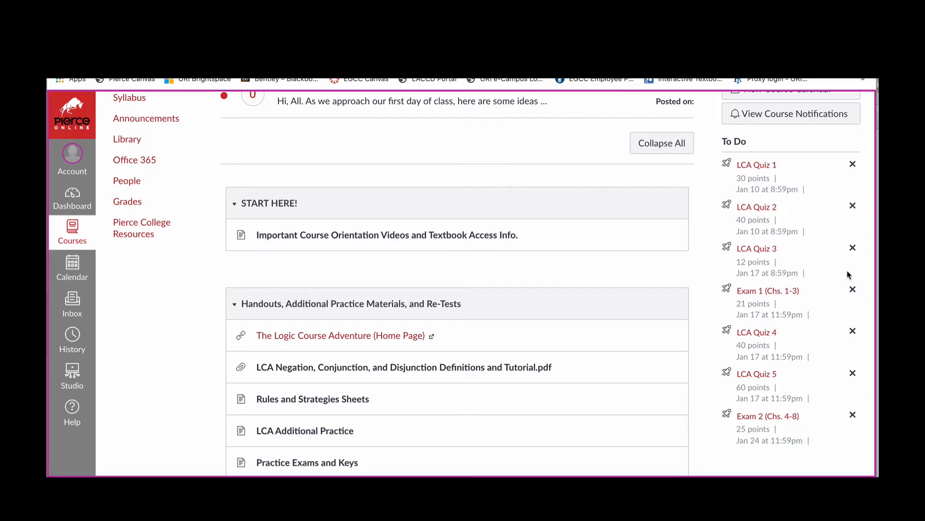
{"action": "mouse_move", "coordinate": [834, 206]}
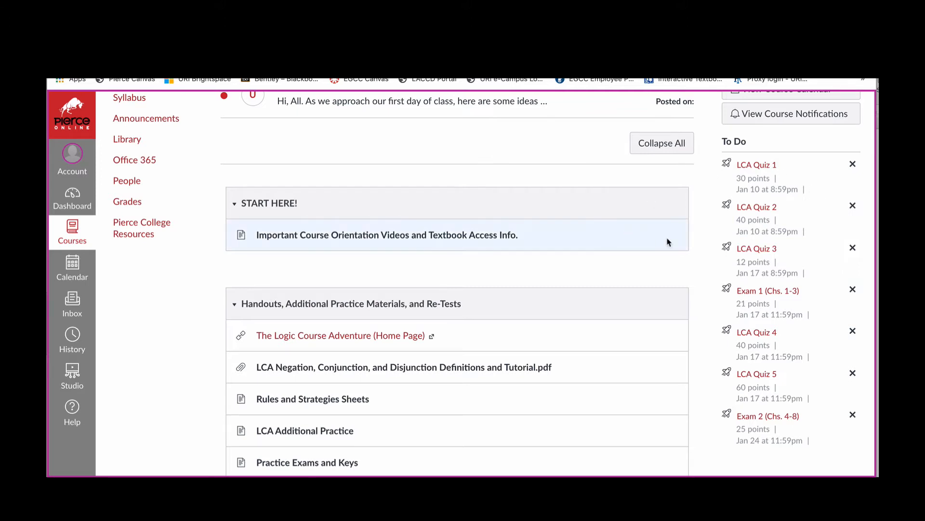
{"action": "scroll", "scroll_direction": "down", "scroll_amount": 3}
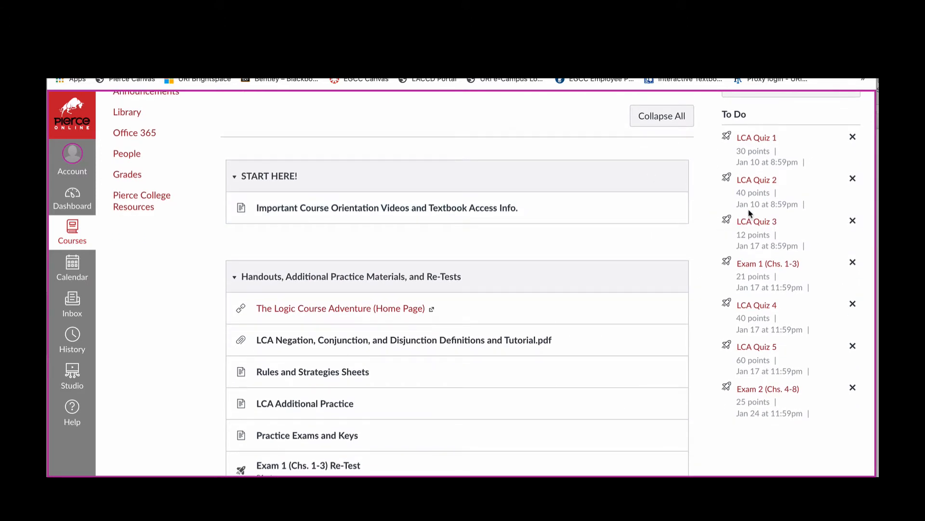
{"action": "mouse_move", "coordinate": [745, 205]}
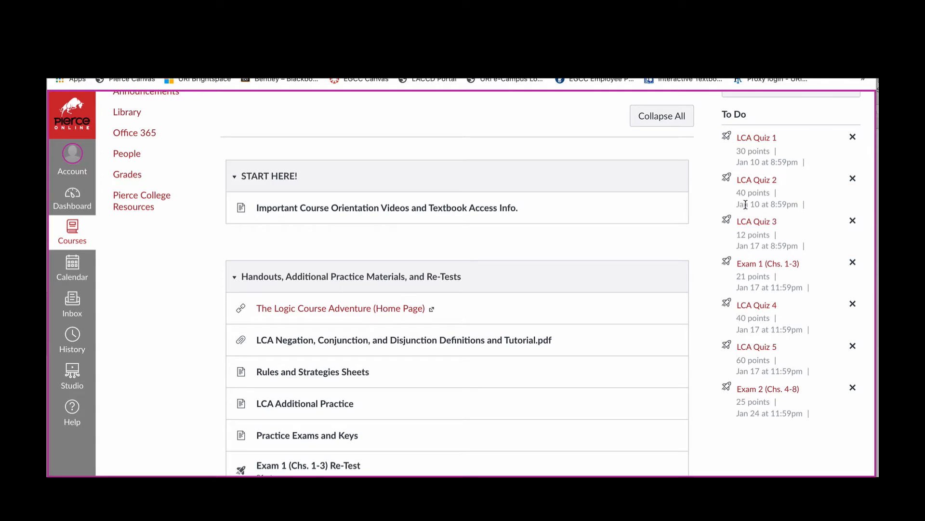
{"action": "mouse_move", "coordinate": [735, 208]}
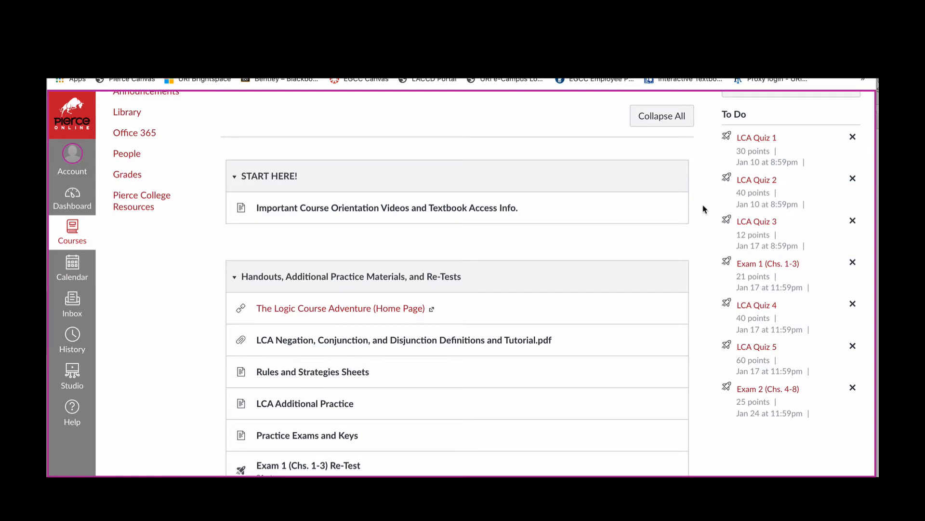
{"action": "scroll", "scroll_direction": "down", "scroll_amount": 3}
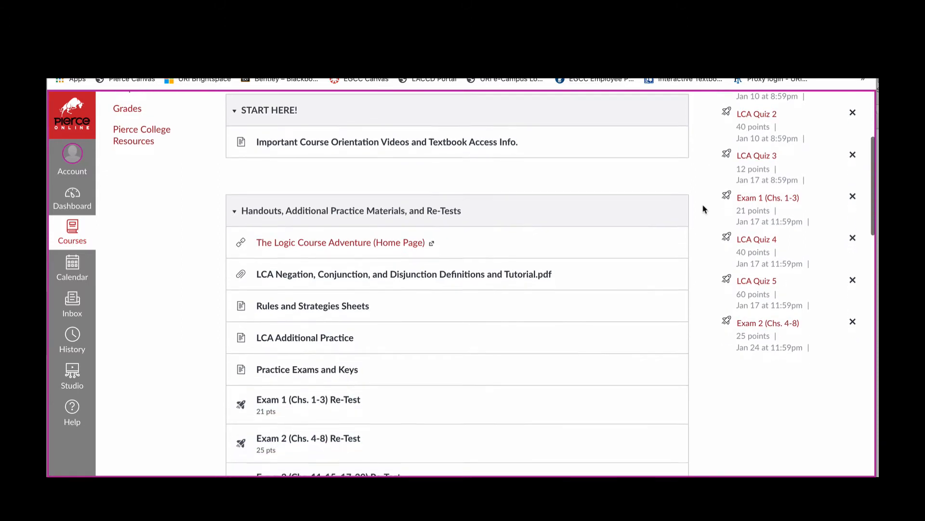
{"action": "scroll", "scroll_direction": "down", "scroll_amount": 3}
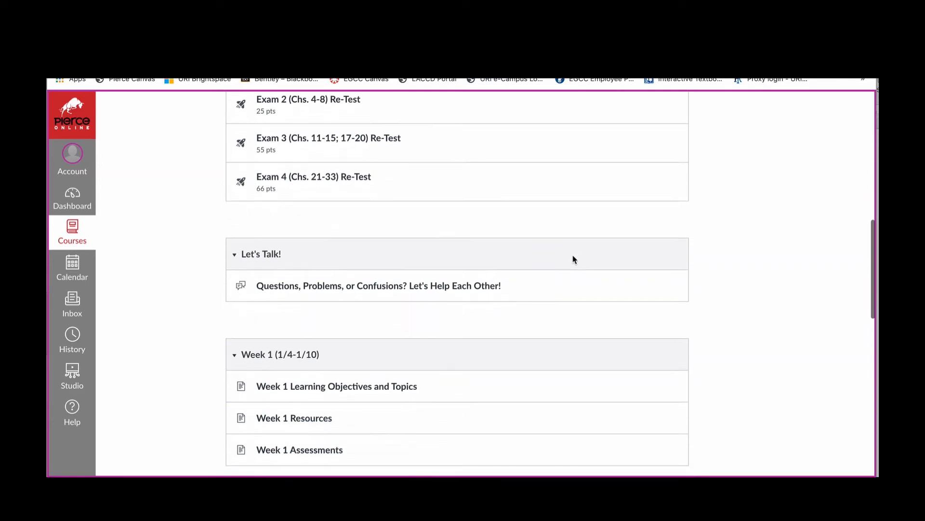
{"action": "scroll", "scroll_direction": "down", "scroll_amount": 3}
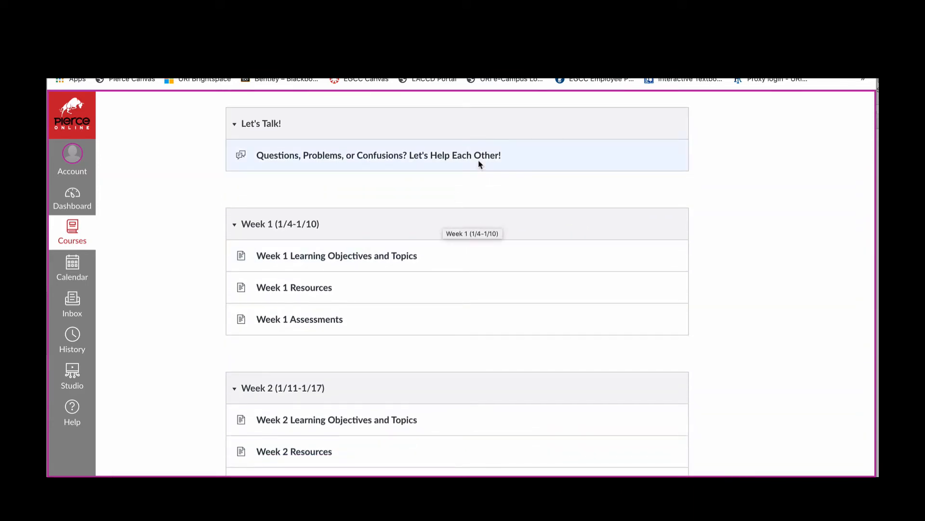
{"action": "mouse_move", "coordinate": [483, 318]}
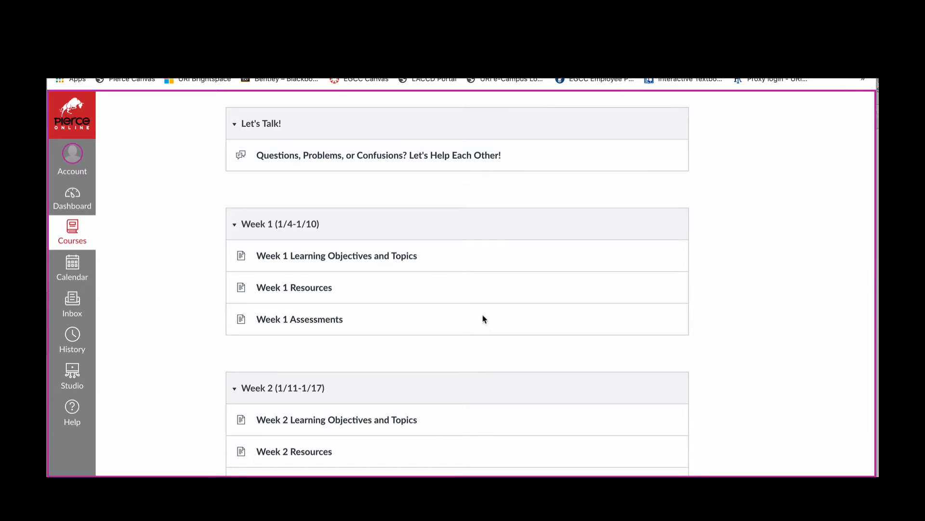
{"action": "mouse_move", "coordinate": [396, 314]}
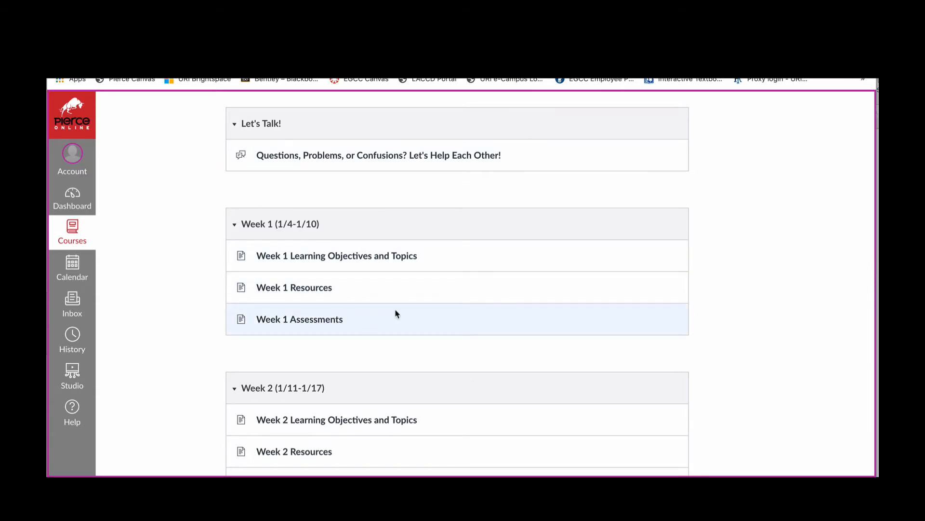
{"action": "mouse_move", "coordinate": [433, 288]}
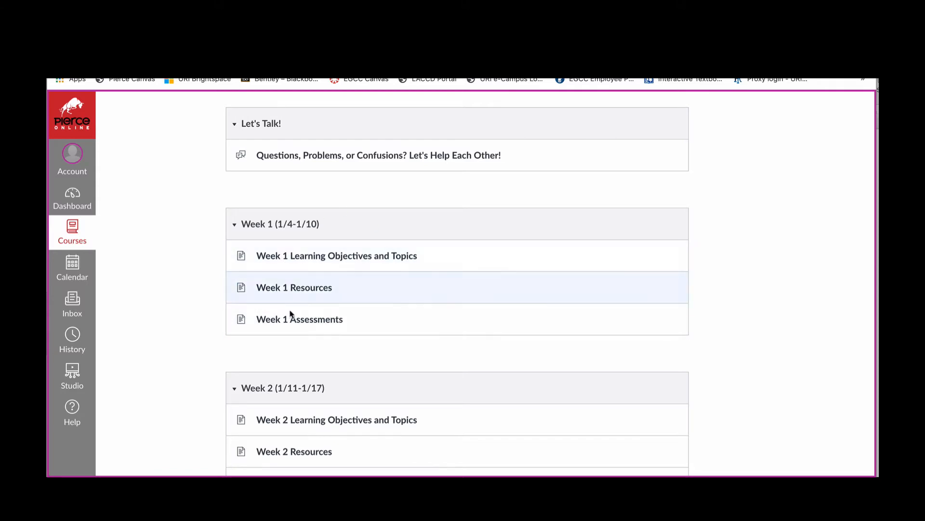
{"action": "mouse_move", "coordinate": [395, 310]}
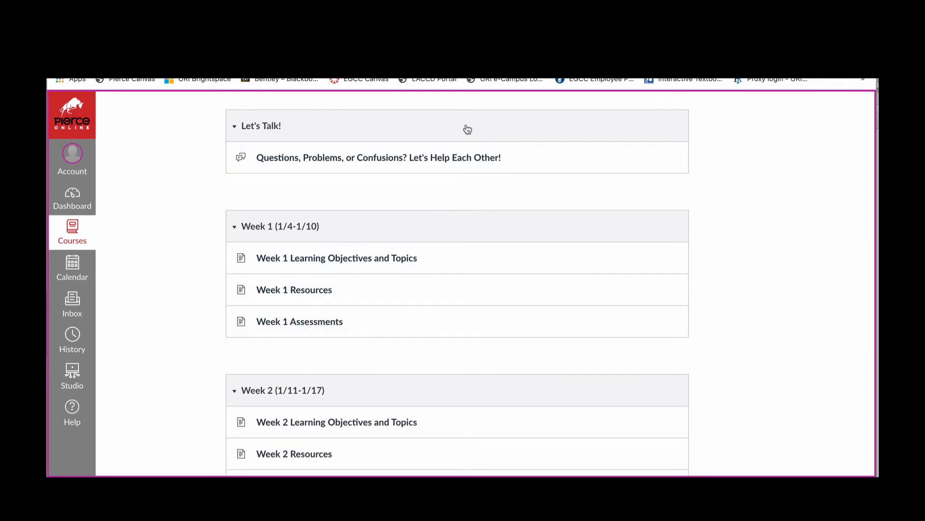
{"action": "mouse_move", "coordinate": [387, 185]}
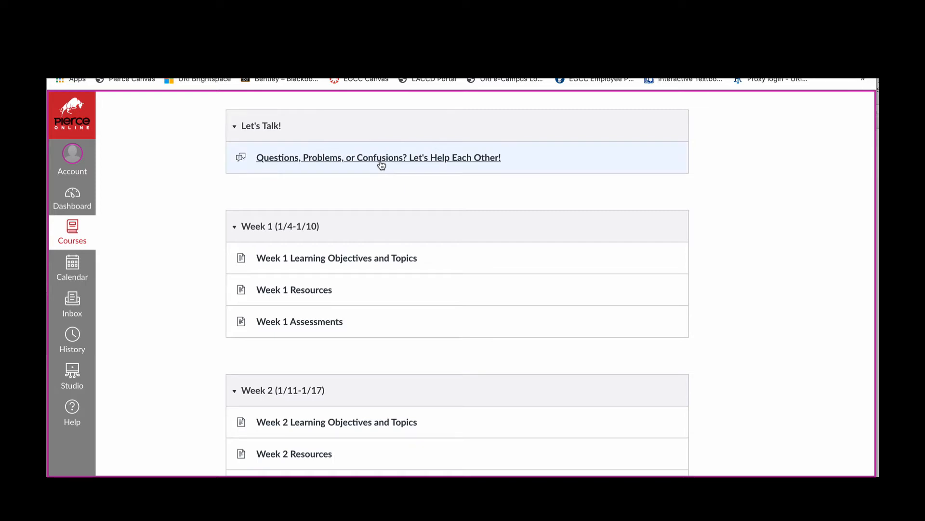
{"action": "left_click", "coordinate": [378, 157]}
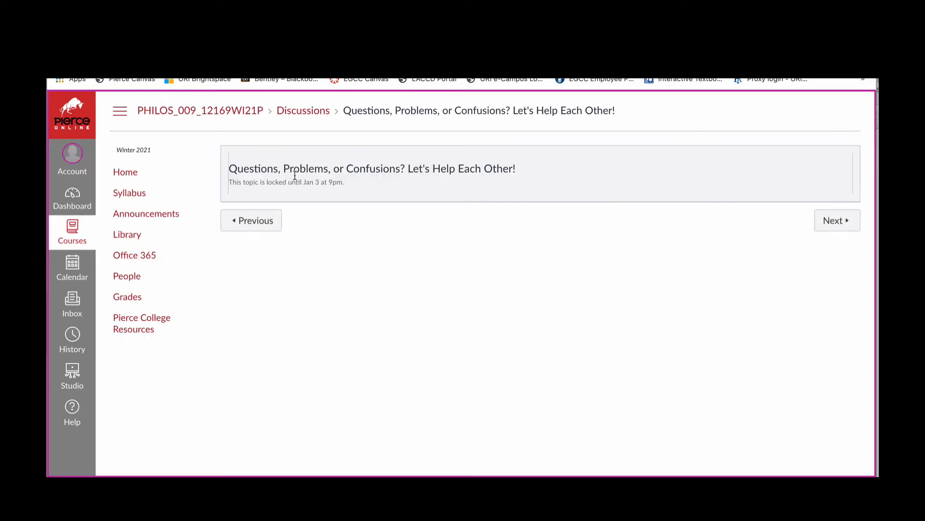
{"action": "mouse_move", "coordinate": [297, 218]}
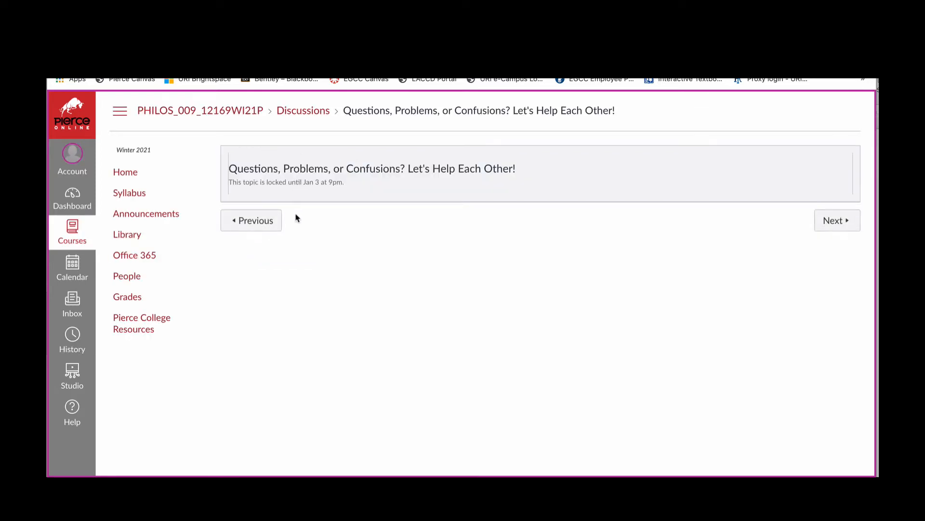
{"action": "mouse_move", "coordinate": [304, 204]}
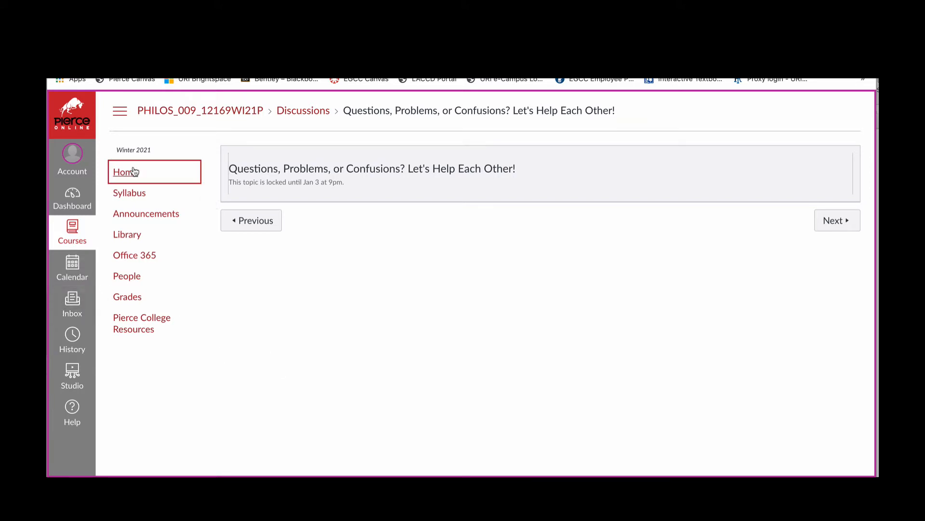
Return to Home and scroll past Handouts to the Week 1, 2 and 3 modules.
{"action": "left_click", "coordinate": [126, 172]}
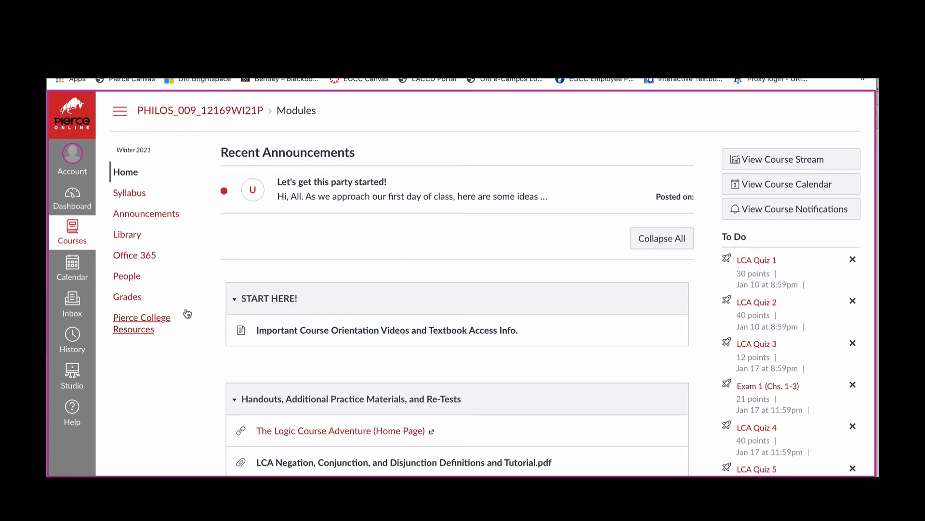
{"action": "mouse_move", "coordinate": [194, 324]}
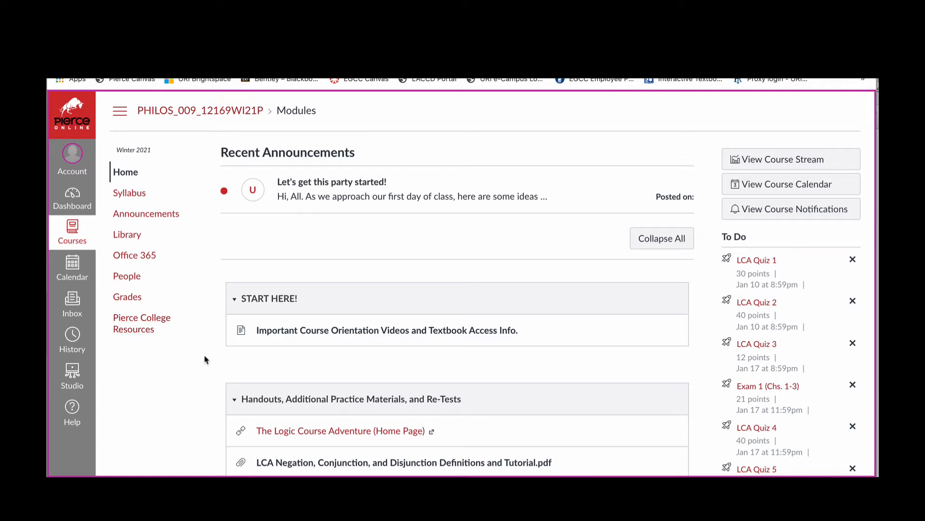
{"action": "scroll", "scroll_direction": "down", "scroll_amount": 3}
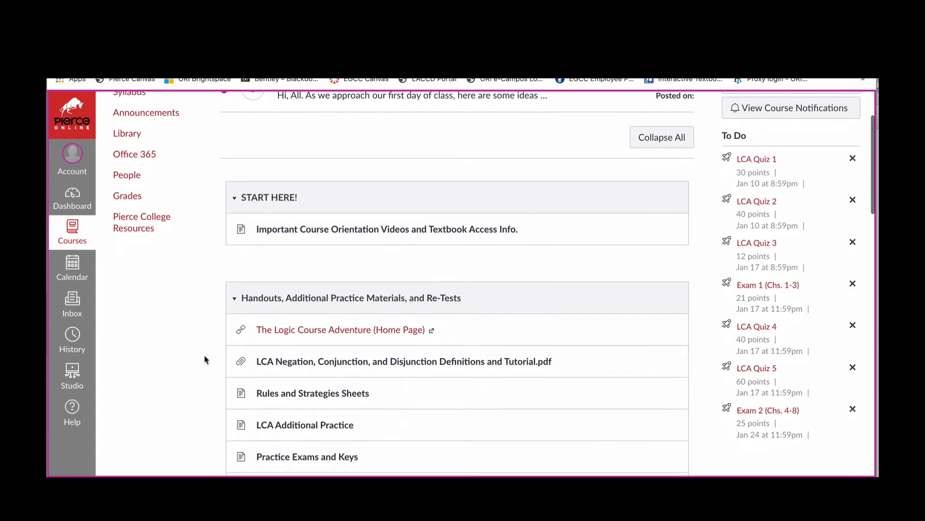
{"action": "scroll", "scroll_direction": "down", "scroll_amount": 3}
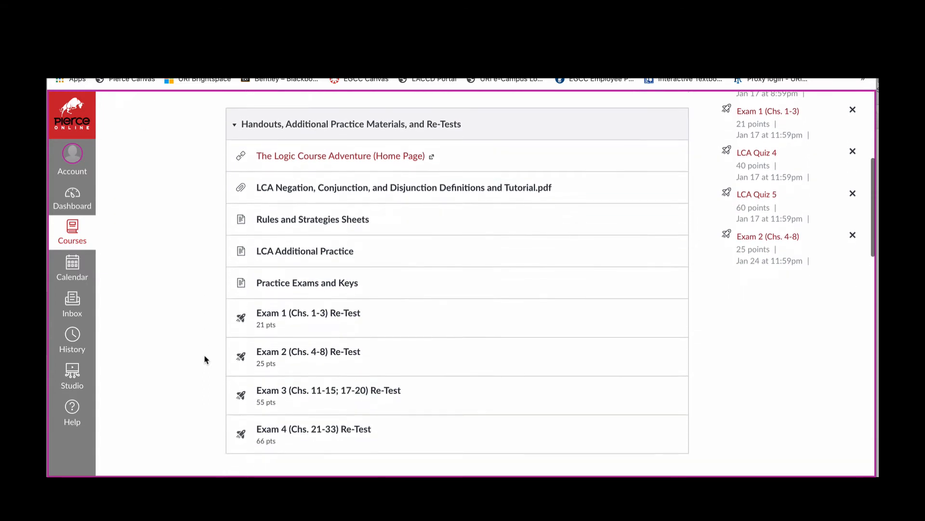
{"action": "scroll", "scroll_direction": "down", "scroll_amount": 3}
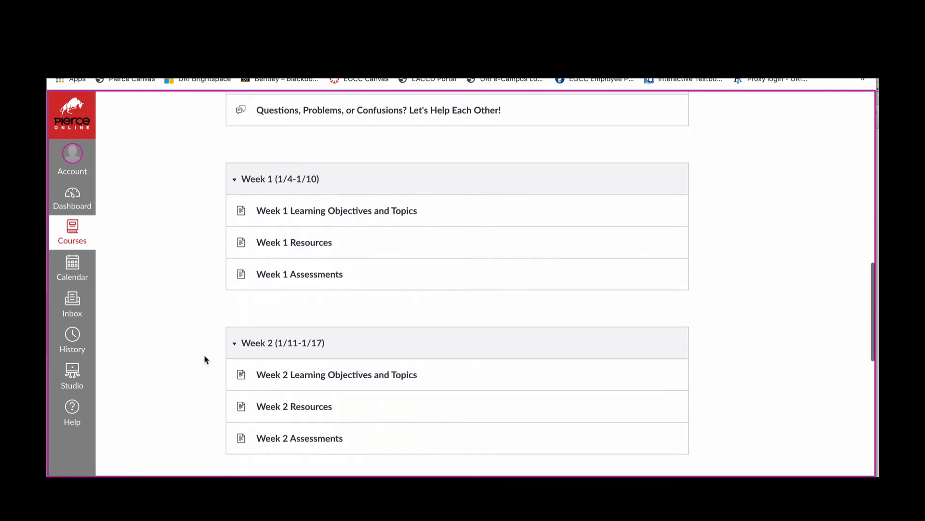
{"action": "scroll", "scroll_direction": "down", "scroll_amount": 3}
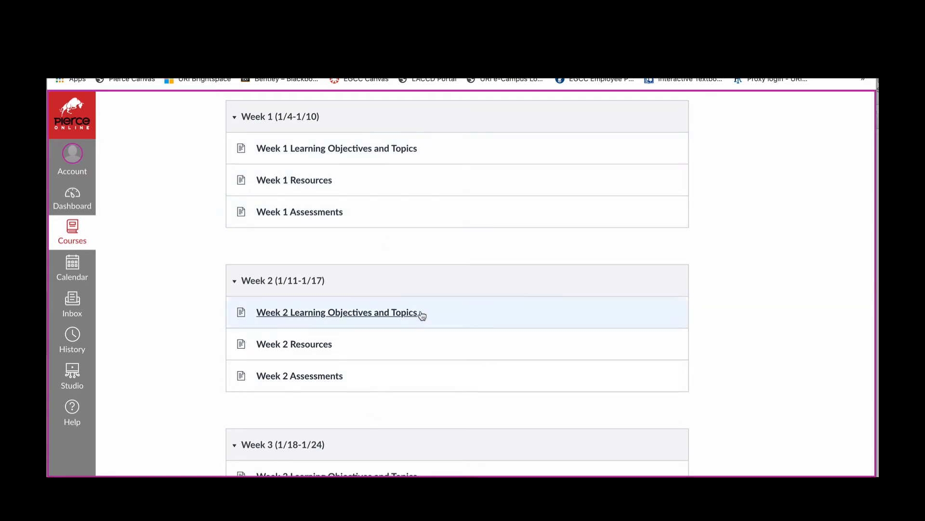
{"action": "mouse_move", "coordinate": [455, 294]}
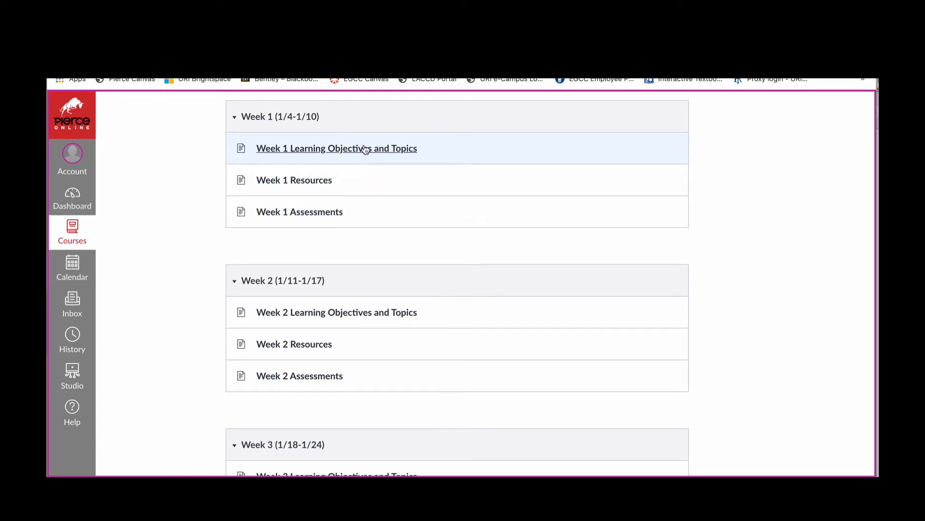
Open Week 1 Learning Objectives and Topics and scroll down to BOOL and Validity.
{"action": "left_click", "coordinate": [336, 148]}
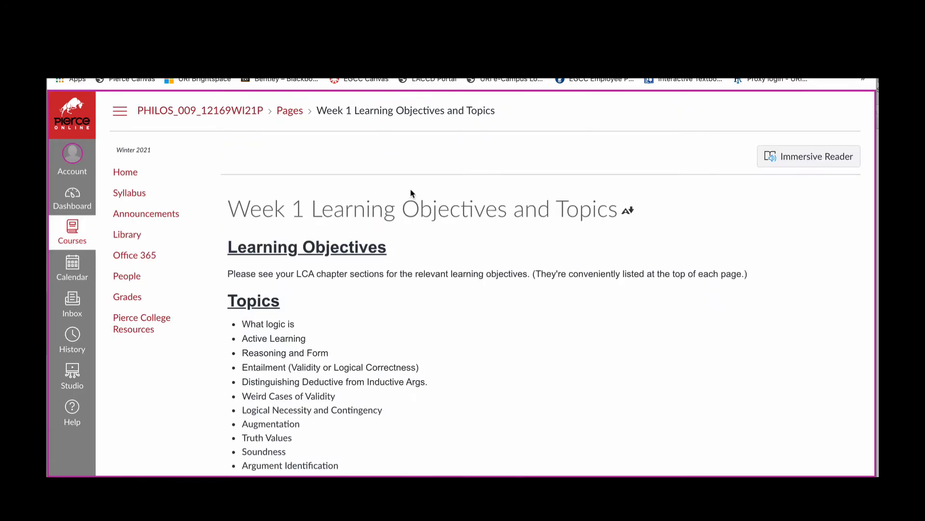
{"action": "scroll", "scroll_direction": "down", "scroll_amount": 3}
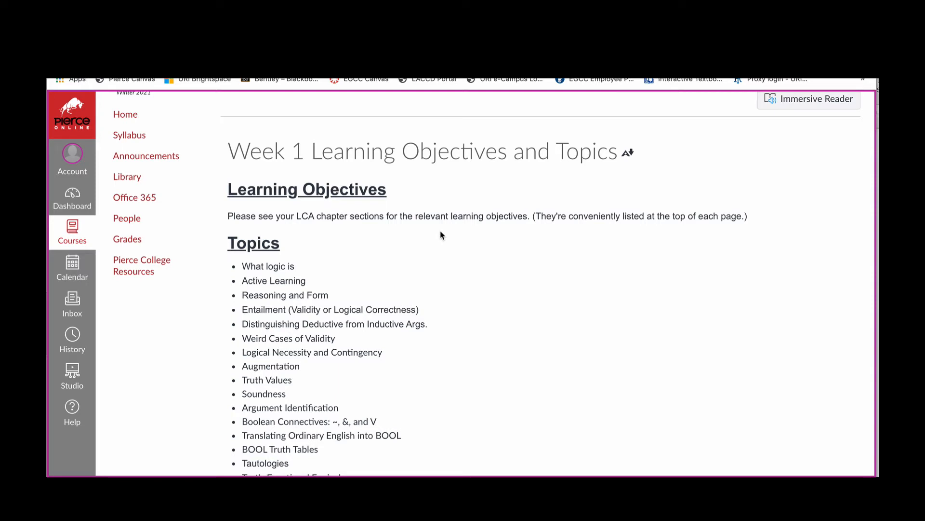
{"action": "scroll", "scroll_direction": "down", "scroll_amount": 3}
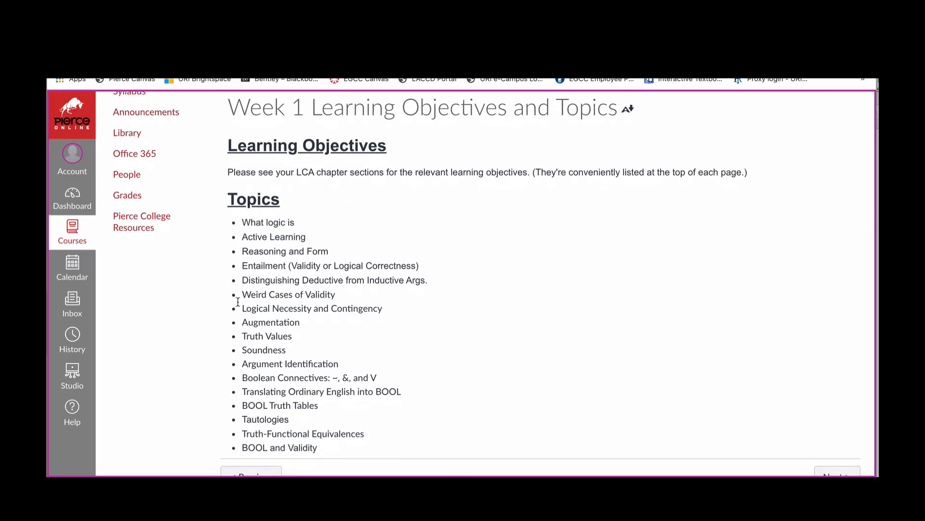
{"action": "scroll", "scroll_direction": "down", "scroll_amount": 3}
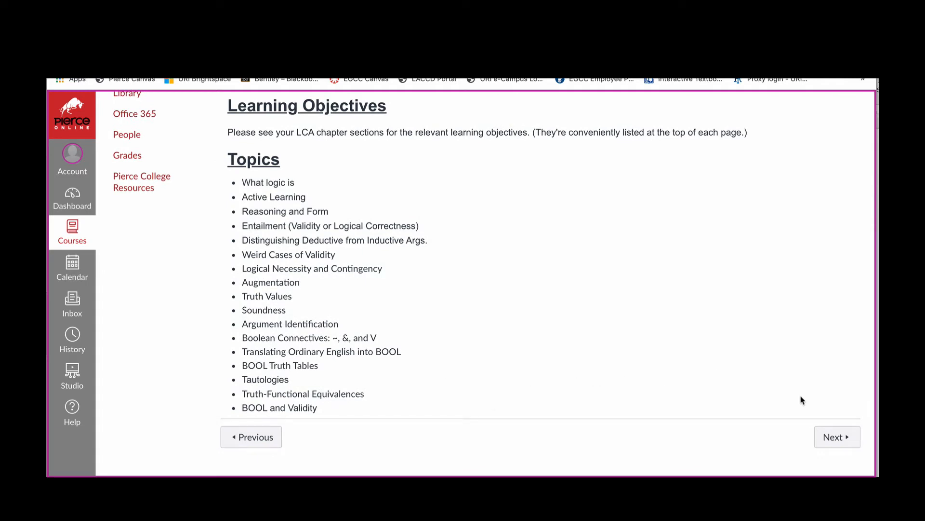
{"action": "mouse_move", "coordinate": [820, 413]}
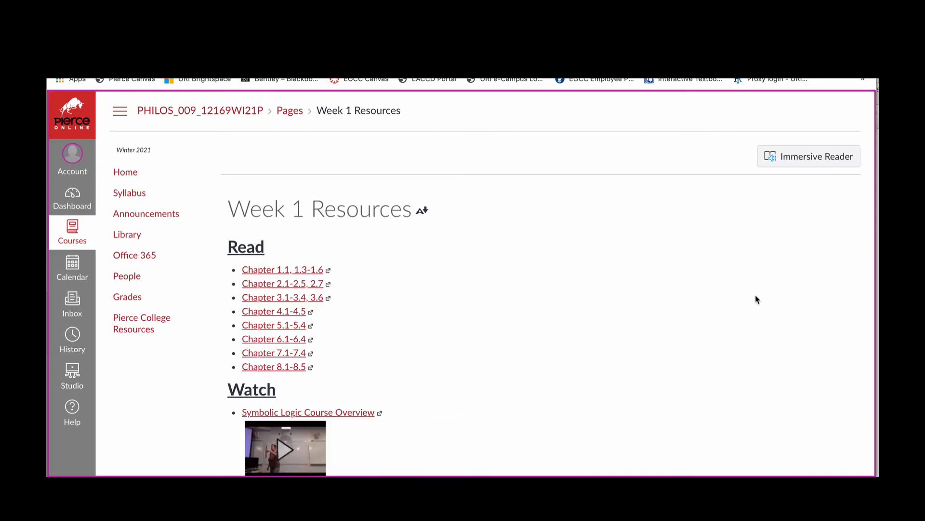
Scroll the Week 1 Resources page to view its Read and Watch lists.
{"action": "scroll", "scroll_direction": "down", "scroll_amount": 3}
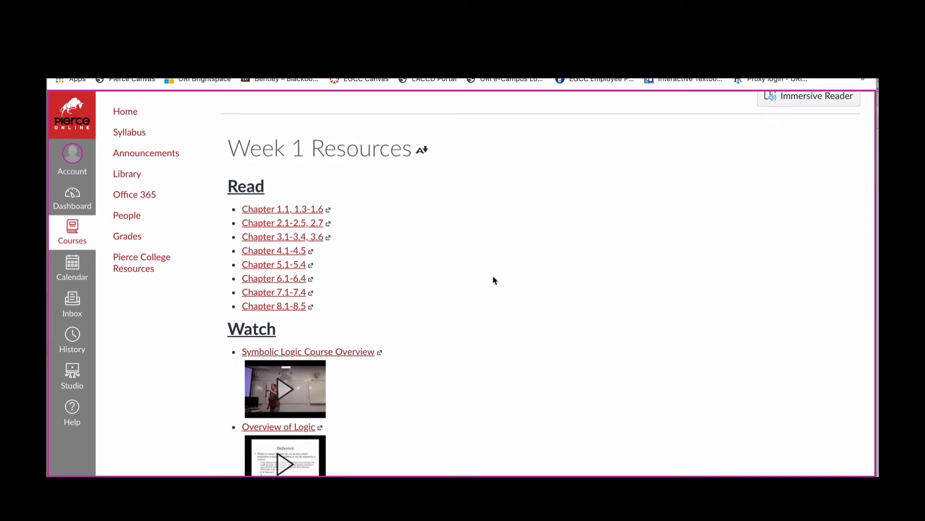
{"action": "mouse_move", "coordinate": [498, 276]}
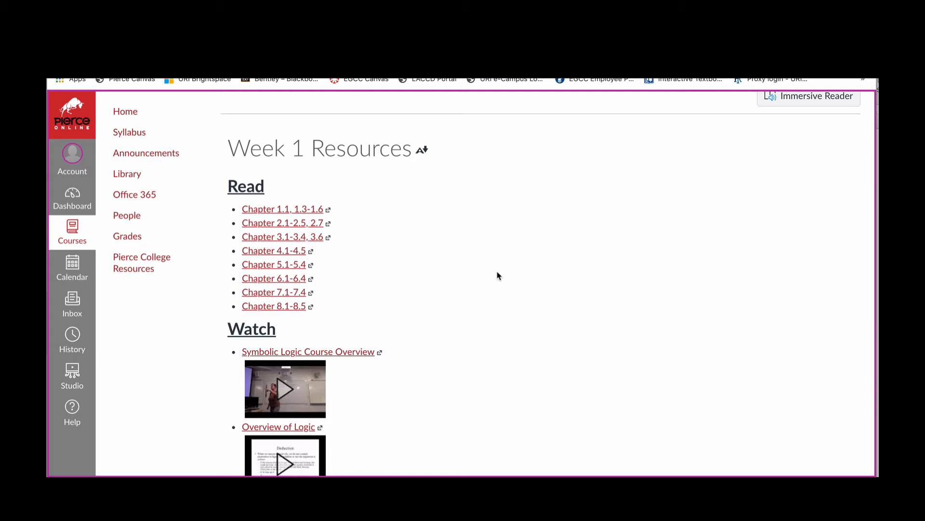
{"action": "mouse_move", "coordinate": [528, 272]}
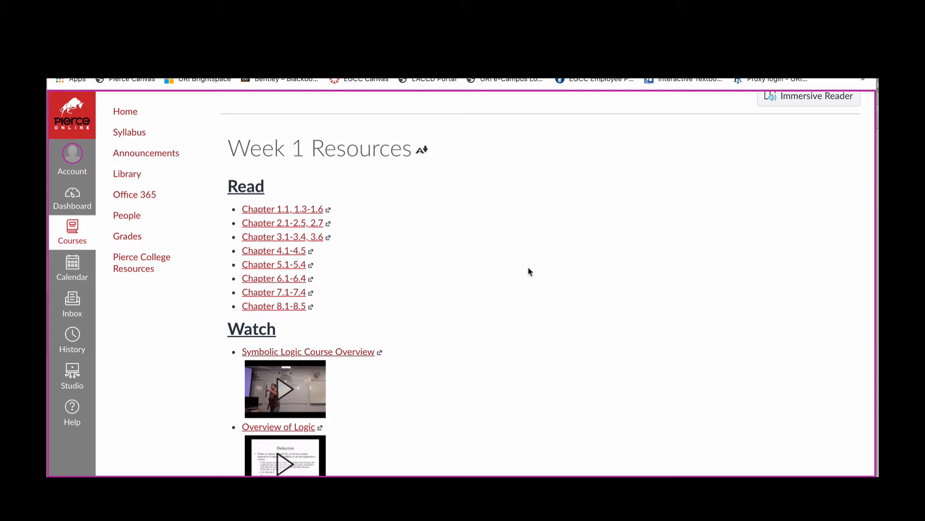
{"action": "mouse_move", "coordinate": [560, 252]}
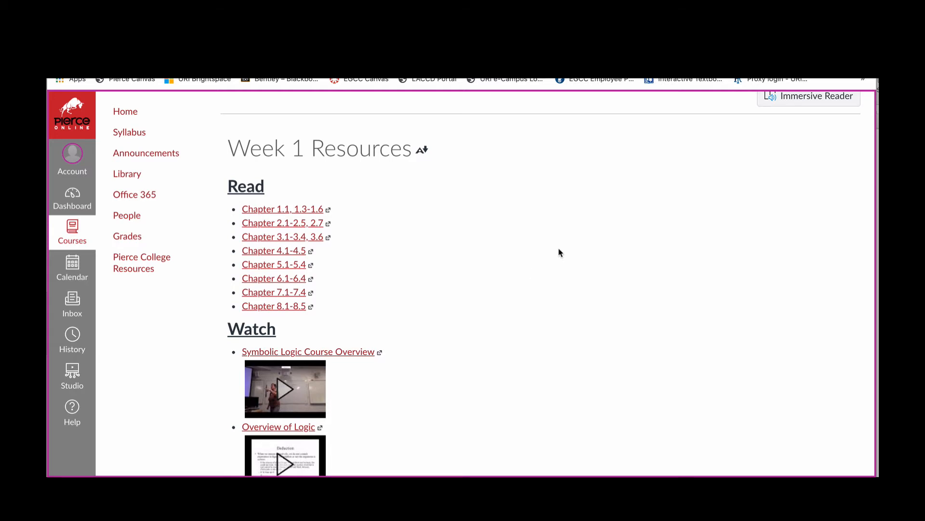
{"action": "scroll", "scroll_direction": "down", "scroll_amount": 3}
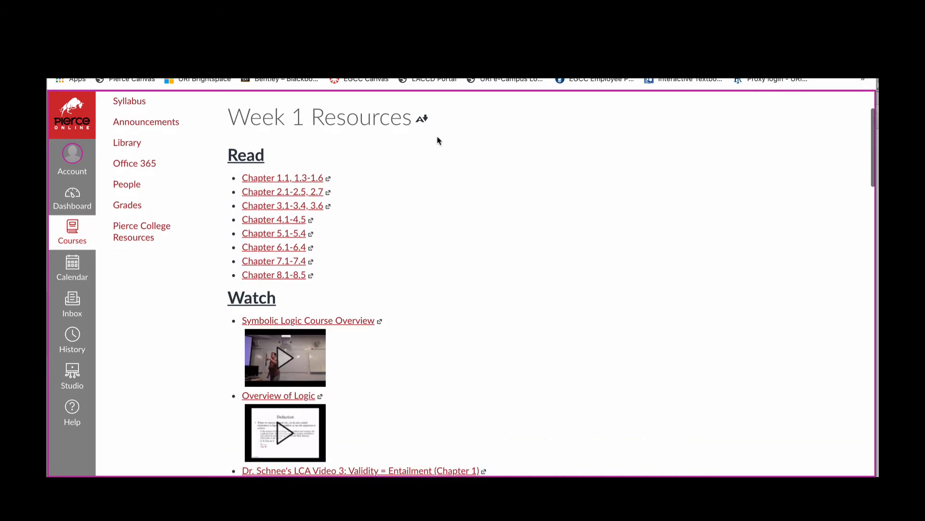
{"action": "mouse_move", "coordinate": [284, 194]}
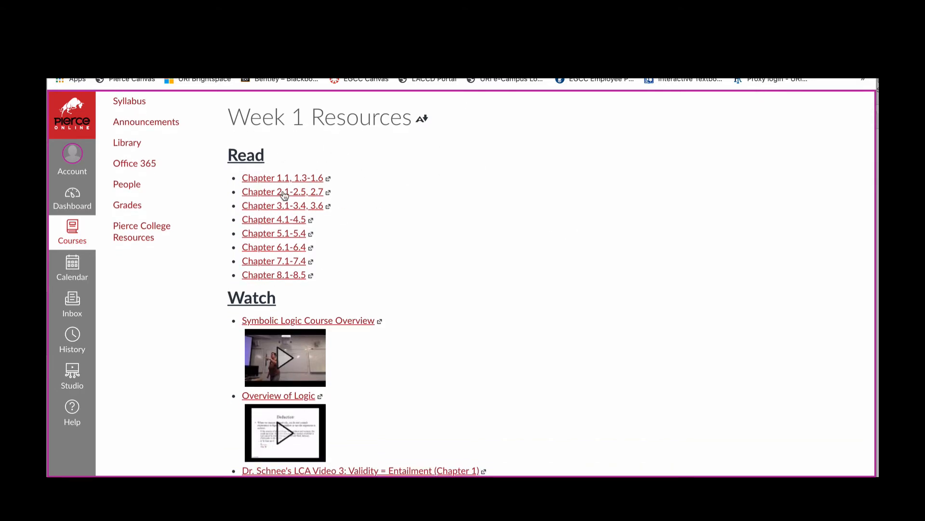
{"action": "mouse_move", "coordinate": [371, 264]}
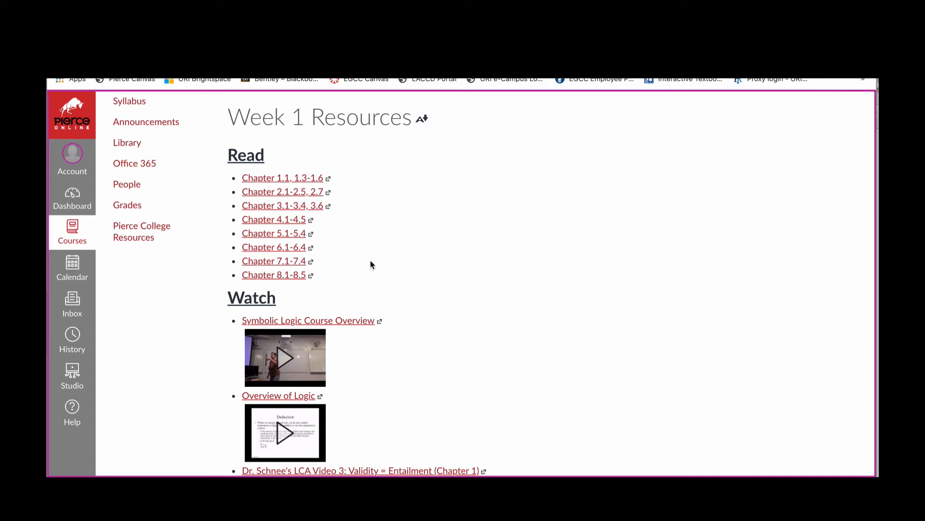
{"action": "mouse_move", "coordinate": [380, 228]}
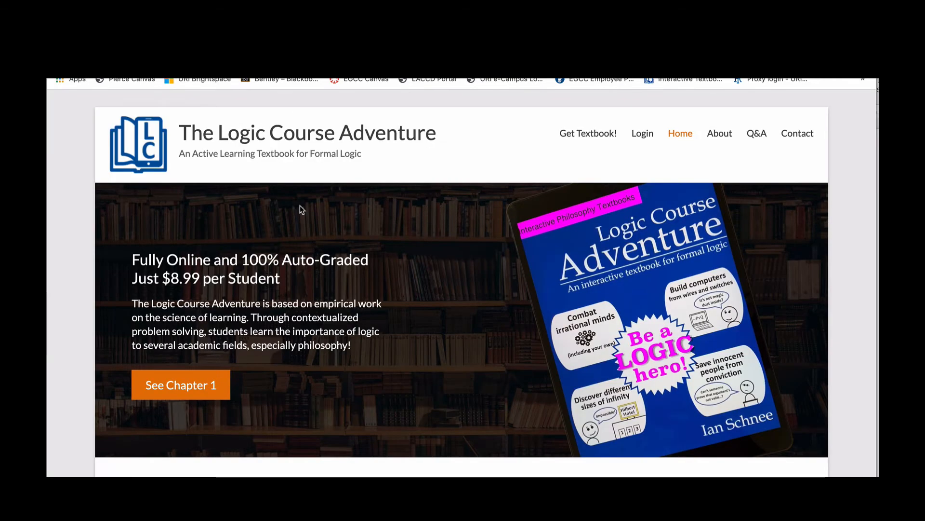
{"action": "scroll", "scroll_direction": "down", "scroll_amount": 3}
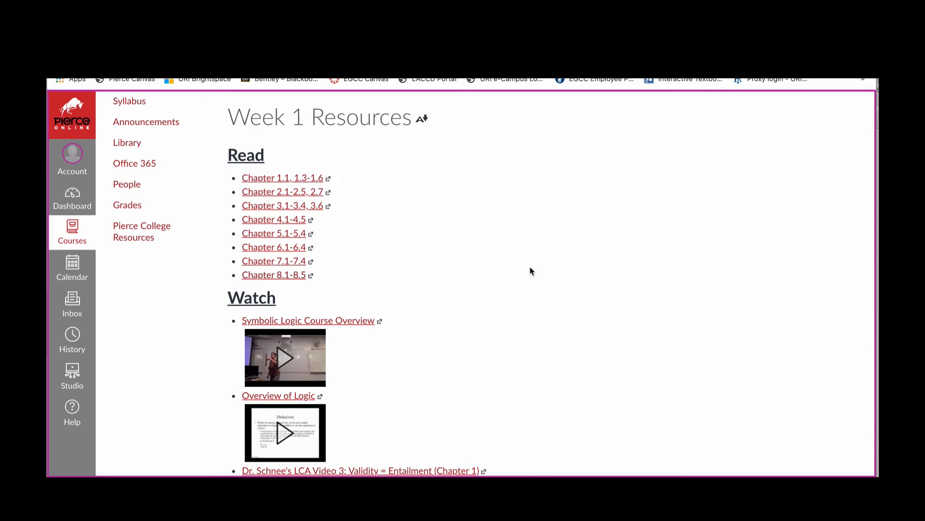
Scroll through the Week 1 Resources Watch list of LCA videos down to Video 16: DRM.
{"action": "scroll", "scroll_direction": "down", "scroll_amount": 3}
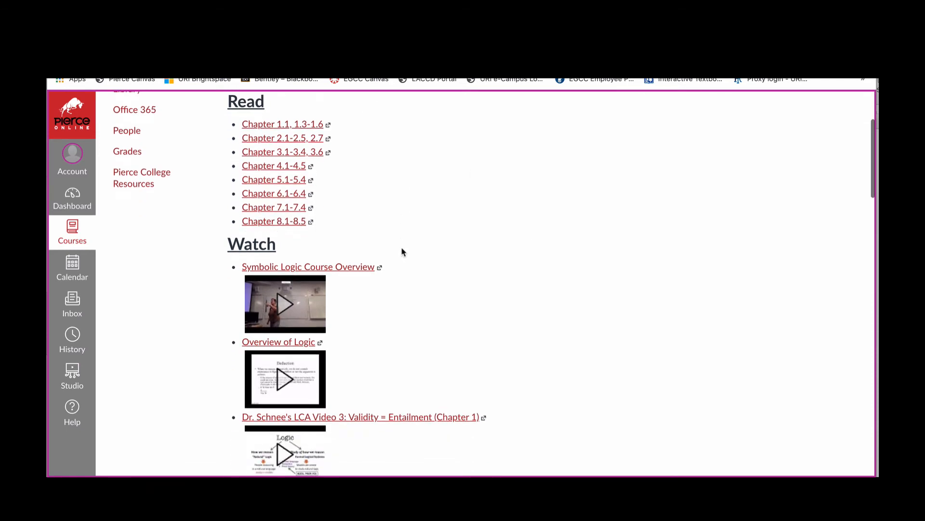
{"action": "scroll", "scroll_direction": "down", "scroll_amount": 3}
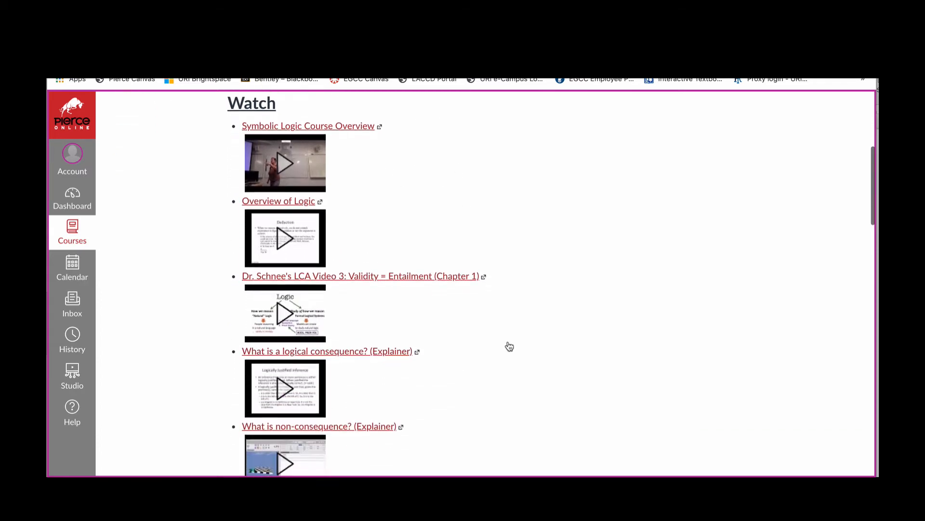
{"action": "scroll", "scroll_direction": "up", "scroll_amount": 3}
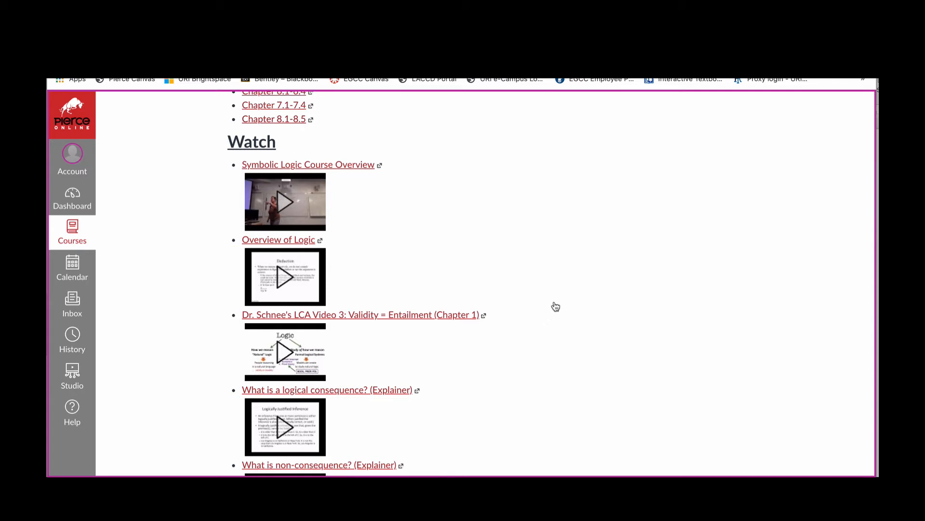
{"action": "scroll", "scroll_direction": "down", "scroll_amount": 3}
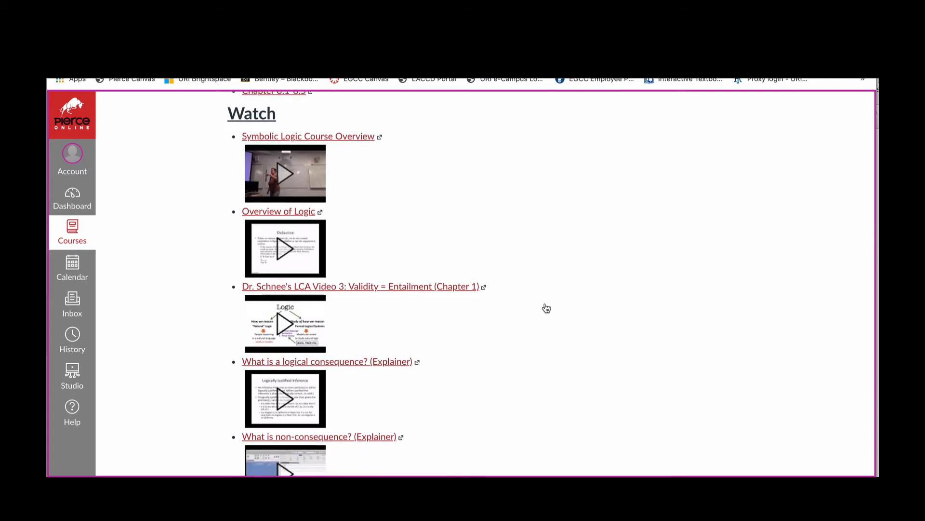
{"action": "scroll", "scroll_direction": "down", "scroll_amount": 3}
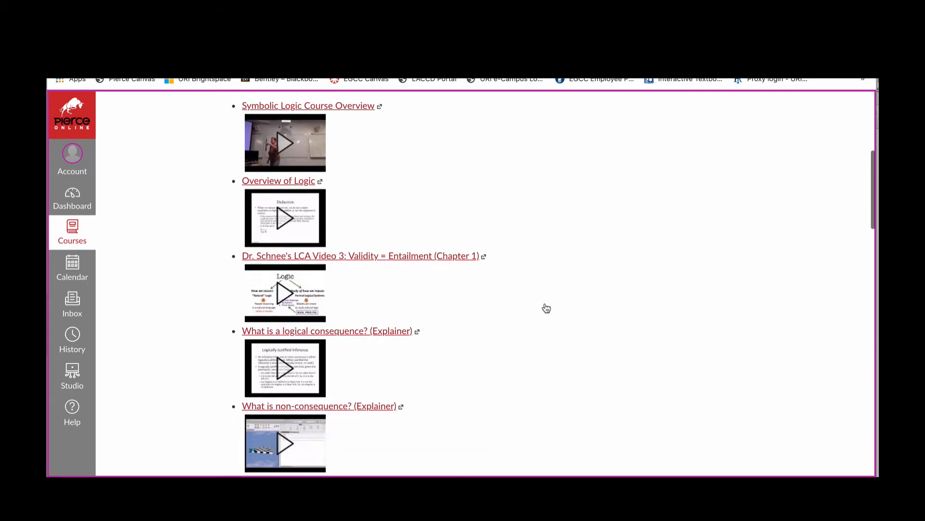
{"action": "scroll", "scroll_direction": "down", "scroll_amount": 3}
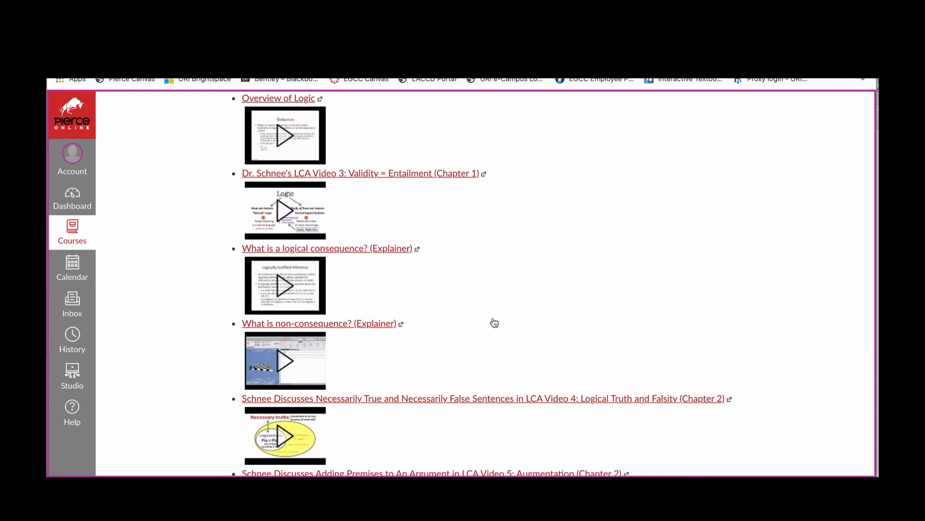
{"action": "scroll", "scroll_direction": "down", "scroll_amount": 3}
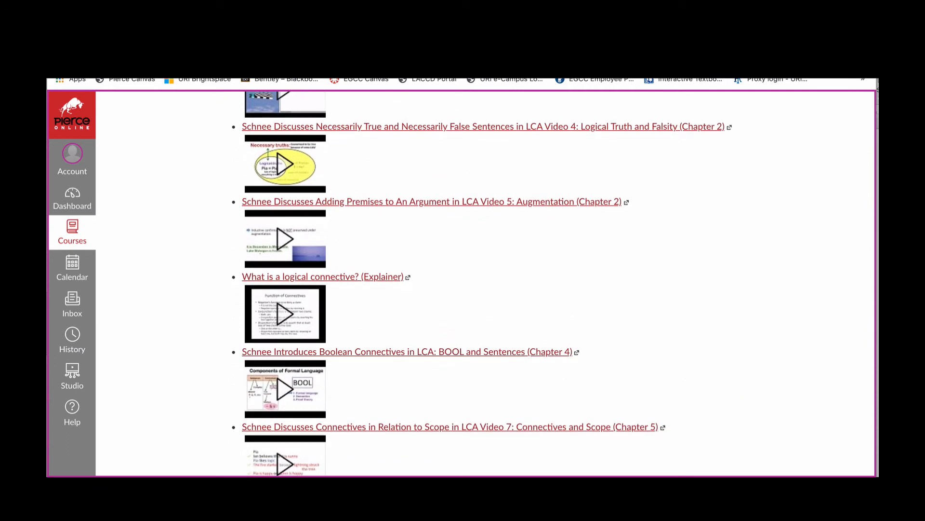
{"action": "mouse_move", "coordinate": [762, 214]}
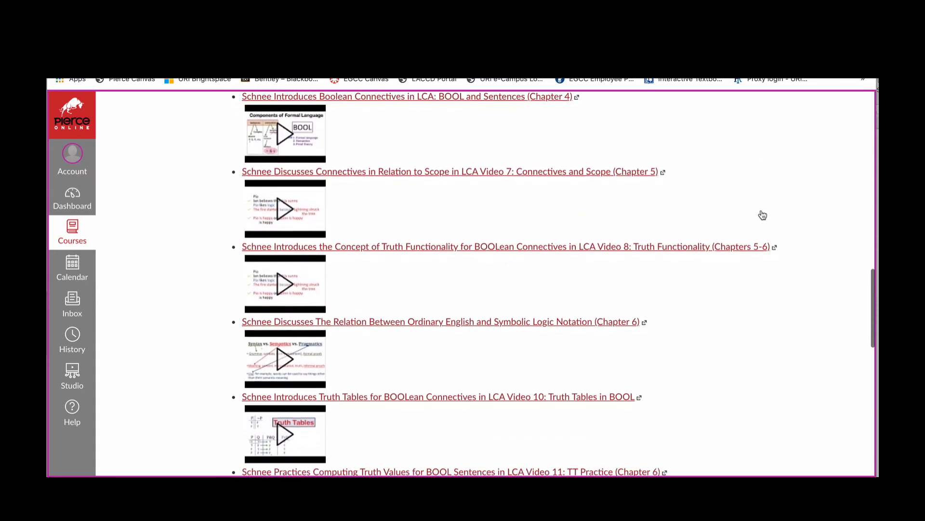
{"action": "scroll", "scroll_direction": "down", "scroll_amount": 3}
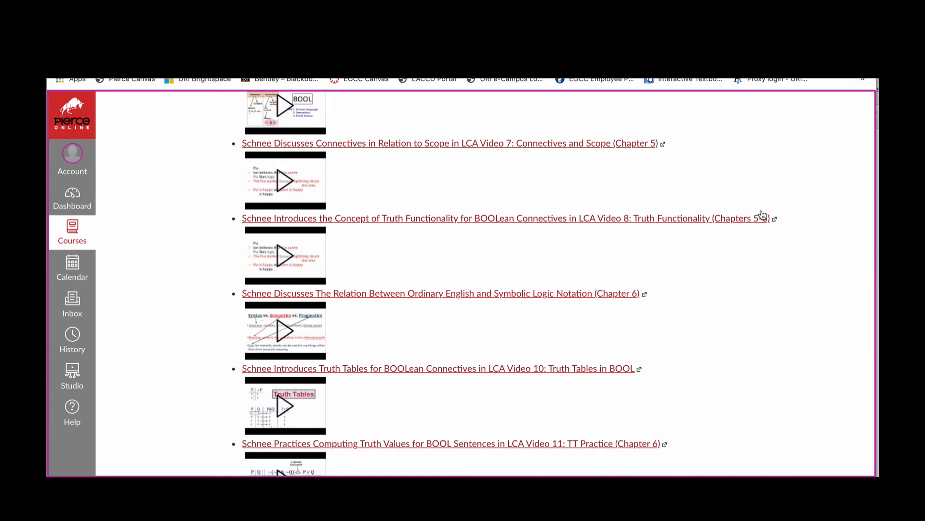
{"action": "scroll", "scroll_direction": "down", "scroll_amount": 3}
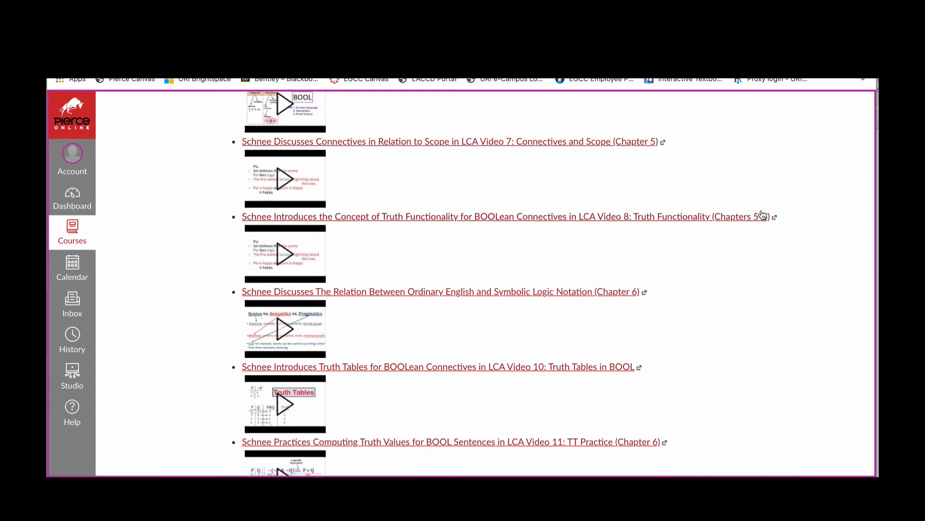
{"action": "scroll", "scroll_direction": "down", "scroll_amount": 3}
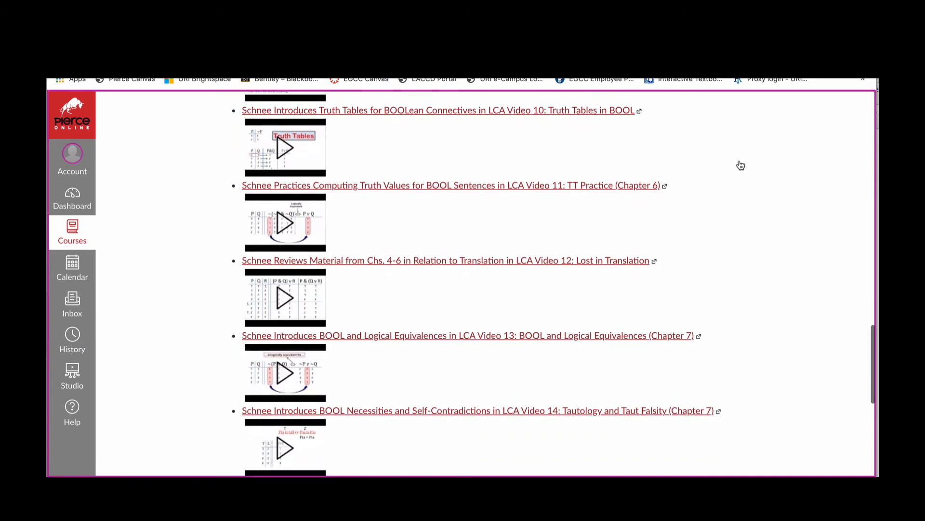
{"action": "scroll", "scroll_direction": "down", "scroll_amount": 3}
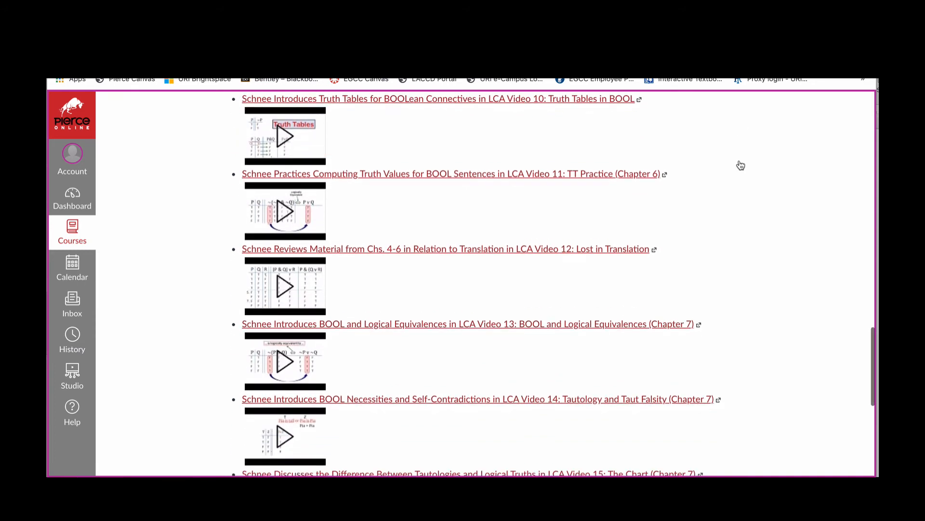
{"action": "scroll", "scroll_direction": "down", "scroll_amount": 3}
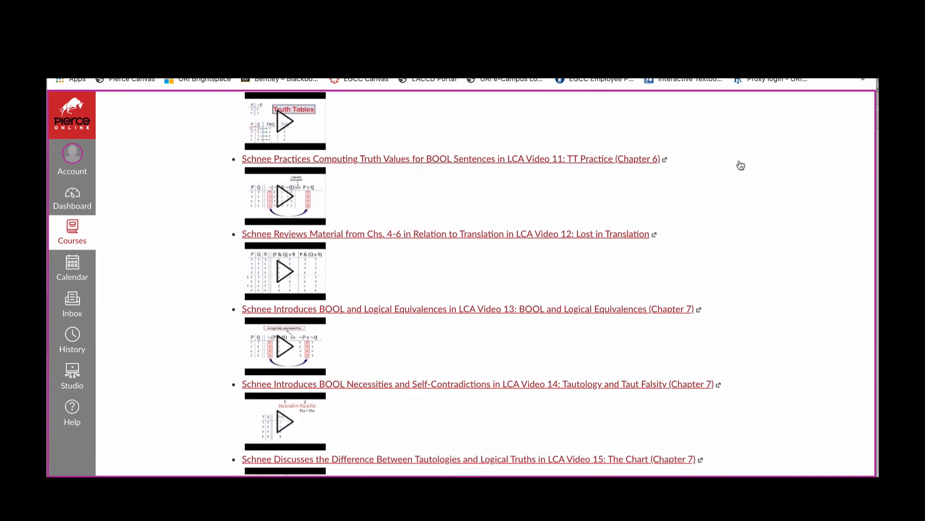
{"action": "scroll", "scroll_direction": "up", "scroll_amount": 3}
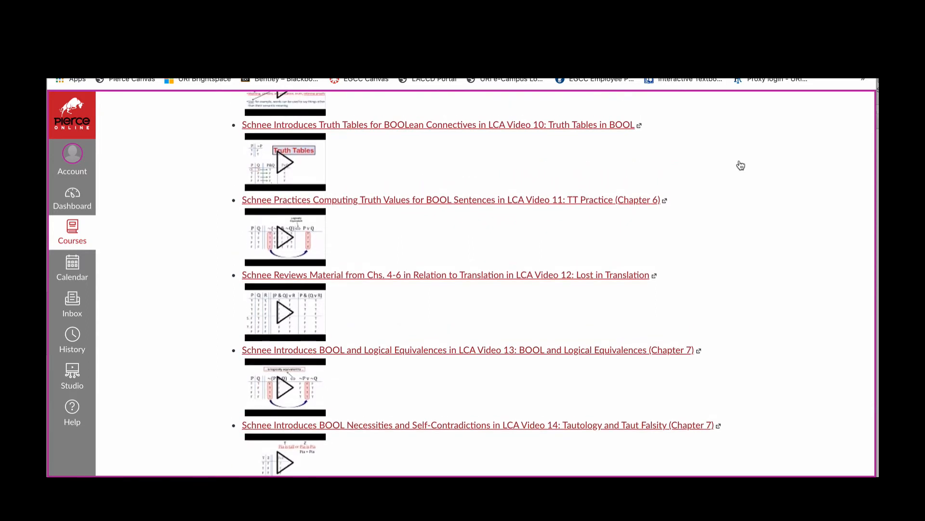
{"action": "scroll", "scroll_direction": "down", "scroll_amount": 3}
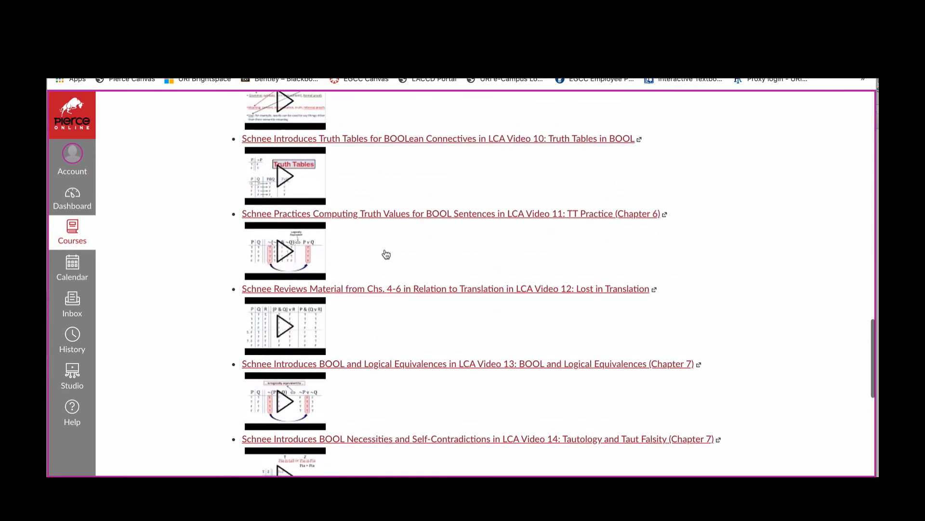
{"action": "mouse_move", "coordinate": [695, 316]}
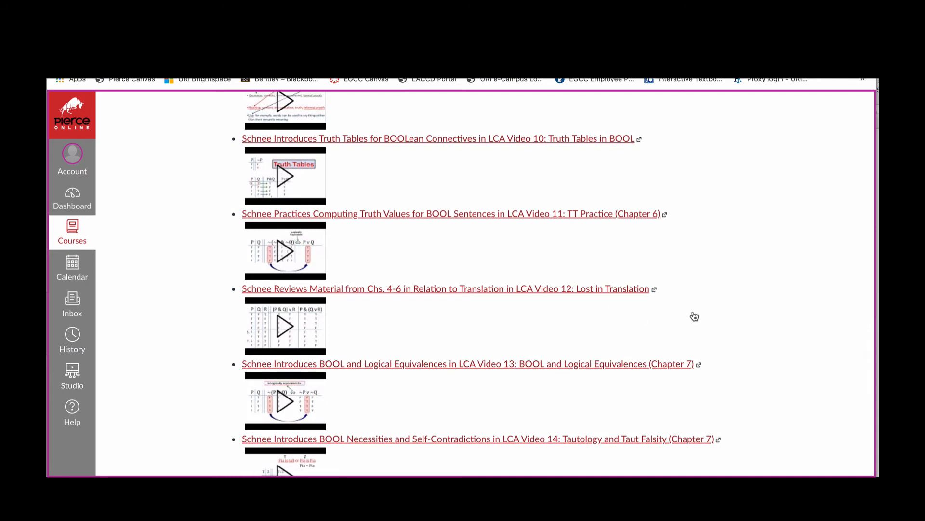
{"action": "scroll", "scroll_direction": "down", "scroll_amount": 3}
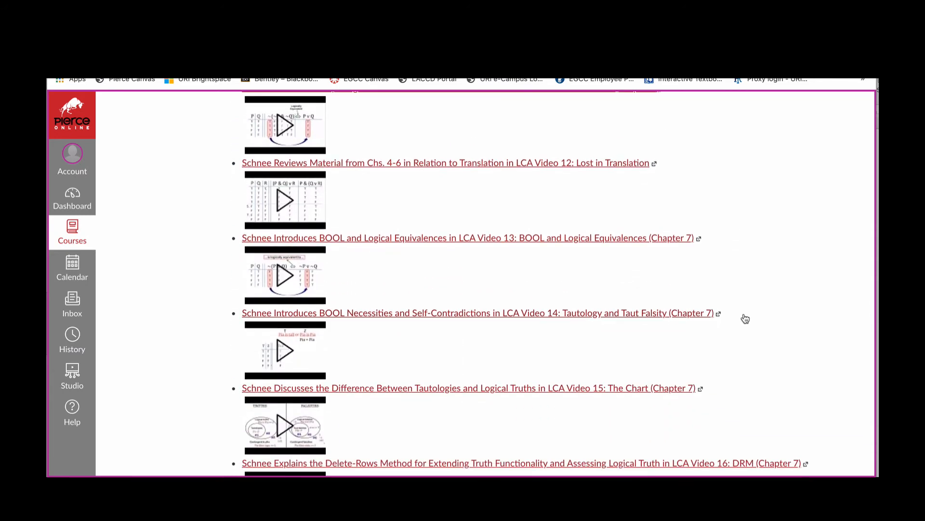
{"action": "scroll", "scroll_direction": "down", "scroll_amount": 3}
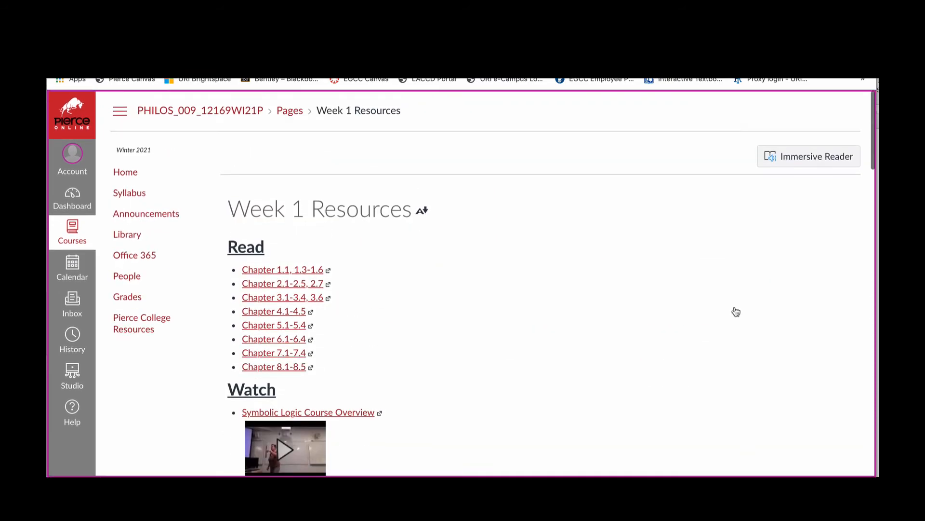
Scroll down the Week 1 Resources page toward the Week 1 Assessments page.
{"action": "scroll", "scroll_direction": "down", "scroll_amount": 3}
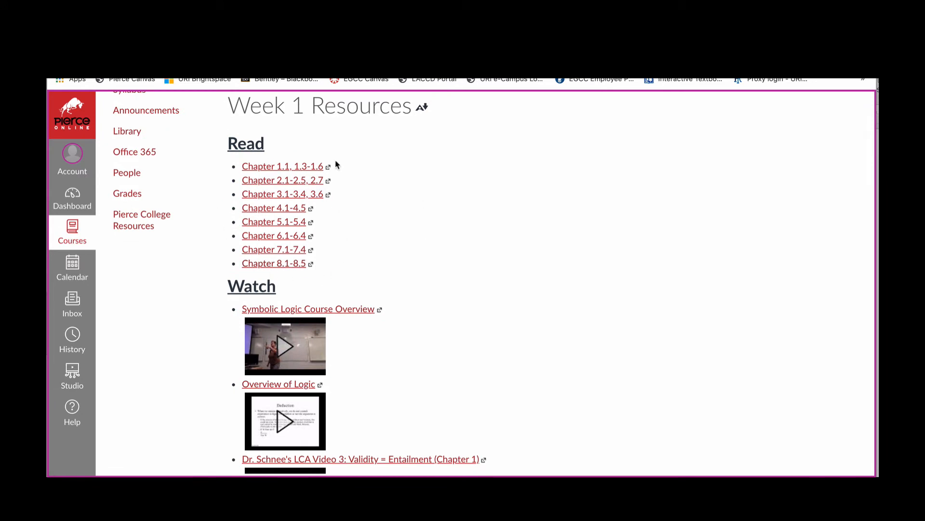
{"action": "scroll", "scroll_direction": "down", "scroll_amount": 3}
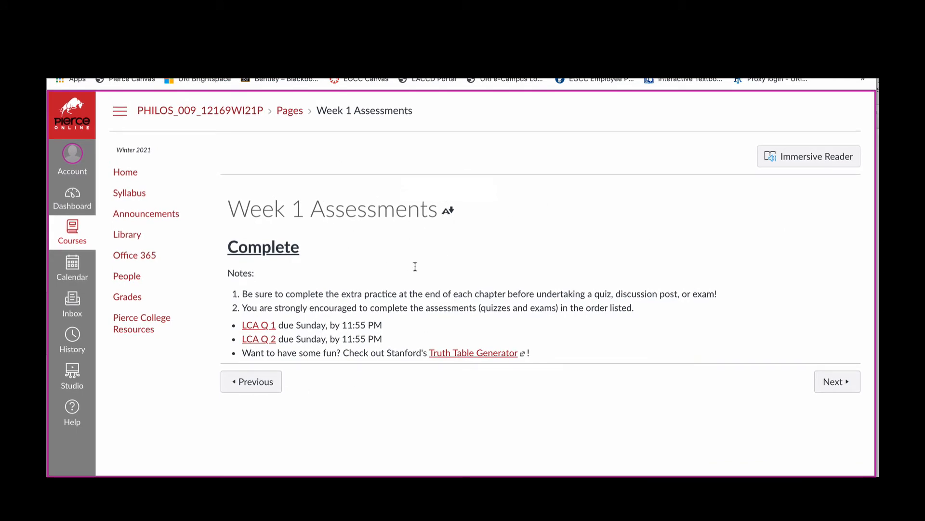
{"action": "mouse_move", "coordinate": [384, 337]}
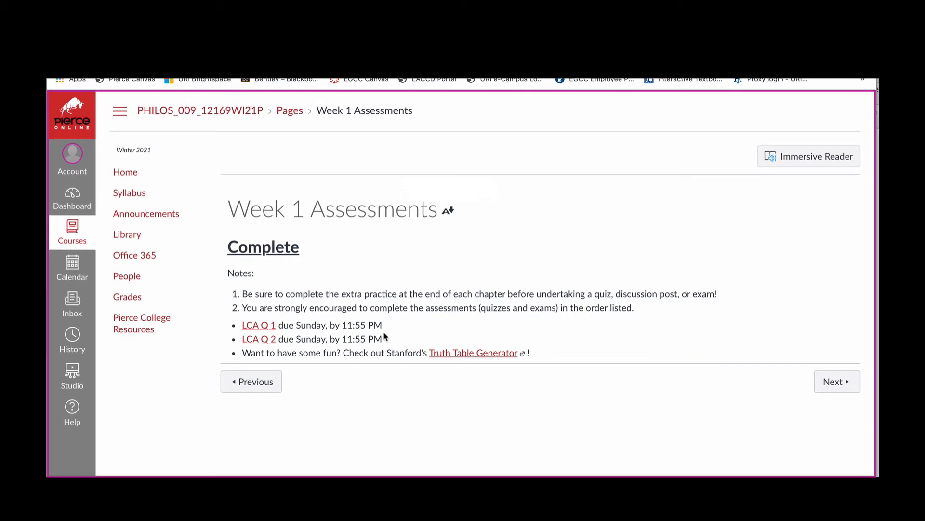
{"action": "mouse_move", "coordinate": [837, 381]}
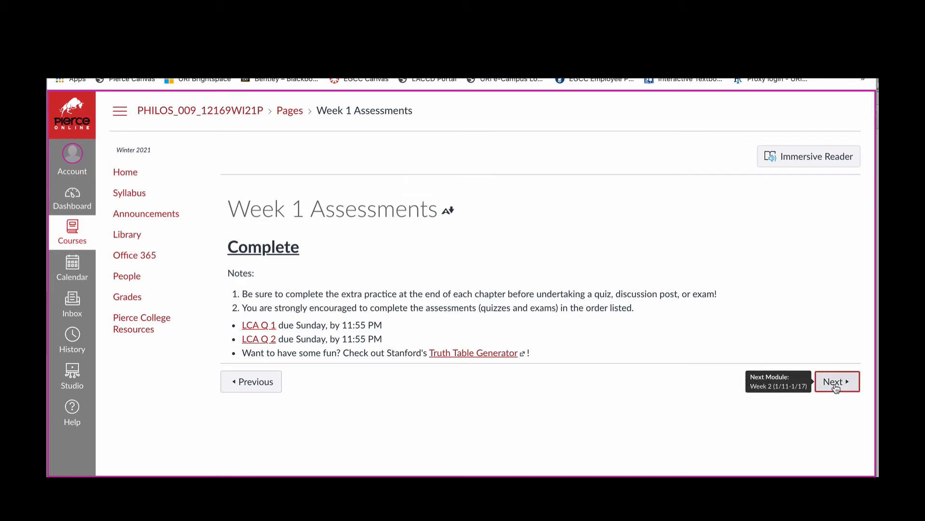
Page through Week 2 Learning Objectives and Resources to Week 2 Assessments.
{"action": "left_click", "coordinate": [836, 381]}
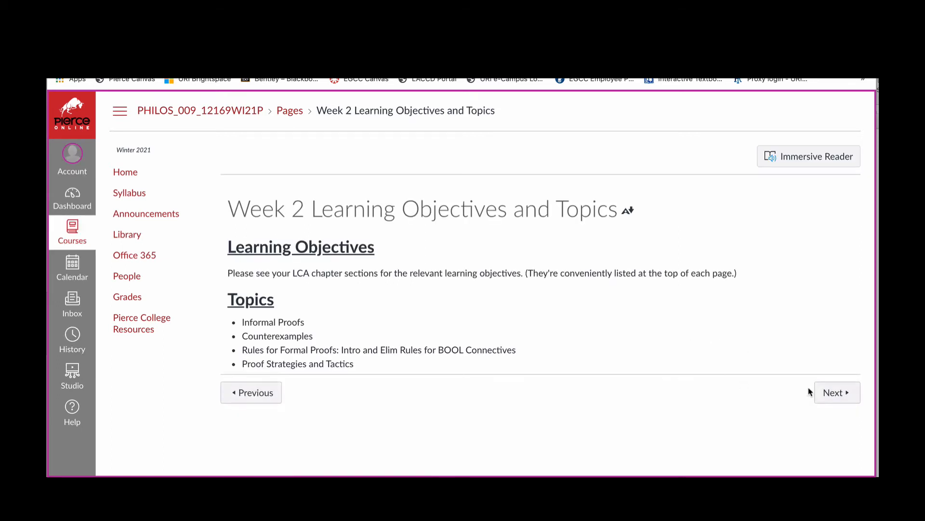
{"action": "left_click", "coordinate": [837, 392]}
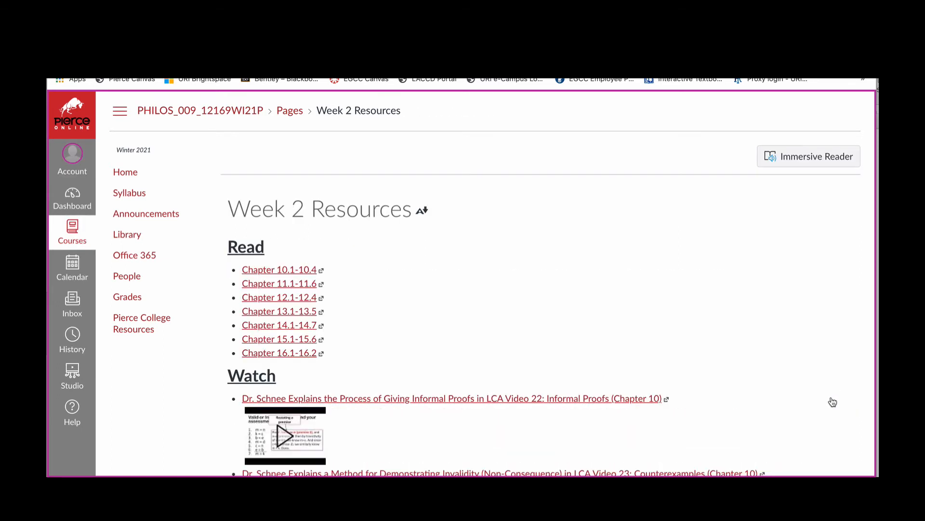
{"action": "scroll", "scroll_direction": "down", "scroll_amount": 3}
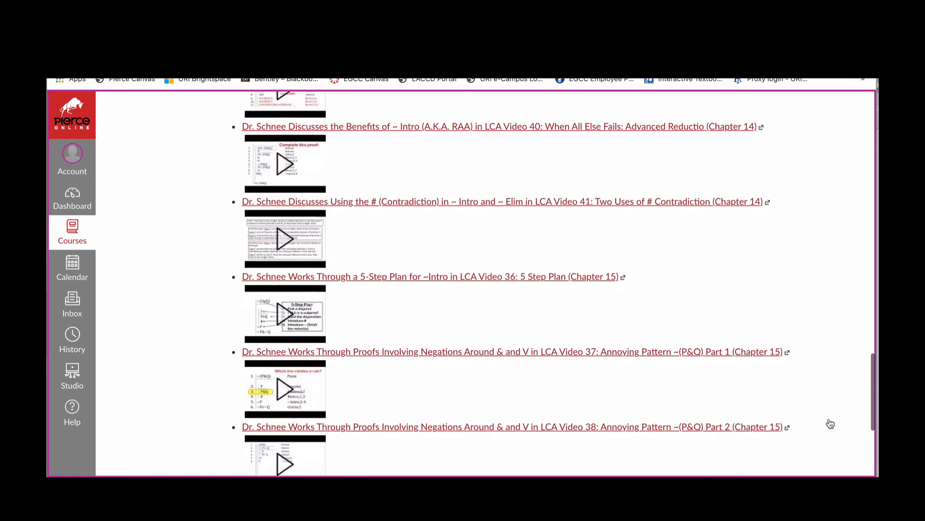
{"action": "scroll", "scroll_direction": "down", "scroll_amount": 3}
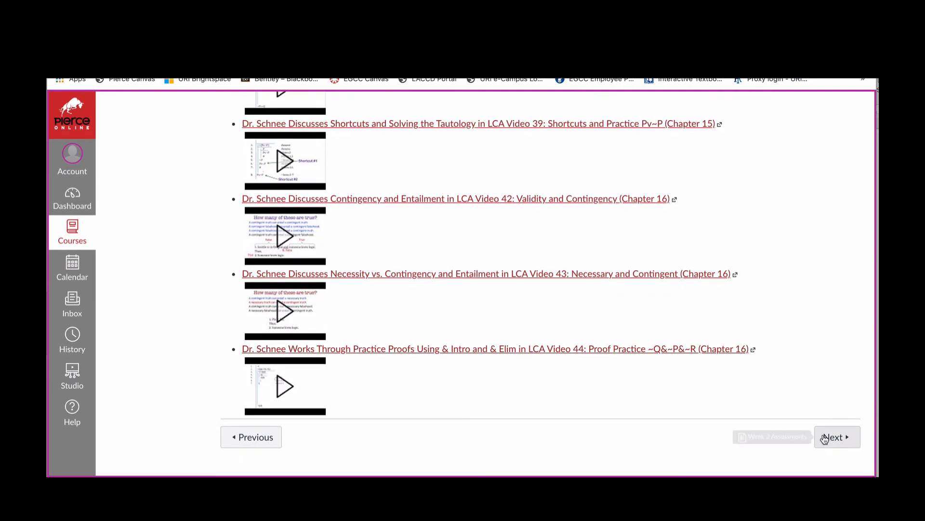
{"action": "left_click", "coordinate": [837, 437]}
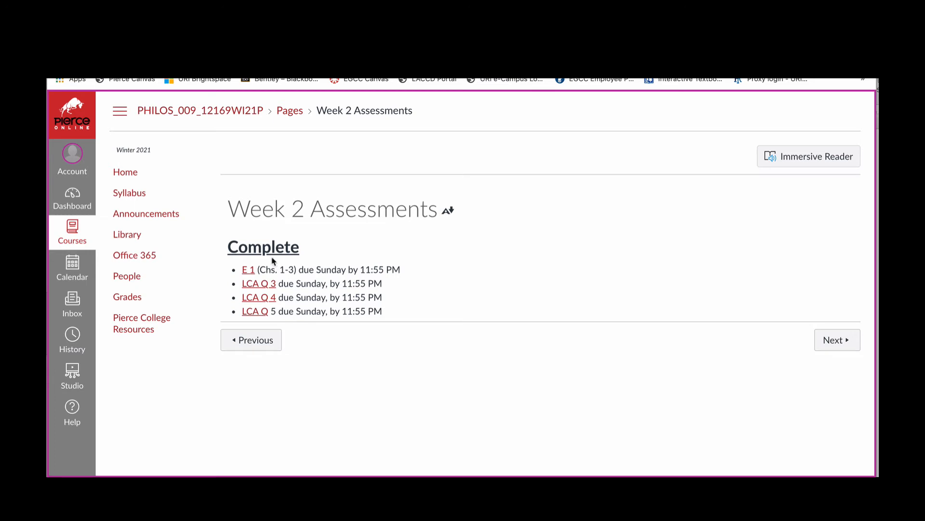
{"action": "mouse_move", "coordinate": [433, 336]}
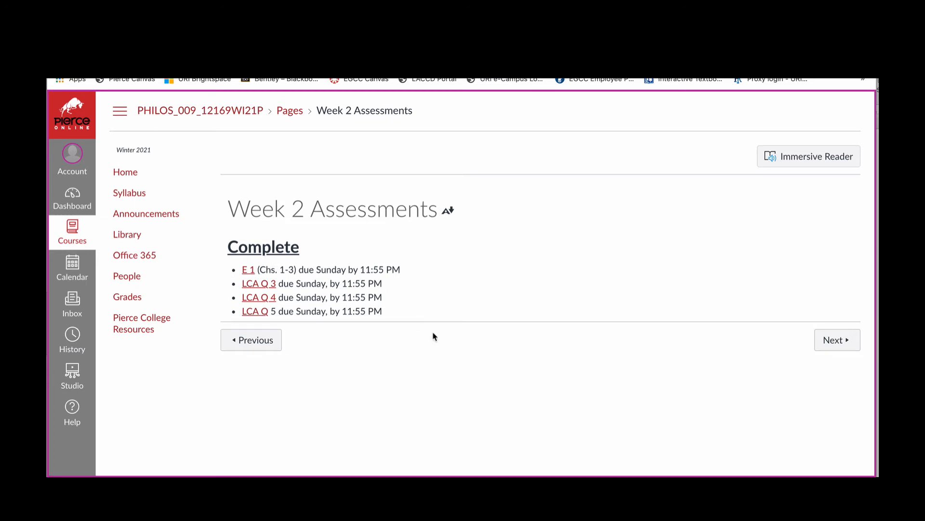
{"action": "mouse_move", "coordinate": [472, 334]}
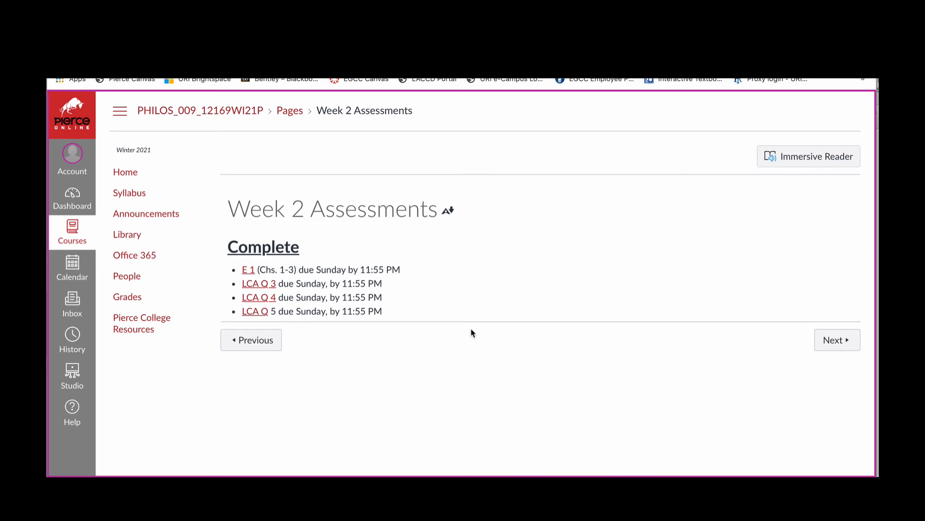
{"action": "mouse_move", "coordinate": [781, 382]}
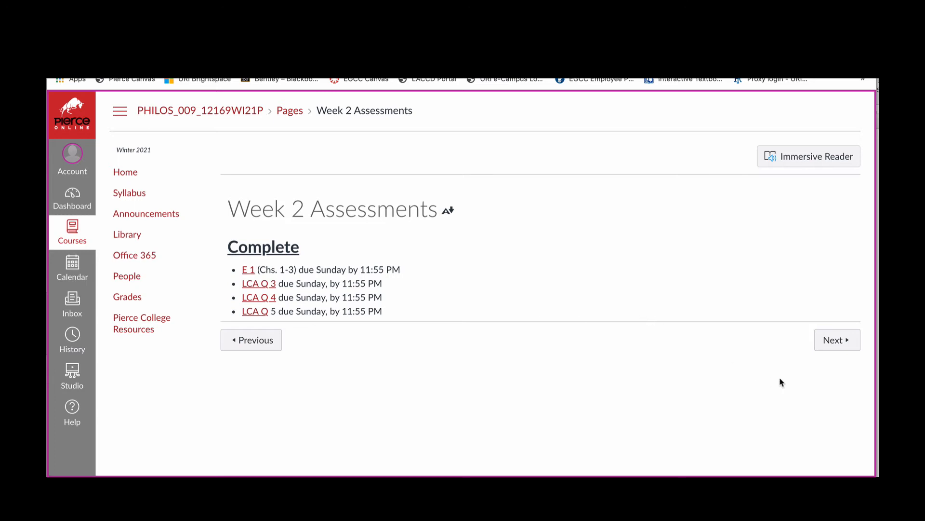
{"action": "mouse_move", "coordinate": [837, 339]}
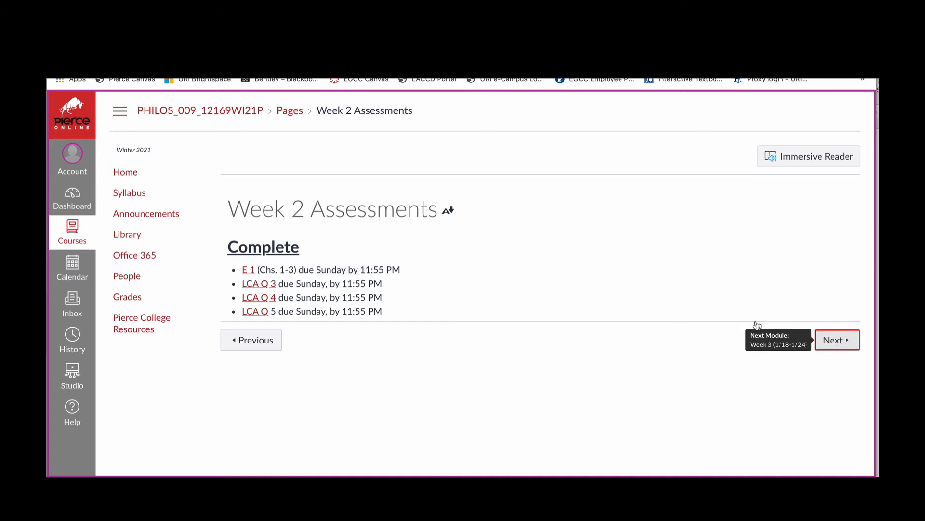
Advance to the Week 3 objectives page, then open the Course Syllabus.
{"action": "left_click", "coordinate": [836, 339]}
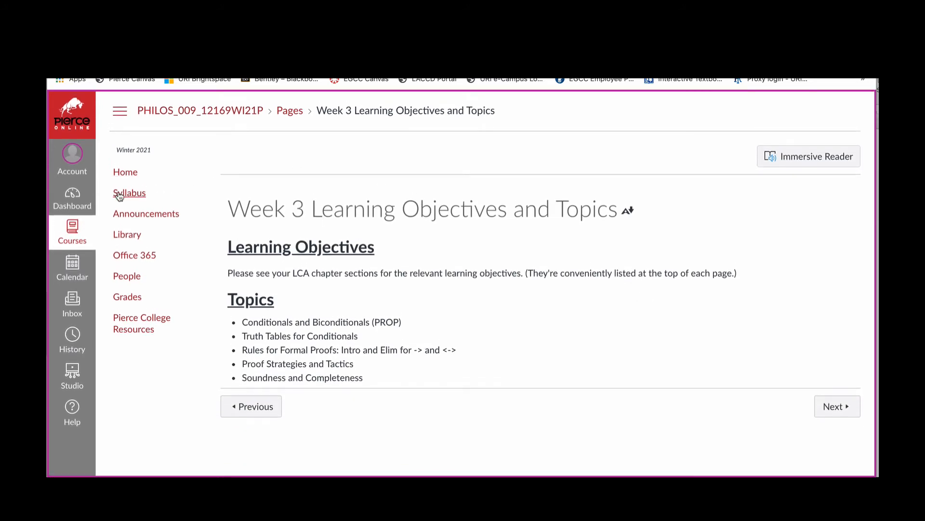
{"action": "left_click", "coordinate": [129, 193]}
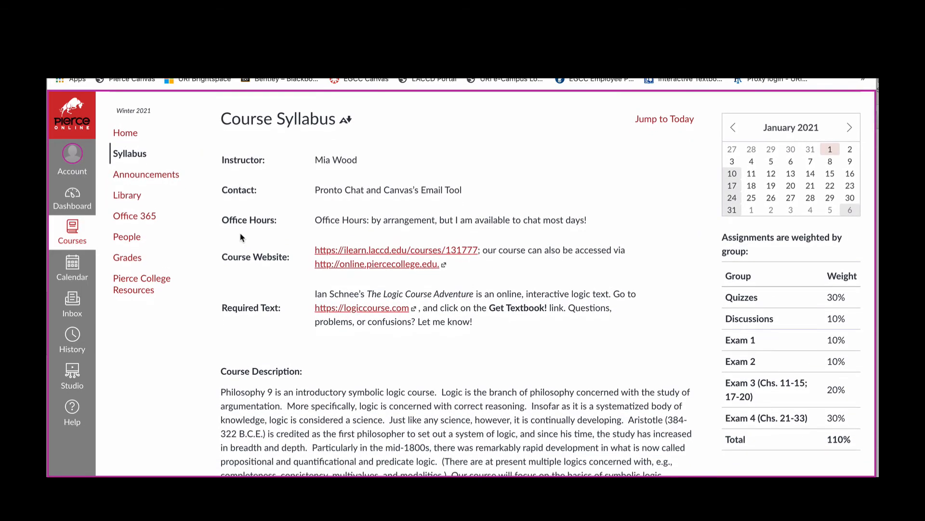
Read down the syllabus past outcomes, quiz, exam and grading policies to the Week 1 schedule.
{"action": "scroll", "scroll_direction": "down", "scroll_amount": 3}
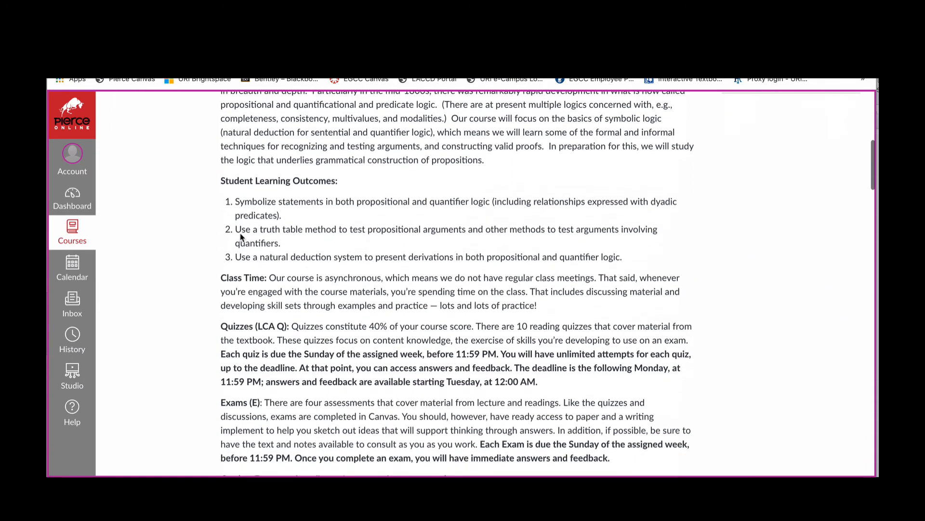
{"action": "scroll", "scroll_direction": "down", "scroll_amount": 3}
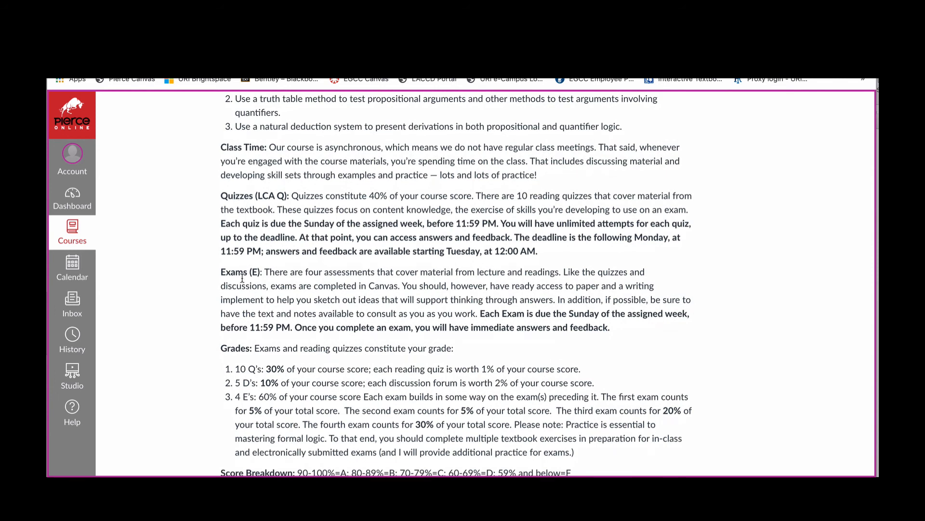
{"action": "scroll", "scroll_direction": "down", "scroll_amount": 3}
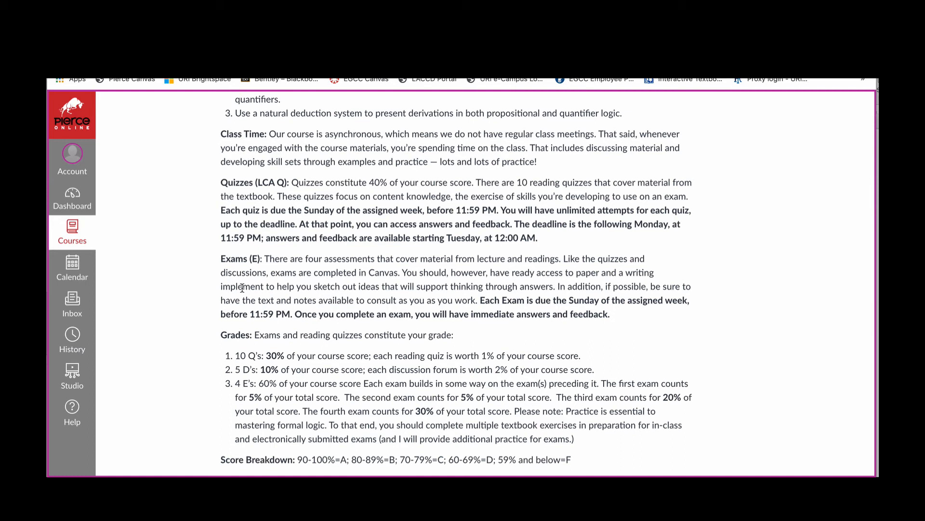
{"action": "mouse_move", "coordinate": [341, 335]}
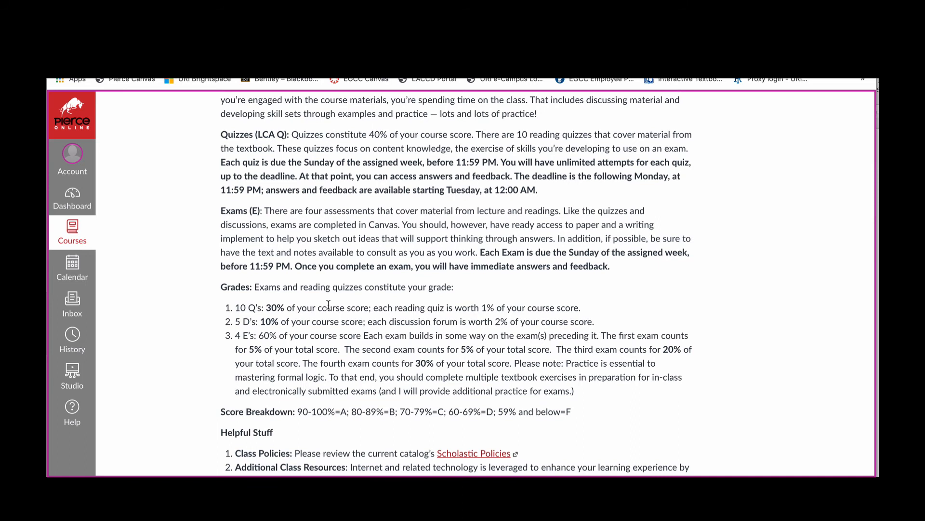
{"action": "mouse_move", "coordinate": [313, 291]}
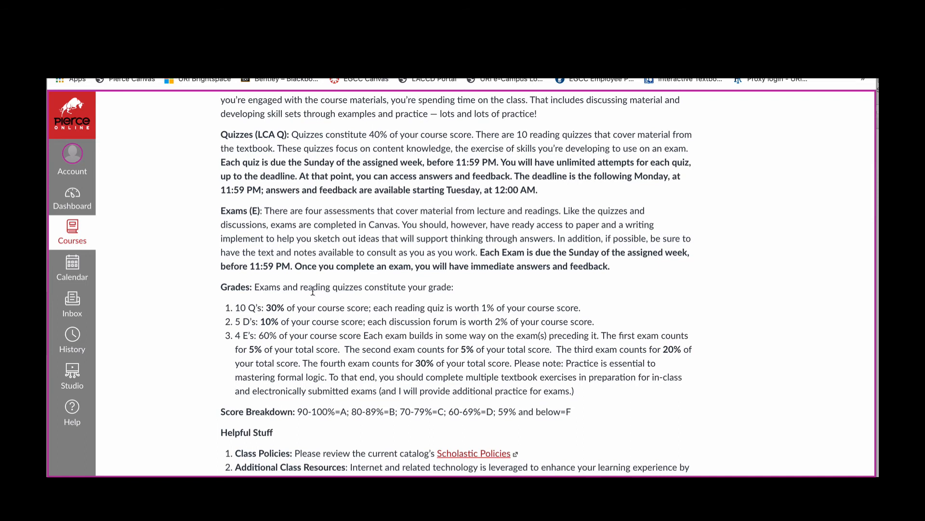
{"action": "scroll", "scroll_direction": "down", "scroll_amount": 3}
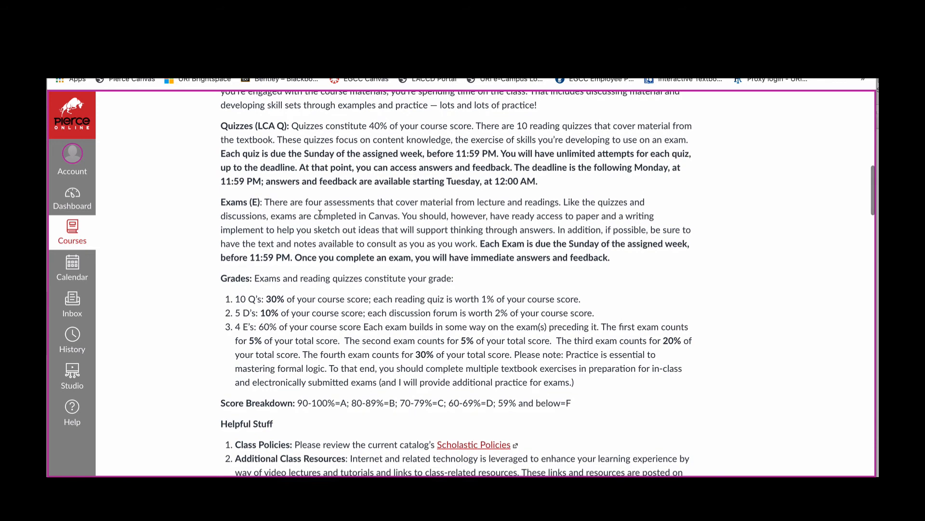
{"action": "mouse_move", "coordinate": [235, 254]}
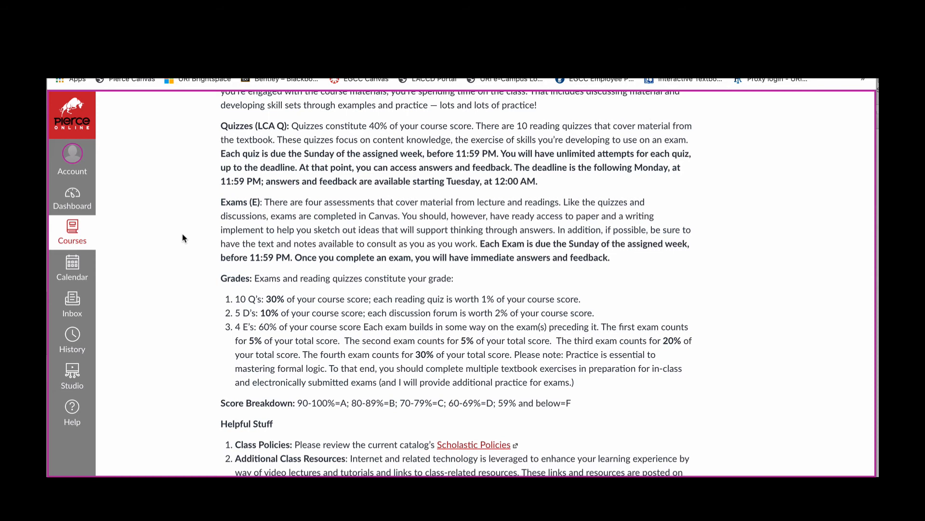
{"action": "mouse_move", "coordinate": [268, 224]}
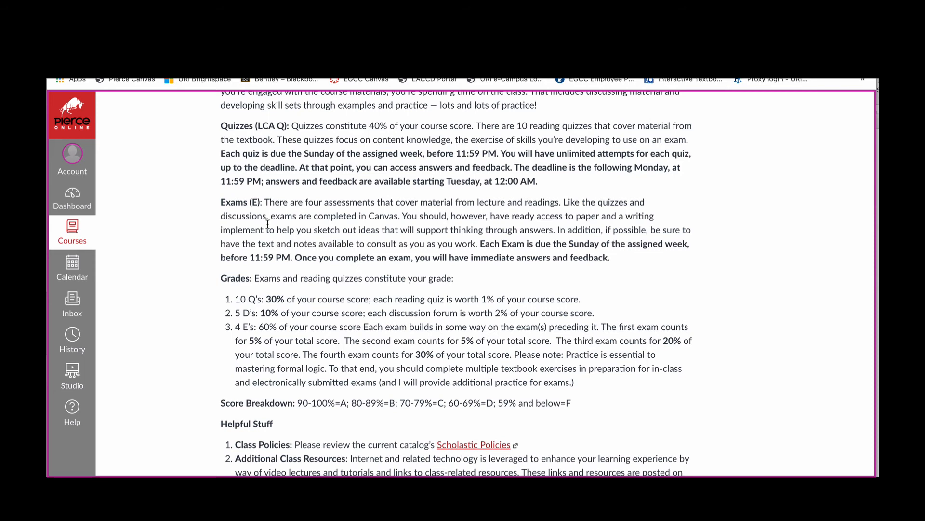
{"action": "scroll", "scroll_direction": "down", "scroll_amount": 3}
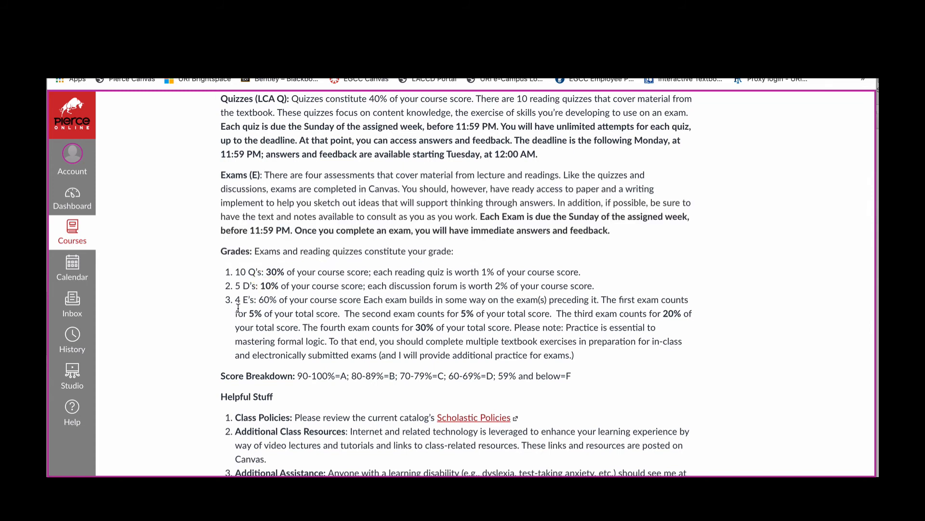
{"action": "scroll", "scroll_direction": "down", "scroll_amount": 3}
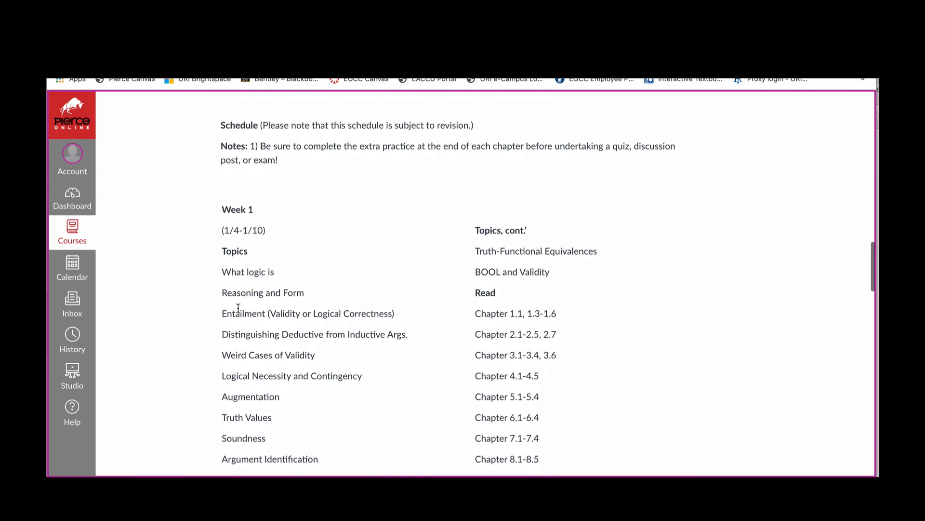
Read through the weekly schedule to the Course Summary's quiz, exam and re-test due dates.
{"action": "scroll", "scroll_direction": "down", "scroll_amount": 3}
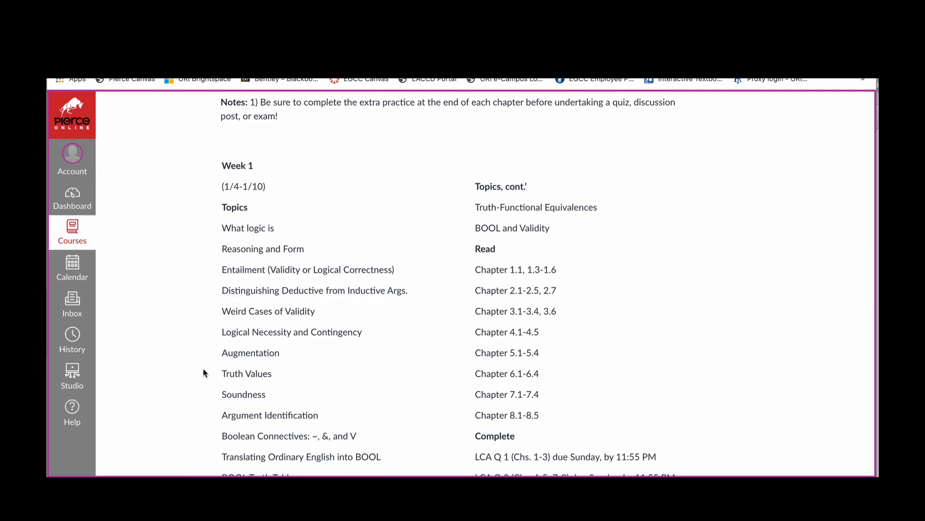
{"action": "scroll", "scroll_direction": "down", "scroll_amount": 3}
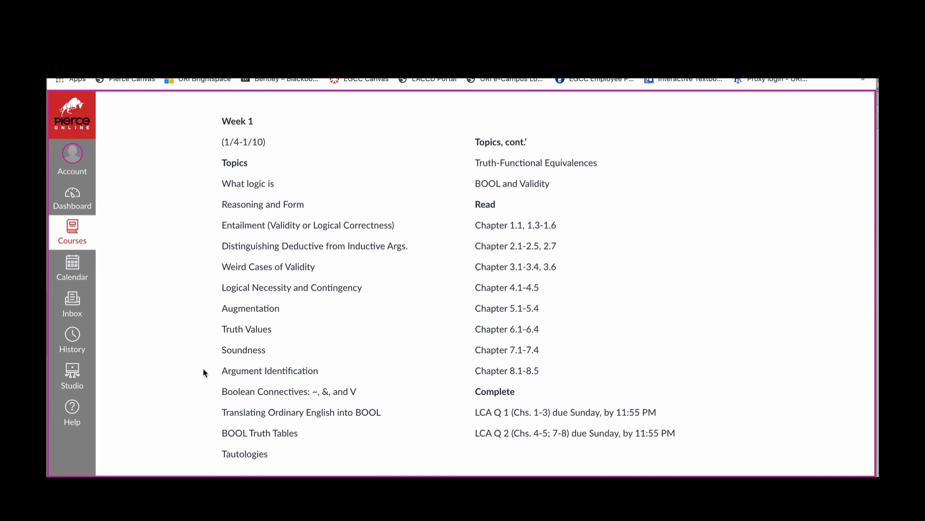
{"action": "scroll", "scroll_direction": "down", "scroll_amount": 3}
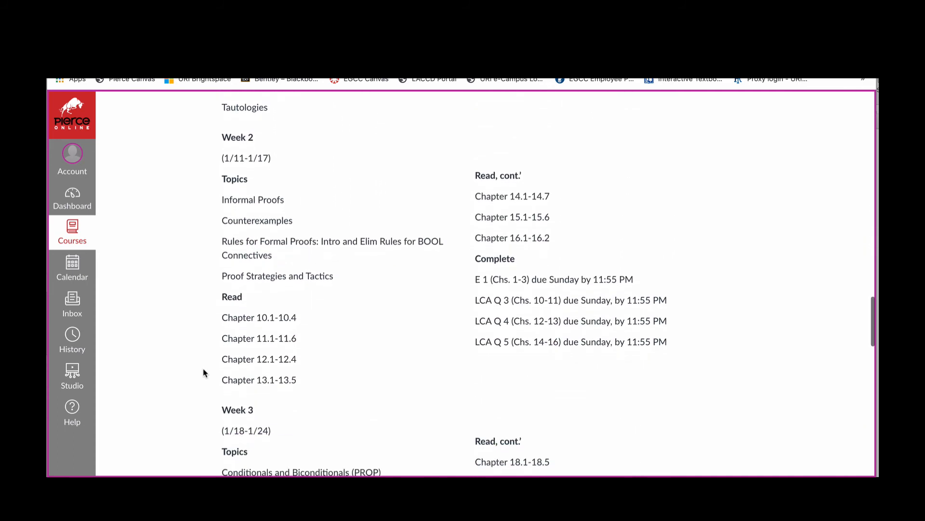
{"action": "scroll", "scroll_direction": "down", "scroll_amount": 3}
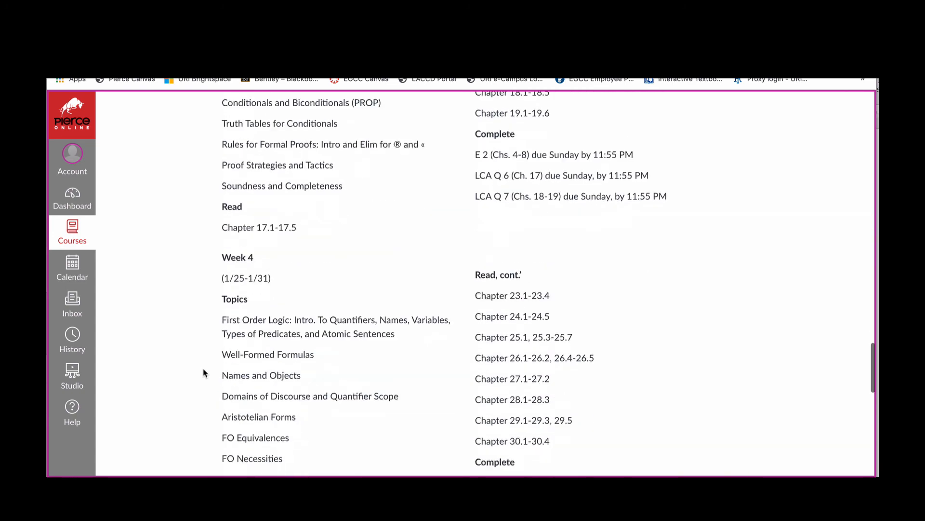
{"action": "scroll", "scroll_direction": "down", "scroll_amount": 3}
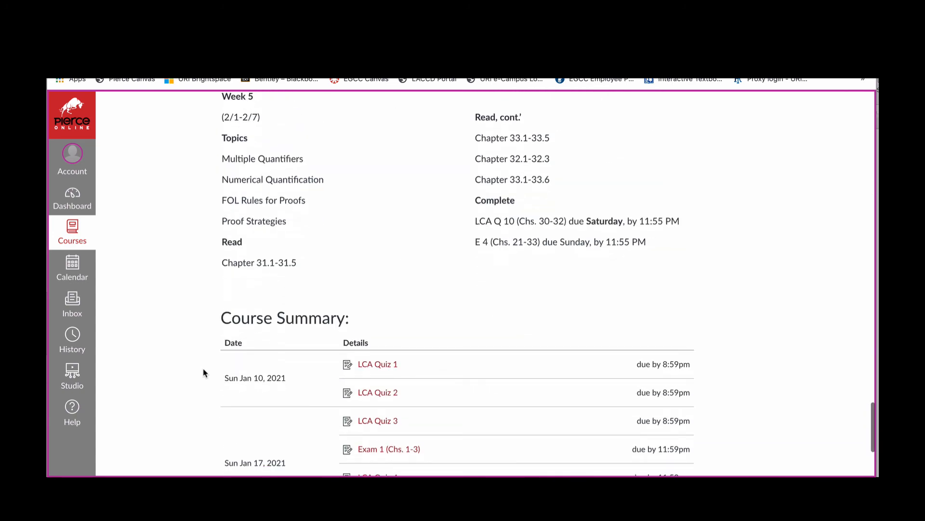
{"action": "scroll", "scroll_direction": "down", "scroll_amount": 3}
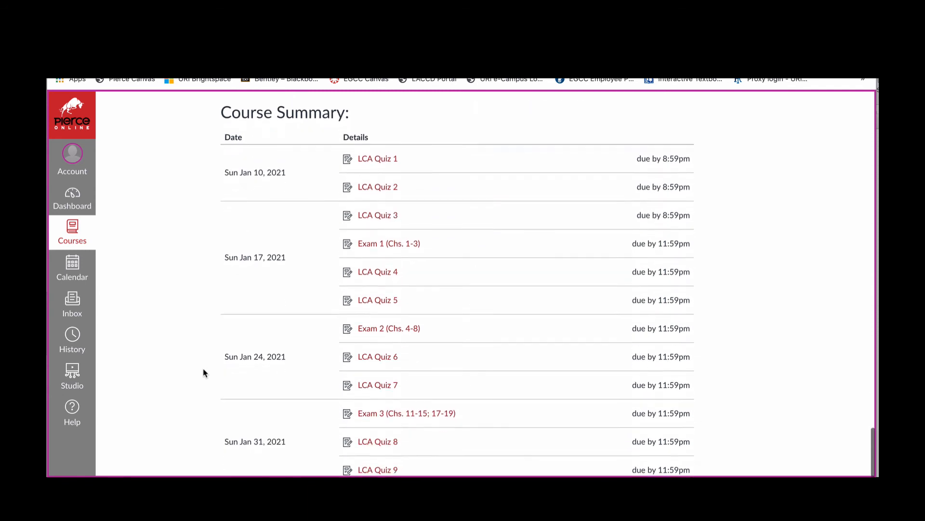
{"action": "scroll", "scroll_direction": "down", "scroll_amount": 3}
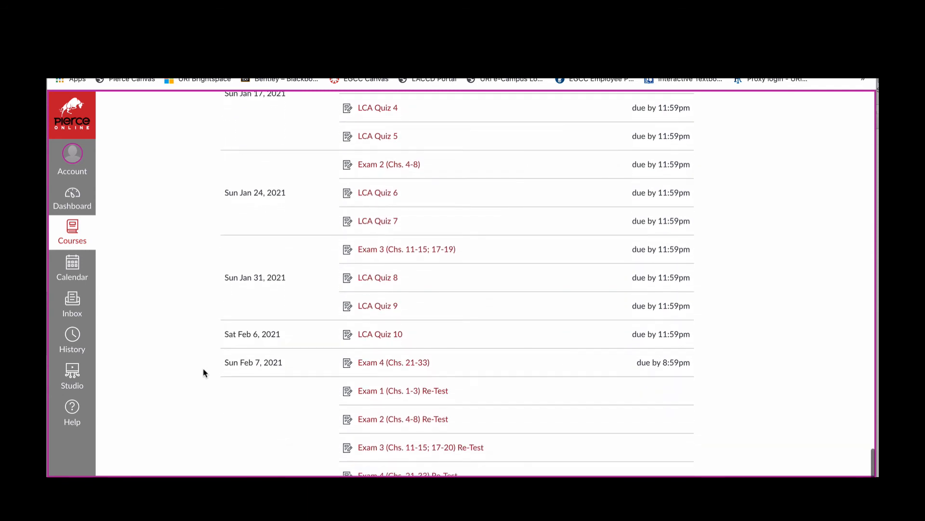
{"action": "scroll", "scroll_direction": "down", "scroll_amount": 3}
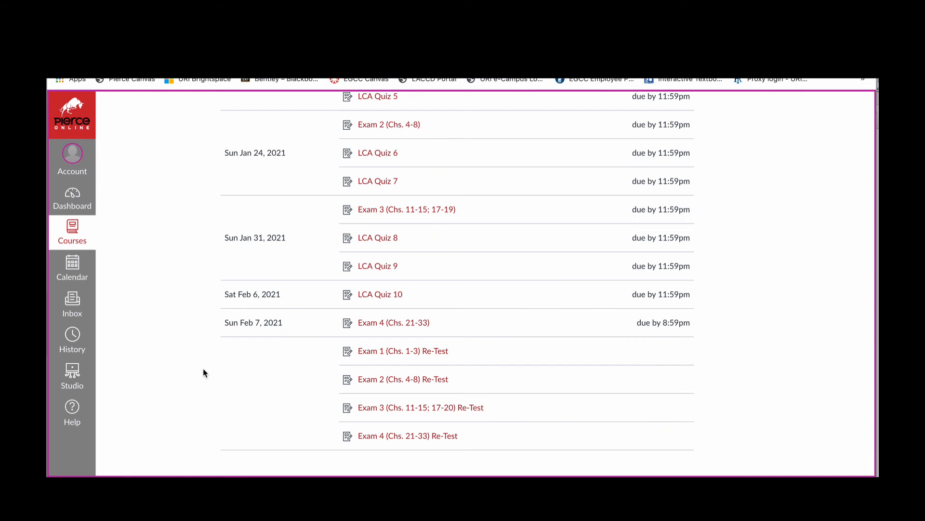
{"action": "scroll", "scroll_direction": "up", "scroll_amount": 3}
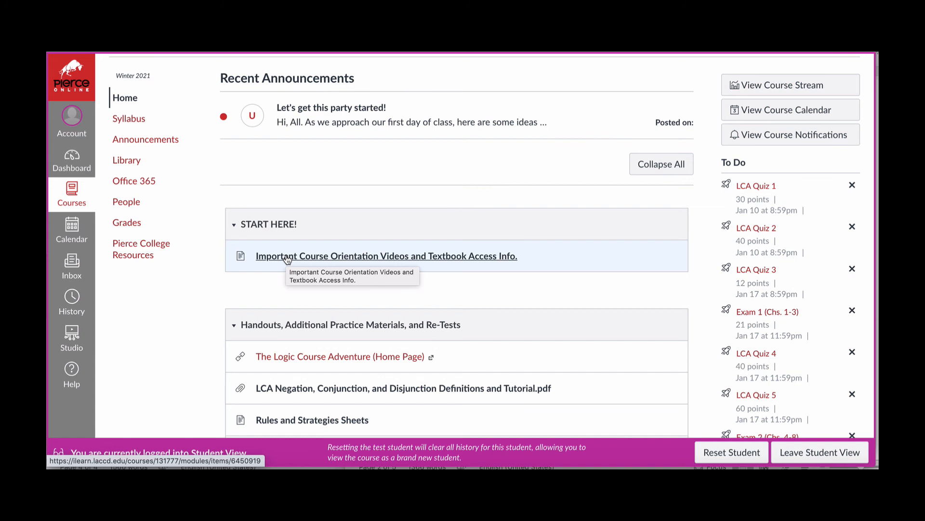
Launch The Logic Course Adventure home page in a new window from the Handouts module.
{"action": "left_click", "coordinate": [386, 256]}
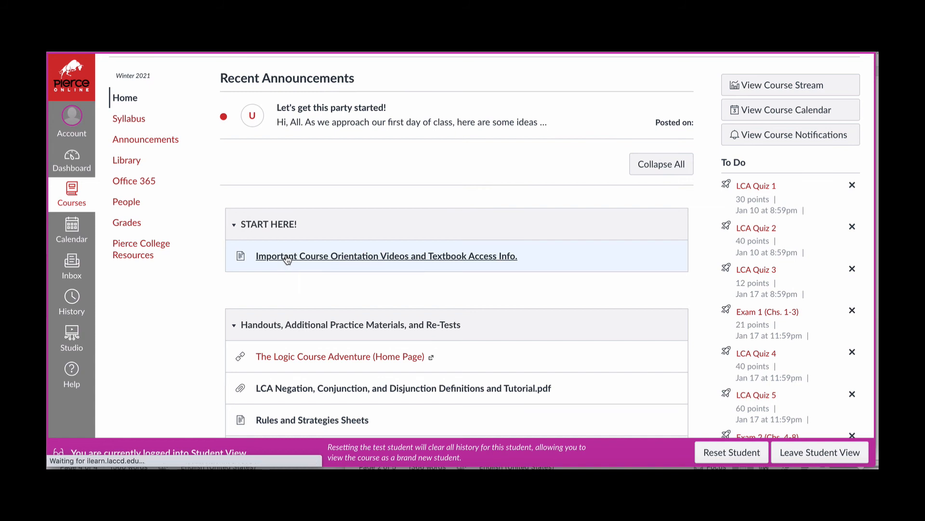
{"action": "left_click", "coordinate": [385, 256]}
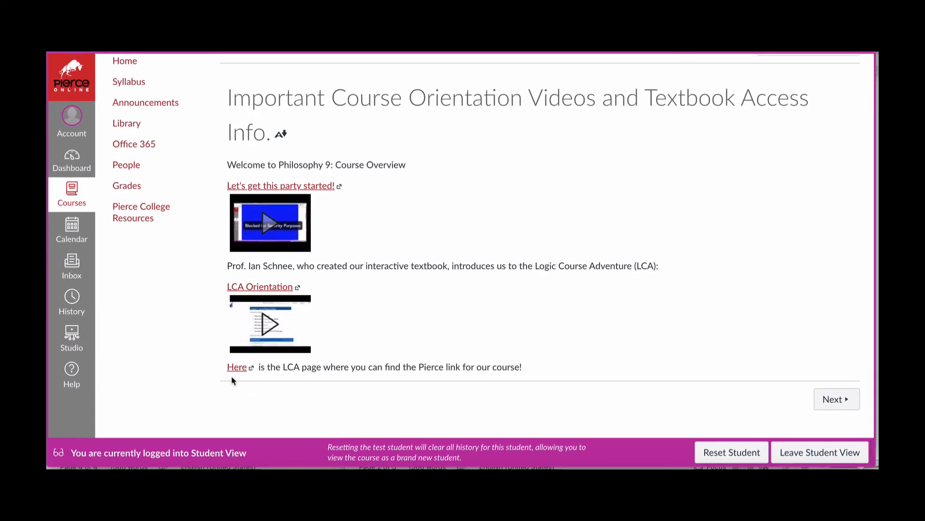
{"action": "mouse_move", "coordinate": [200, 287]}
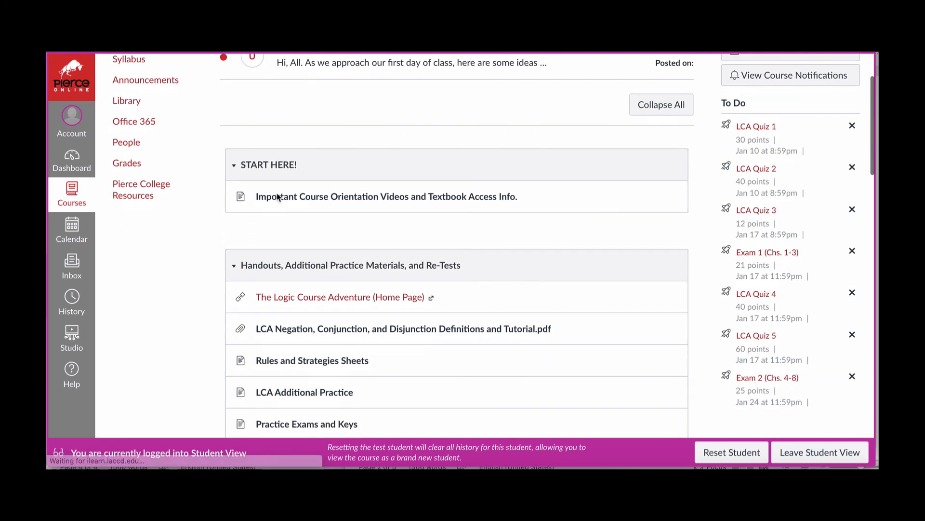
{"action": "scroll", "scroll_direction": "down", "scroll_amount": 3}
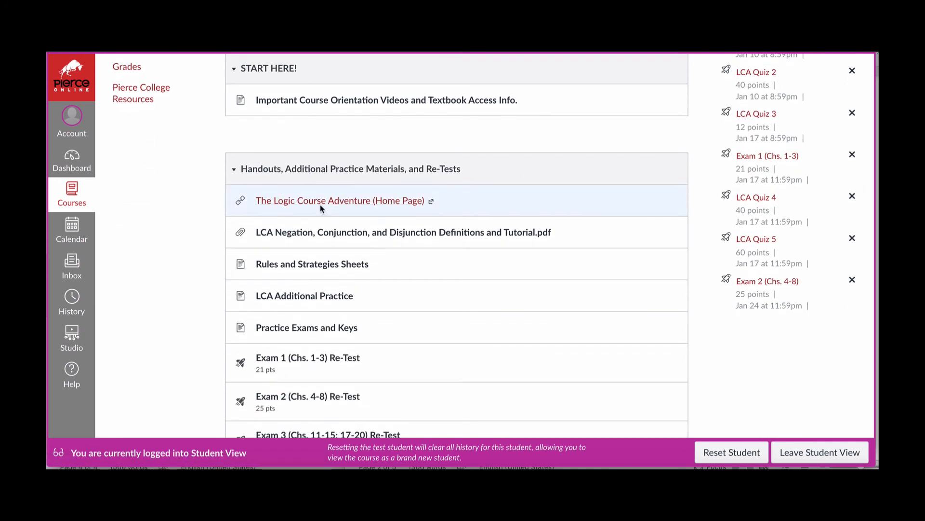
{"action": "left_click", "coordinate": [340, 200]}
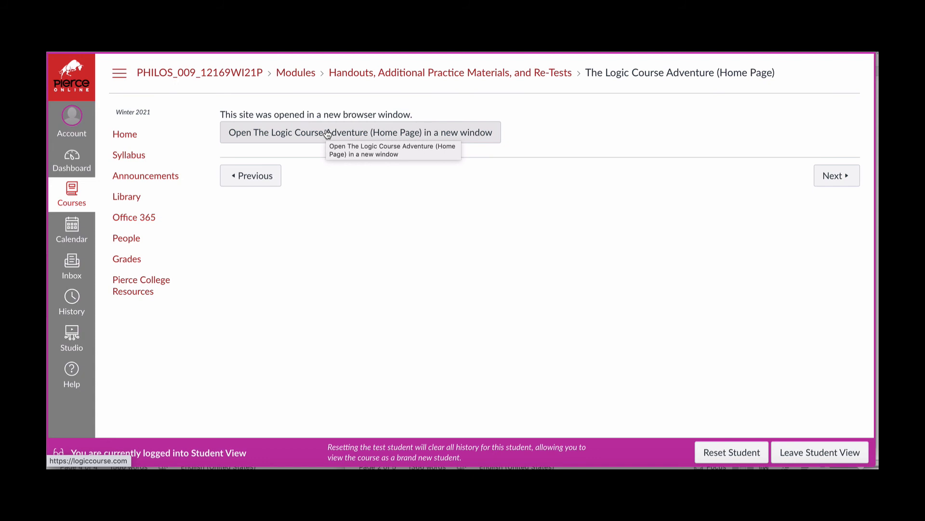
{"action": "left_click", "coordinate": [360, 132]}
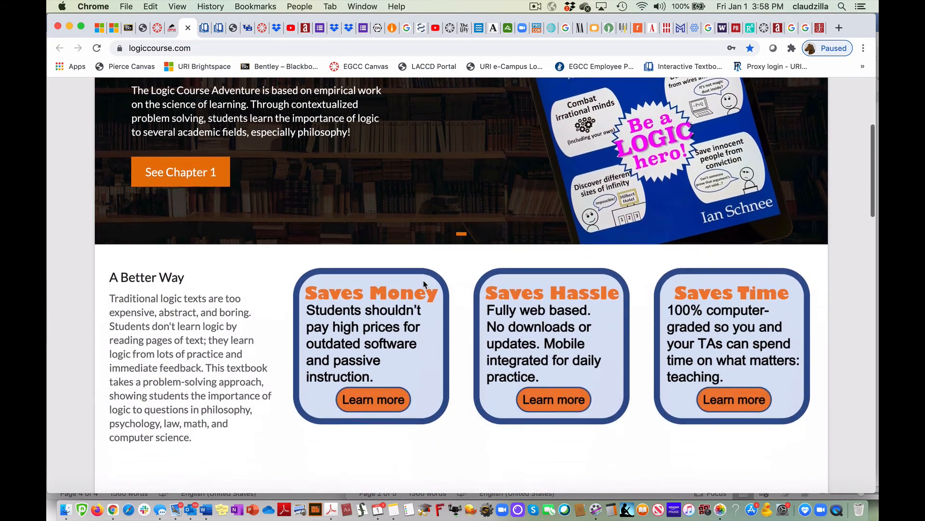
Find the LCA Textbook for Pierce College (Prof. Wood) page priced at $8.99.
{"action": "scroll", "scroll_direction": "down", "scroll_amount": 3}
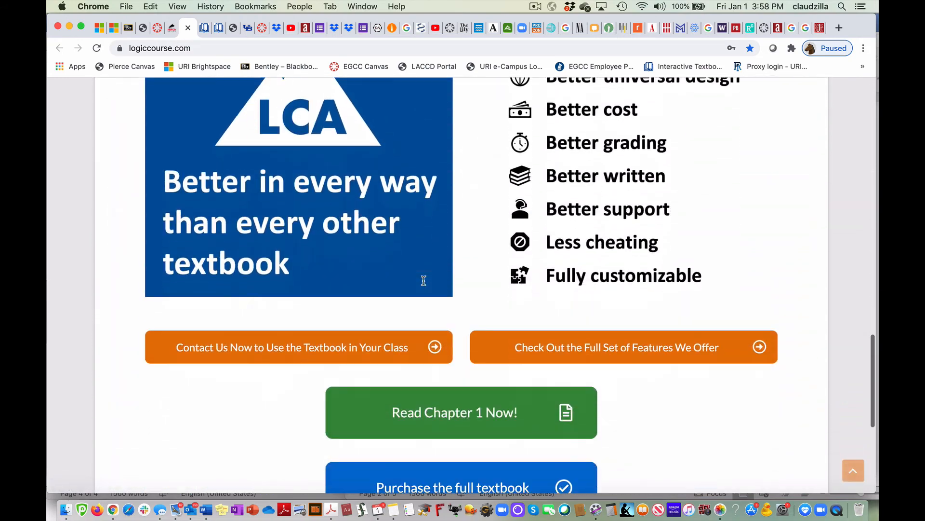
{"action": "scroll", "scroll_direction": "down", "scroll_amount": 3}
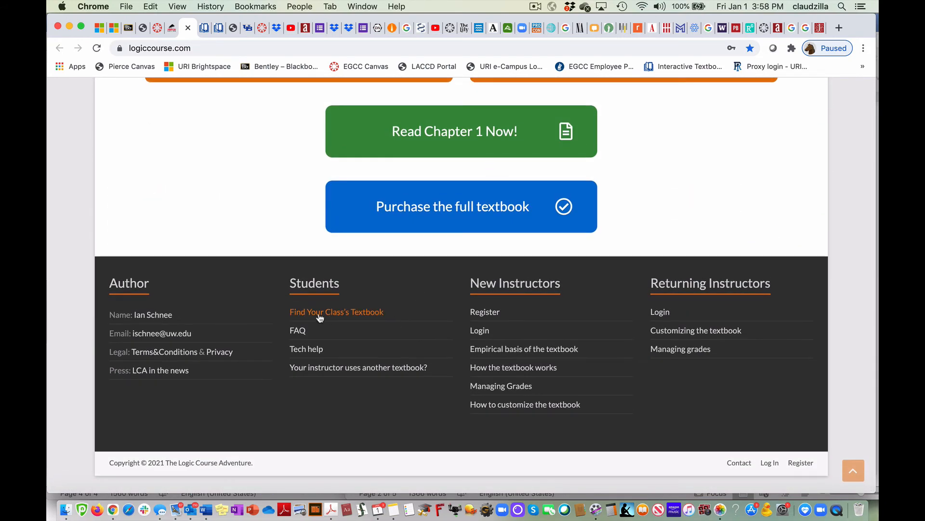
{"action": "mouse_move", "coordinate": [318, 316]}
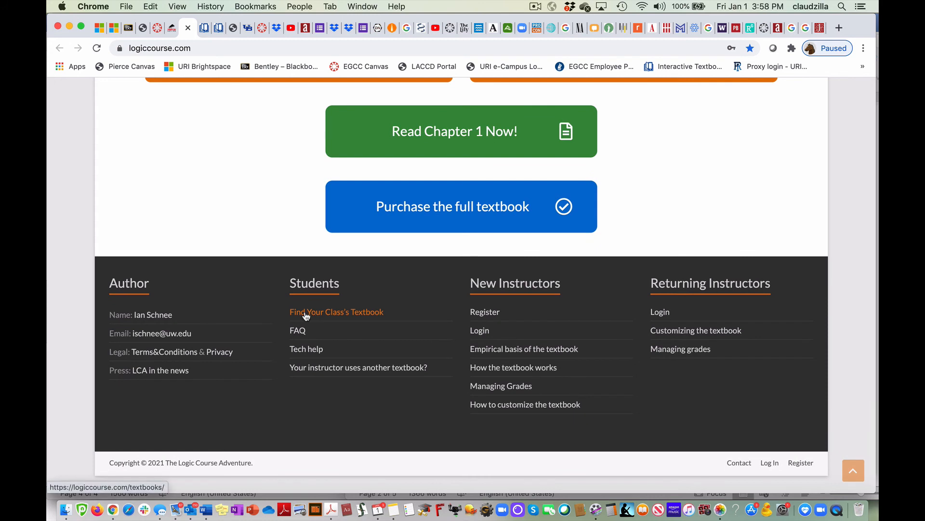
{"action": "left_click", "coordinate": [336, 312]}
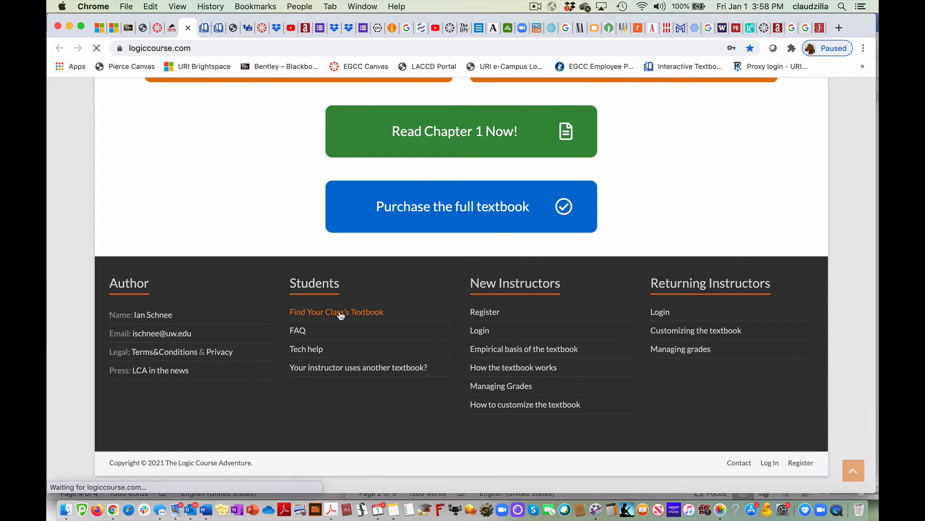
{"action": "left_click", "coordinate": [336, 312]}
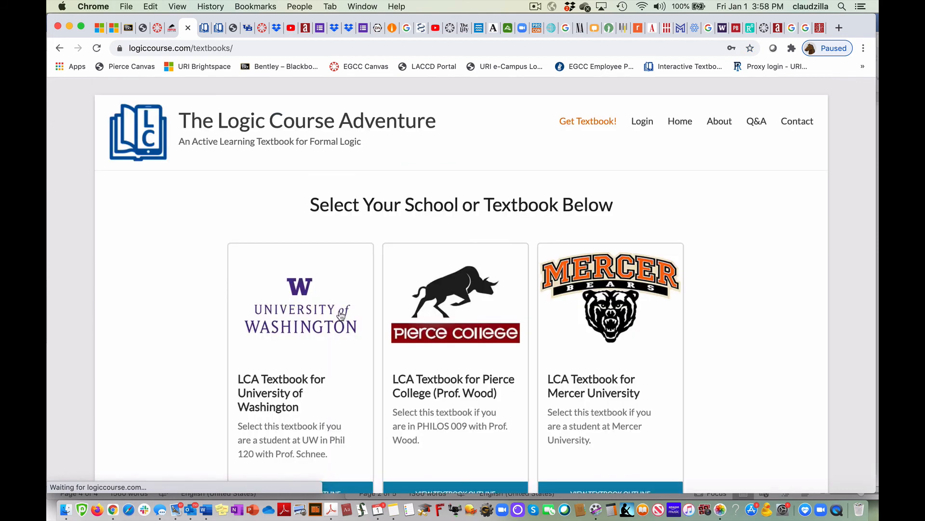
{"action": "scroll", "scroll_direction": "down", "scroll_amount": 3}
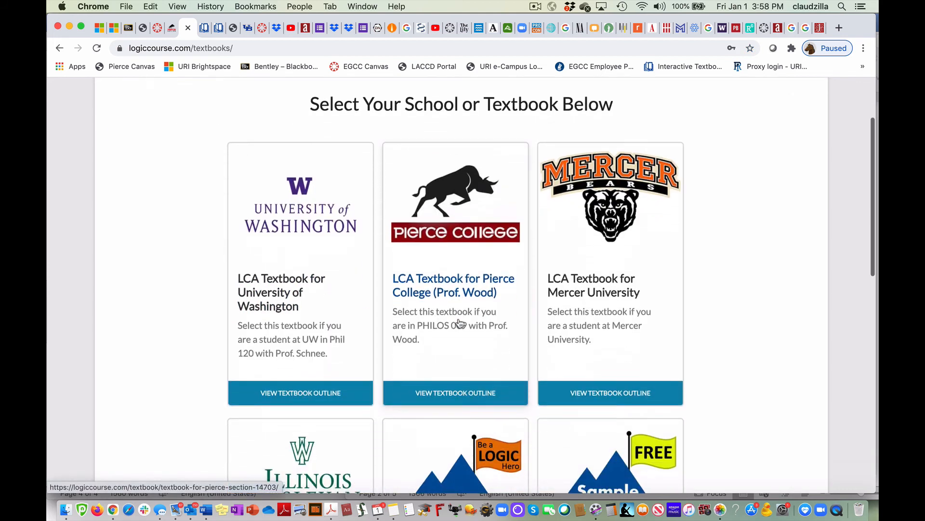
{"action": "scroll", "scroll_direction": "down", "scroll_amount": 3}
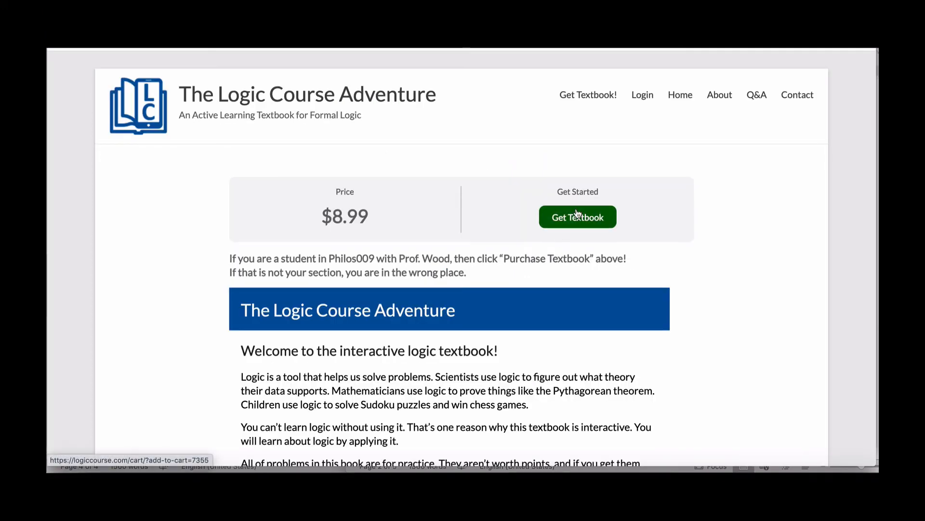
Use 'Get Textbook' to put the Pierce College (Prof. Wood) textbook in the cart at $8.99.
{"action": "left_click", "coordinate": [578, 216]}
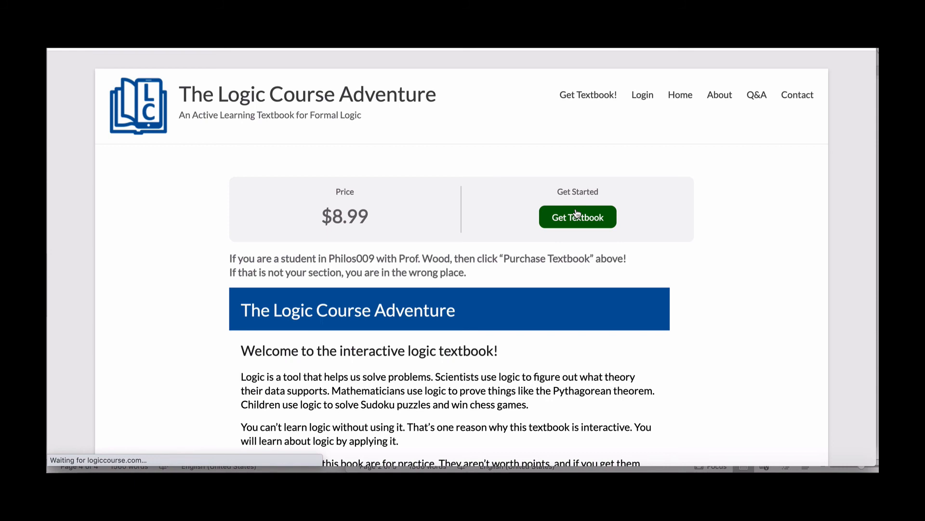
{"action": "left_click", "coordinate": [577, 216]}
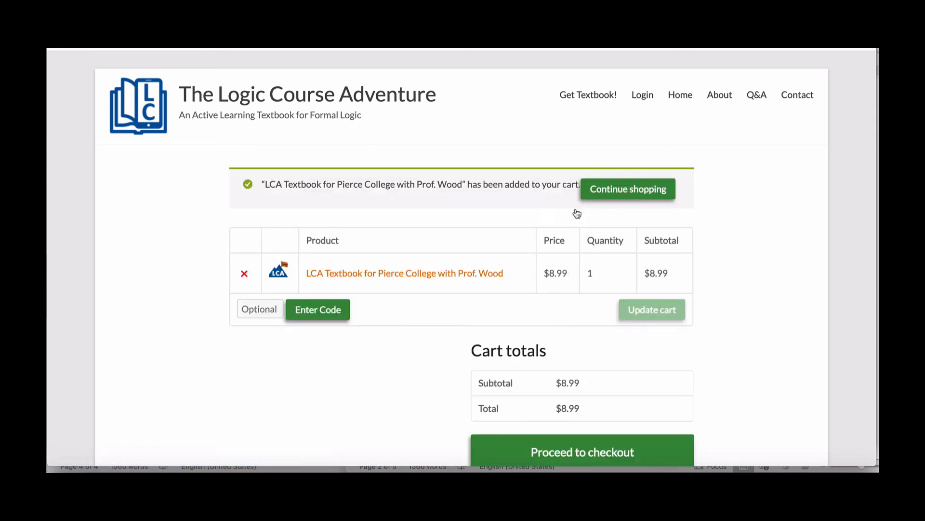
{"action": "mouse_move", "coordinate": [266, 280]}
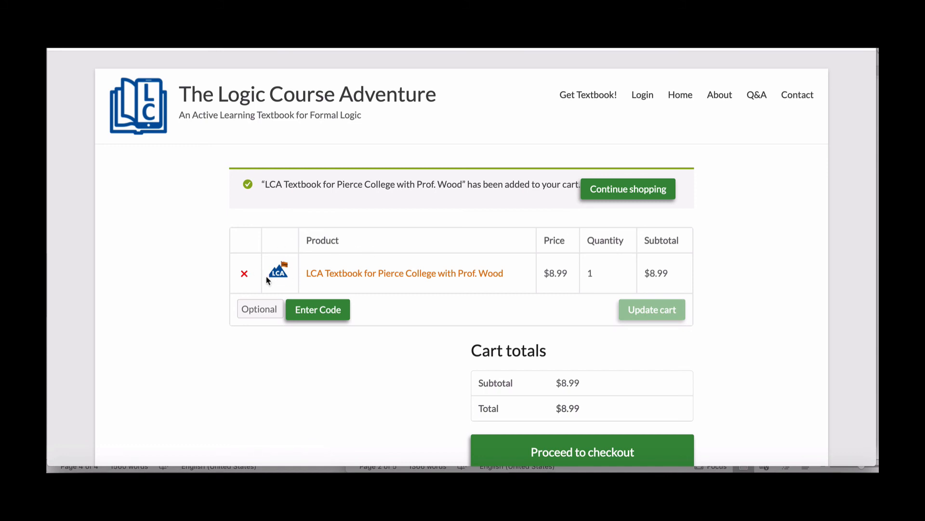
{"action": "mouse_move", "coordinate": [365, 273]}
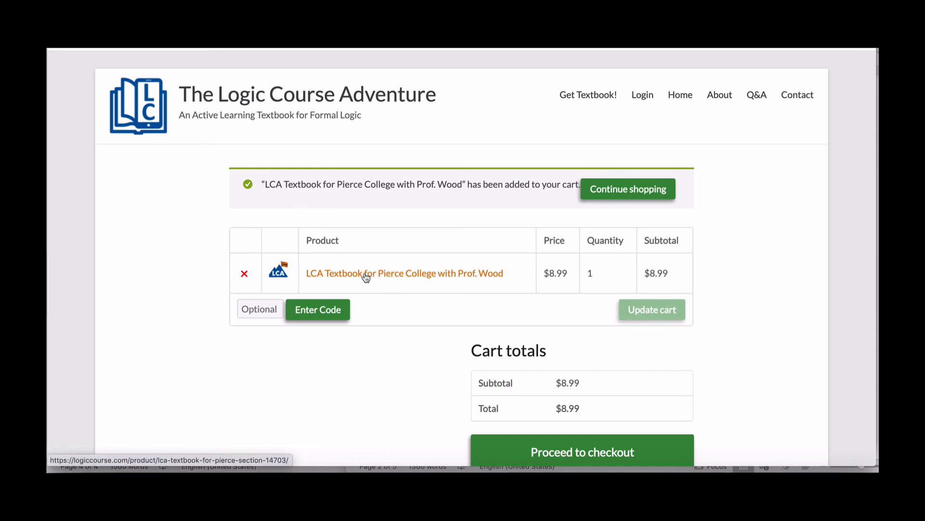
{"action": "mouse_move", "coordinate": [288, 280]}
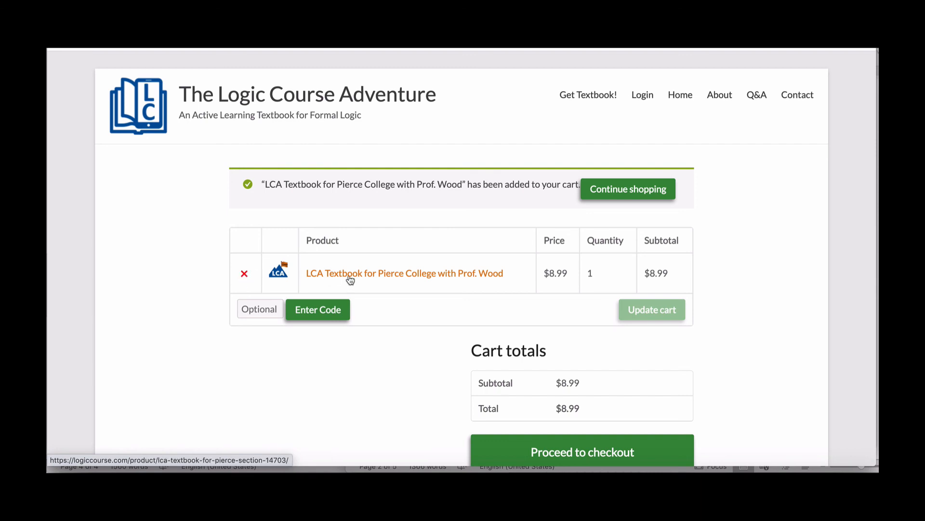
{"action": "mouse_move", "coordinate": [400, 272]}
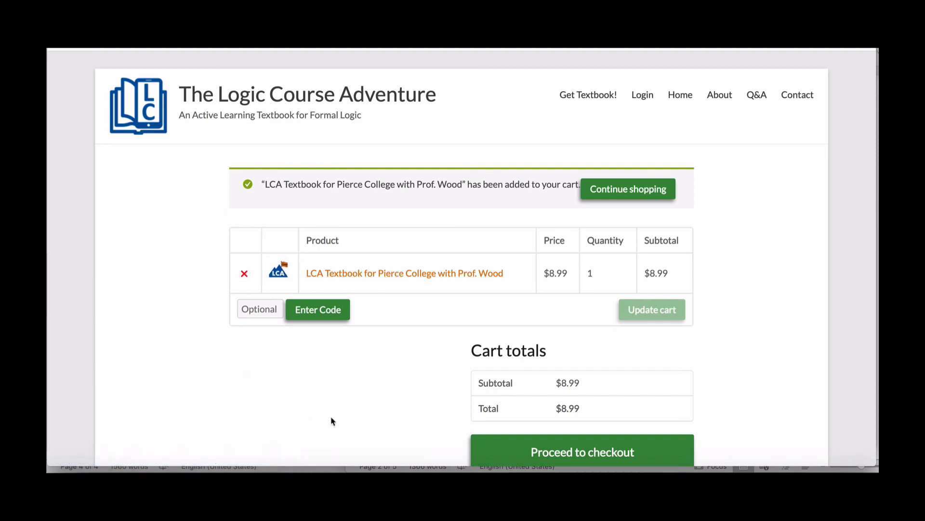
{"action": "mouse_move", "coordinate": [295, 203]}
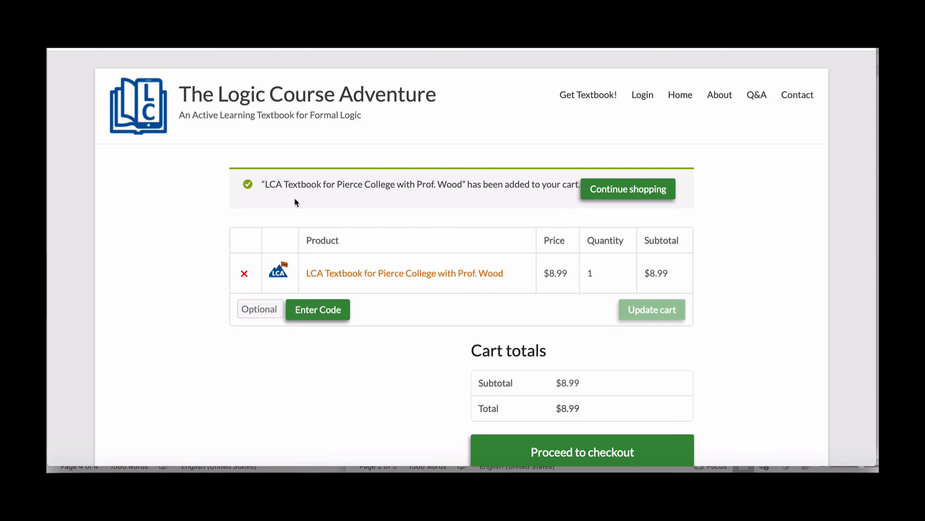
{"action": "mouse_move", "coordinate": [388, 283]}
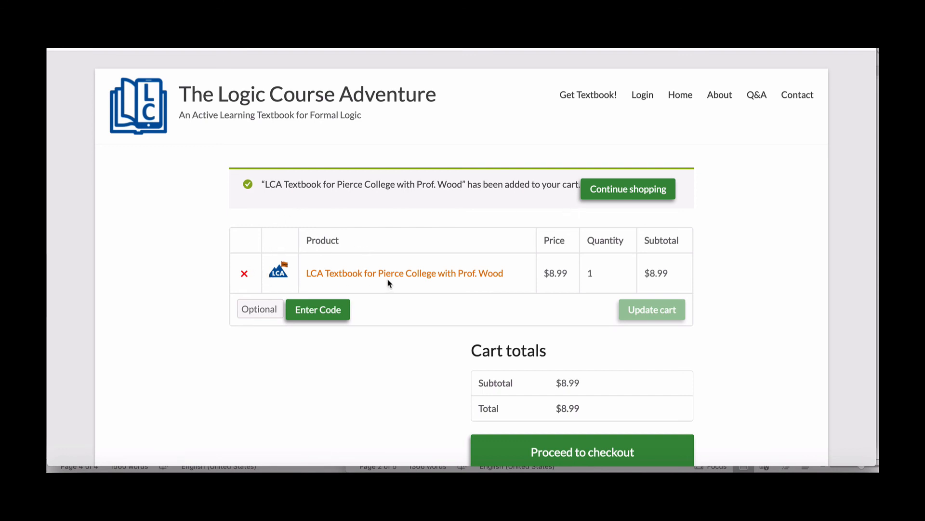
{"action": "mouse_move", "coordinate": [366, 278]}
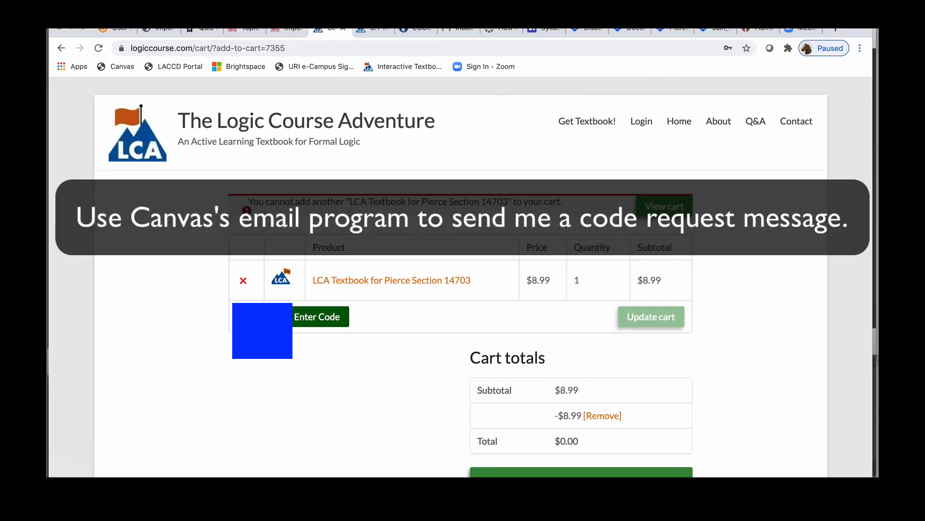
Proceed to checkout with the code discount bringing the textbook total to $0.00.
{"action": "left_click", "coordinate": [317, 316]}
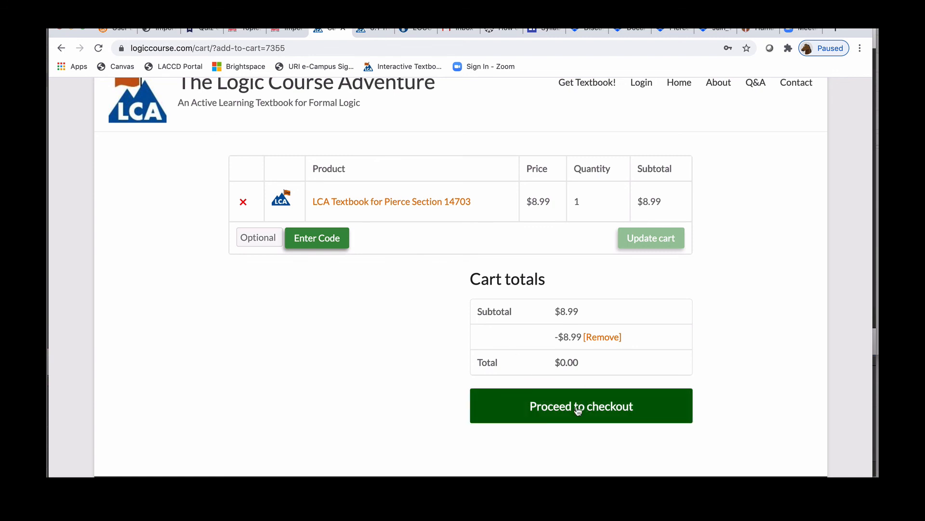
{"action": "left_click", "coordinate": [581, 405]}
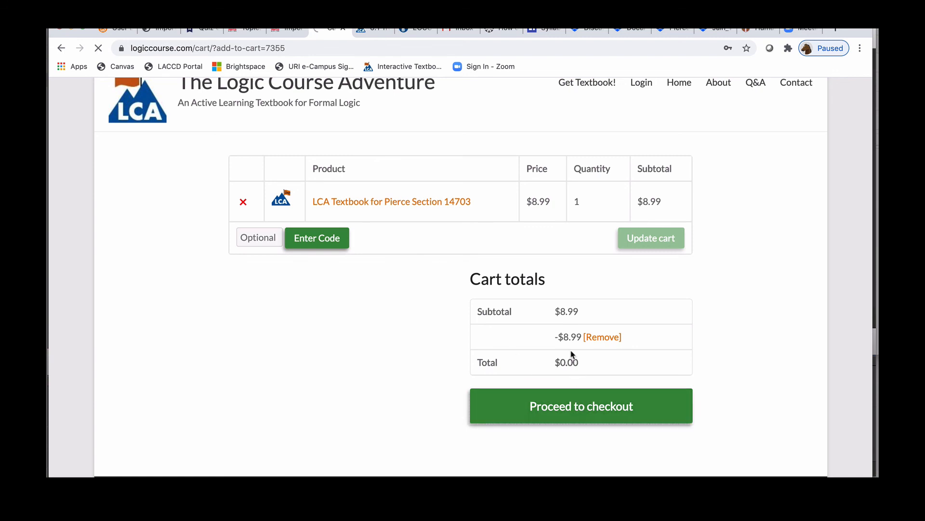
{"action": "left_click", "coordinate": [581, 406]}
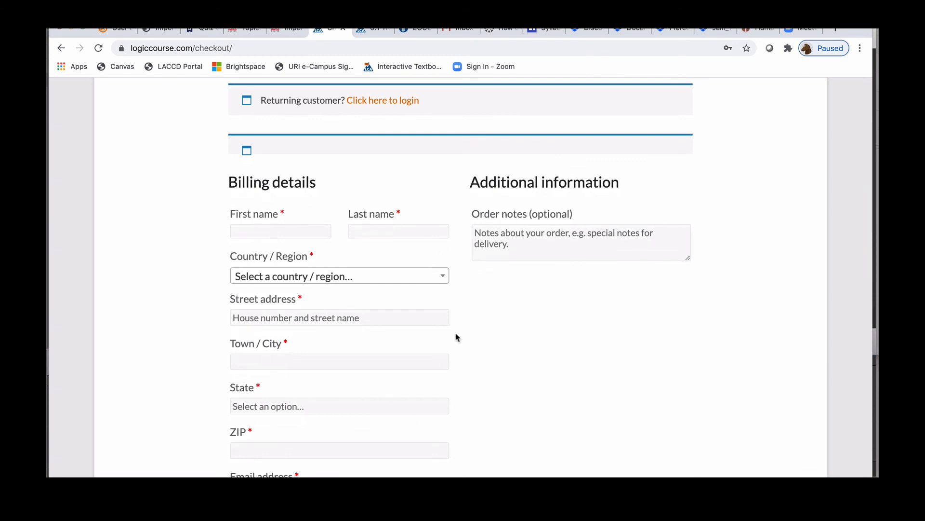
{"action": "scroll", "scroll_direction": "down", "scroll_amount": 3}
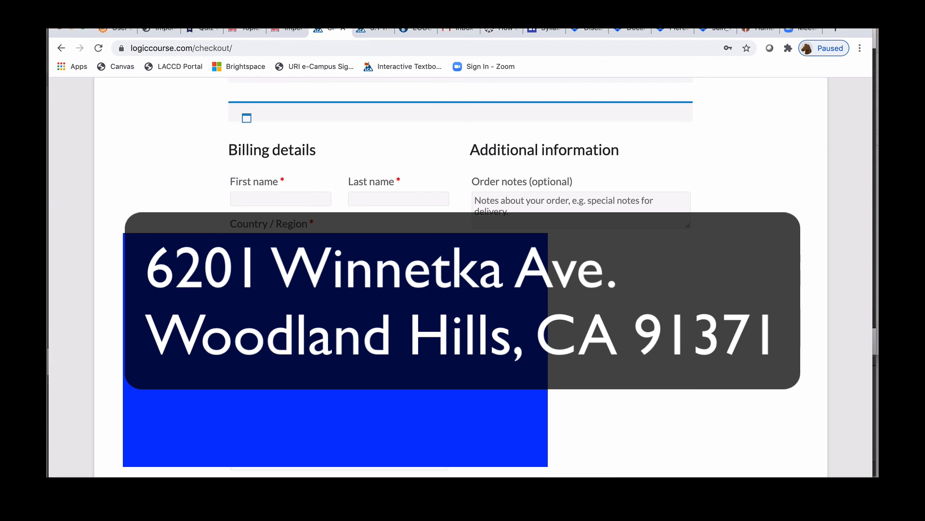
{"action": "scroll", "scroll_direction": "down", "scroll_amount": 3}
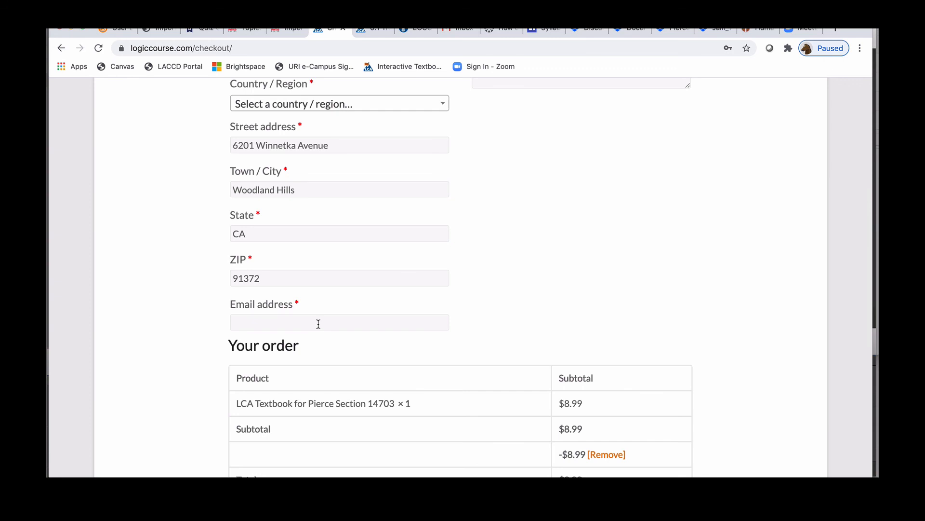
{"action": "left_click", "coordinate": [340, 322]}
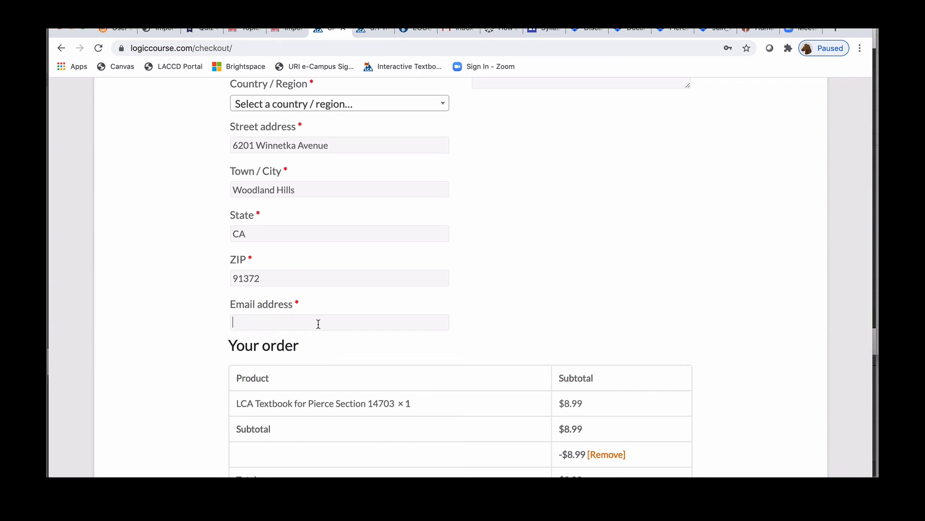
{"action": "mouse_move", "coordinate": [362, 321]}
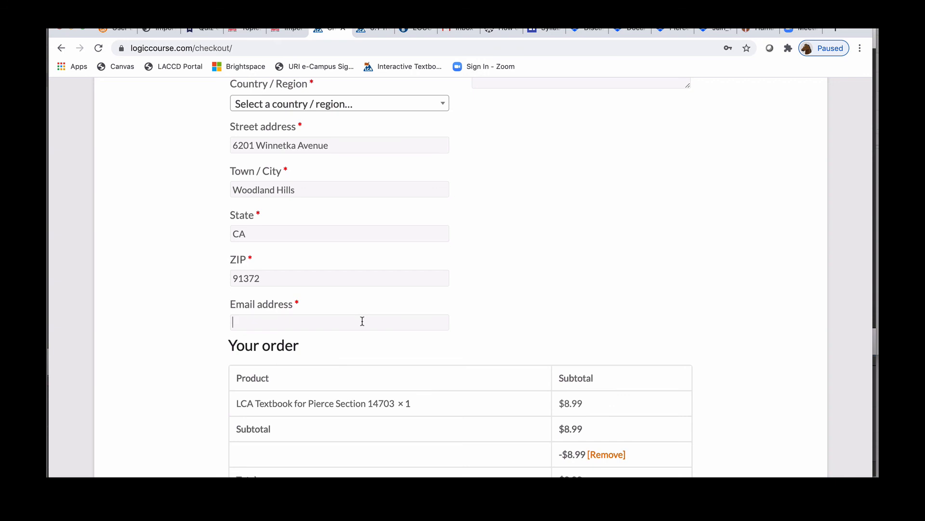
Tick 'I have read and agree to the website terms and conditions' under Your order.
{"action": "scroll", "scroll_direction": "down", "scroll_amount": 3}
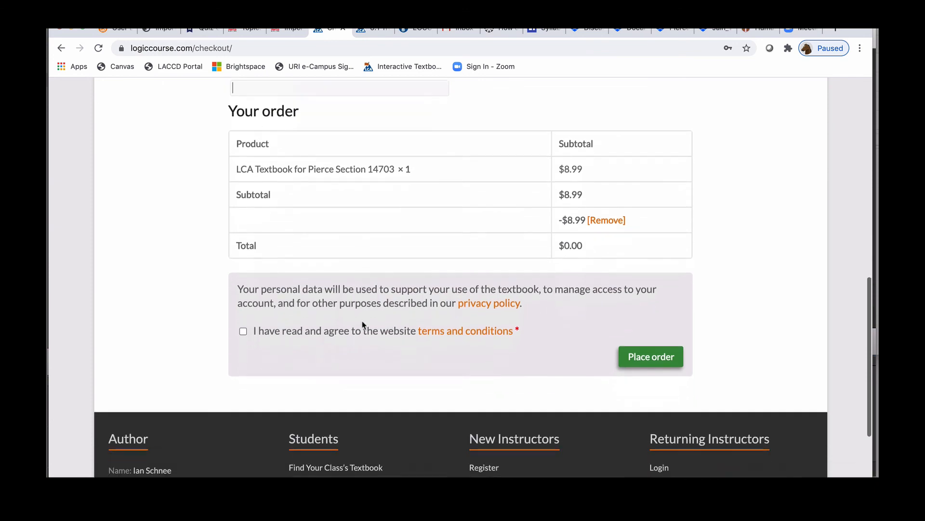
{"action": "scroll", "scroll_direction": "down", "scroll_amount": 3}
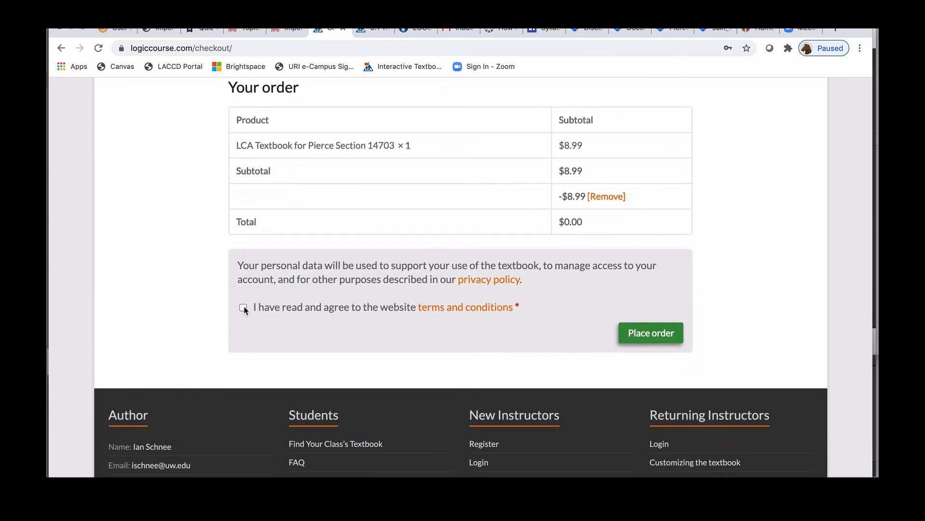
{"action": "left_click", "coordinate": [242, 307]}
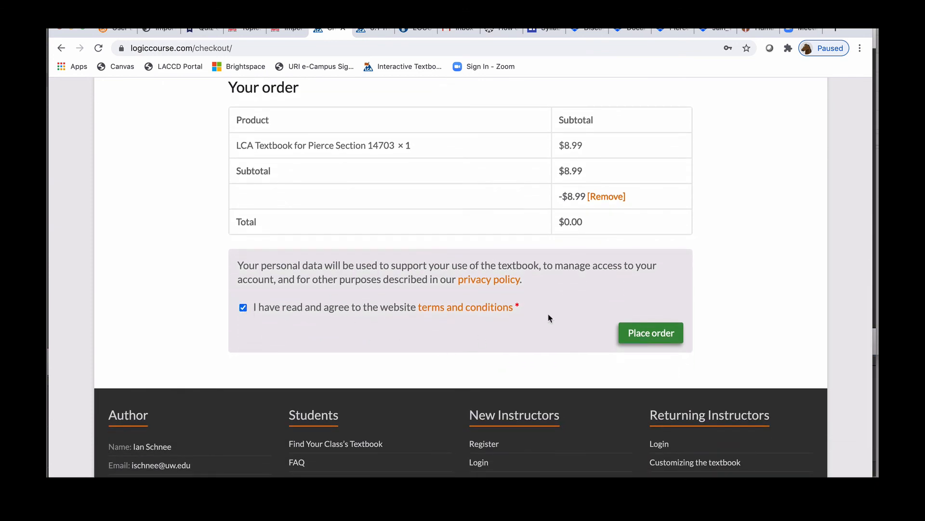